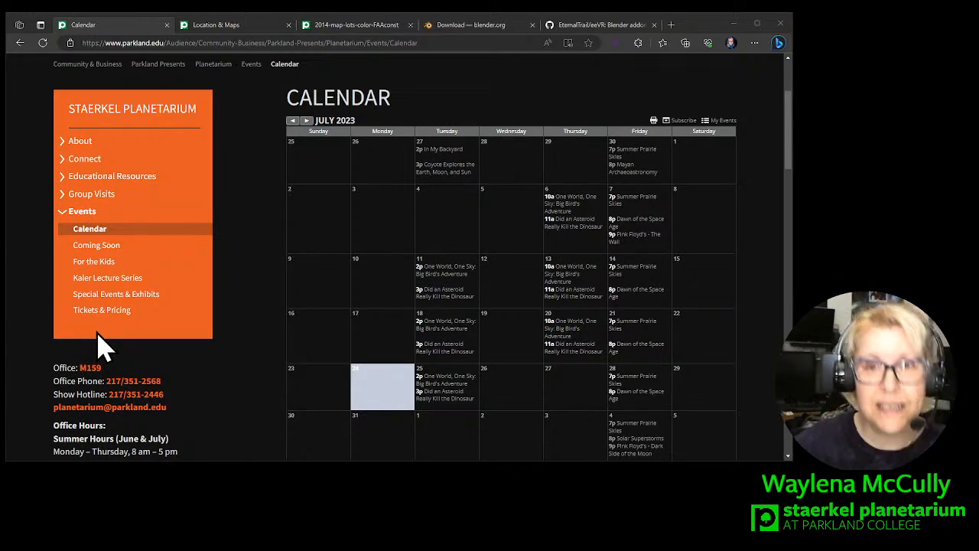
Show the Parkland campus parking map PDF in Edge.
left_click(217, 25)
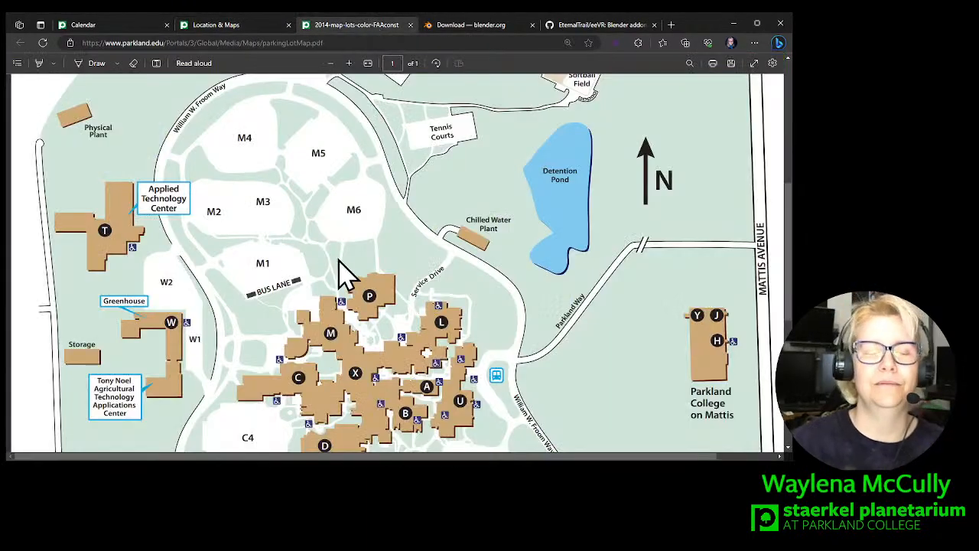
scroll("down", 3)
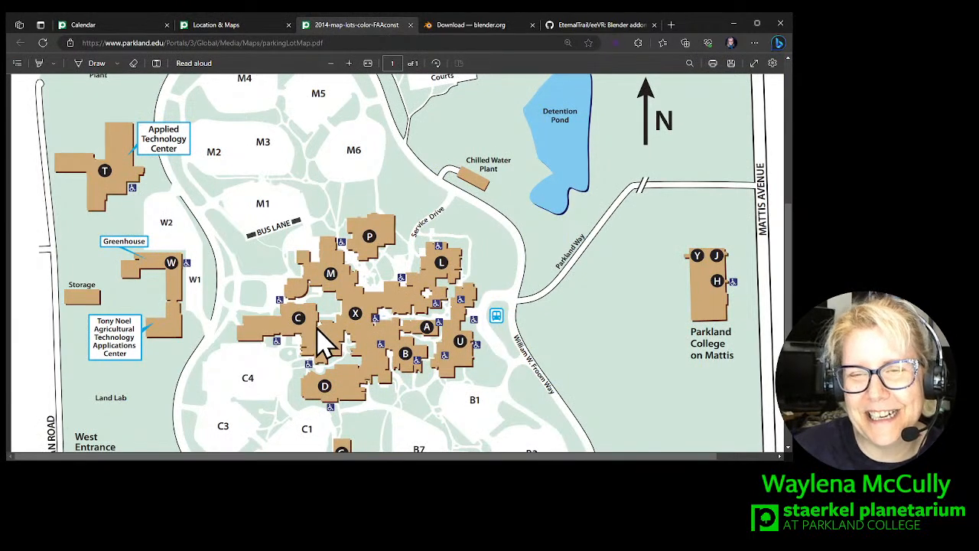
mouse_move(319, 309)
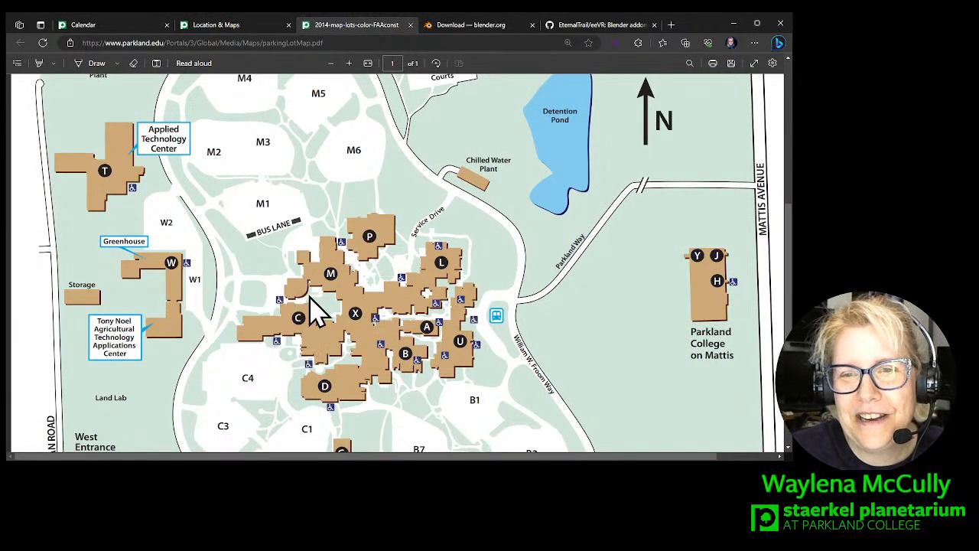
mouse_move(298, 298)
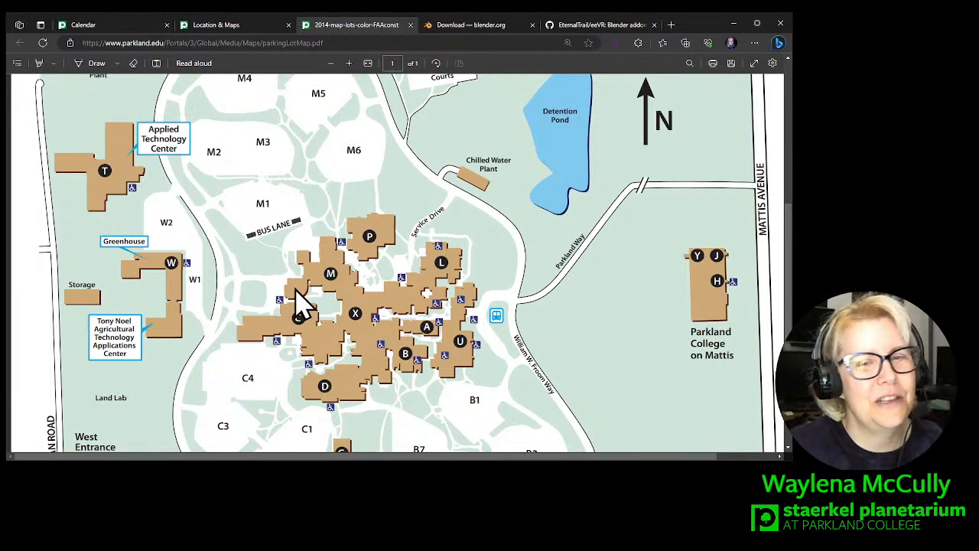
mouse_move(313, 294)
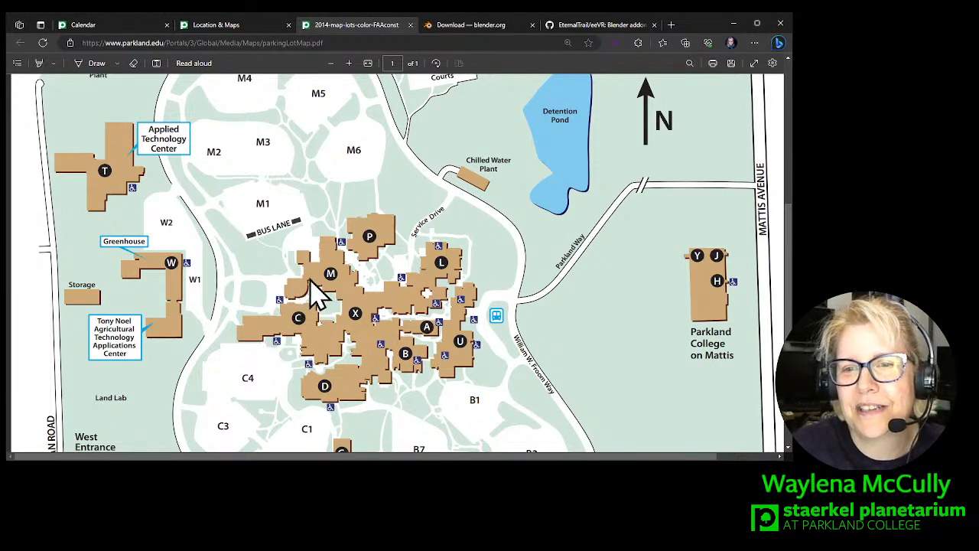
mouse_move(288, 317)
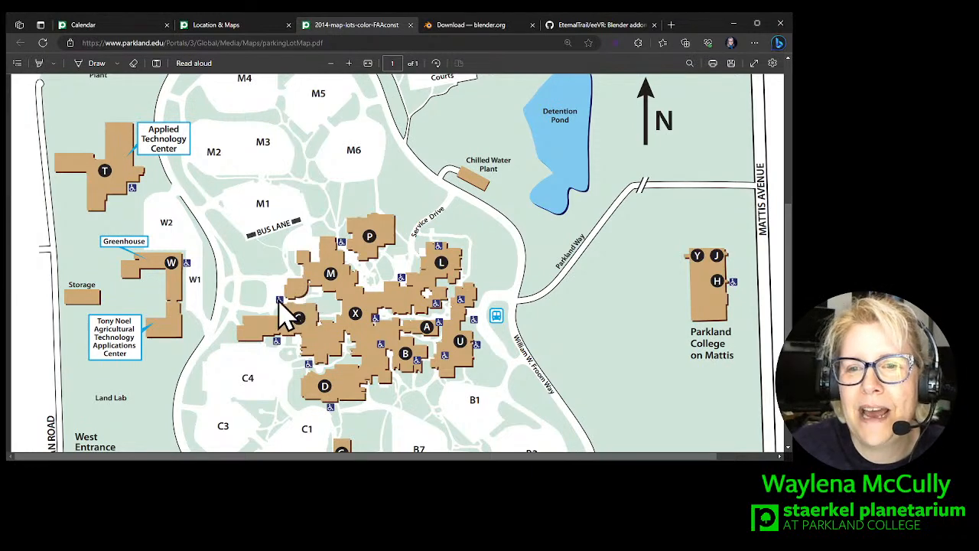
mouse_move(306, 309)
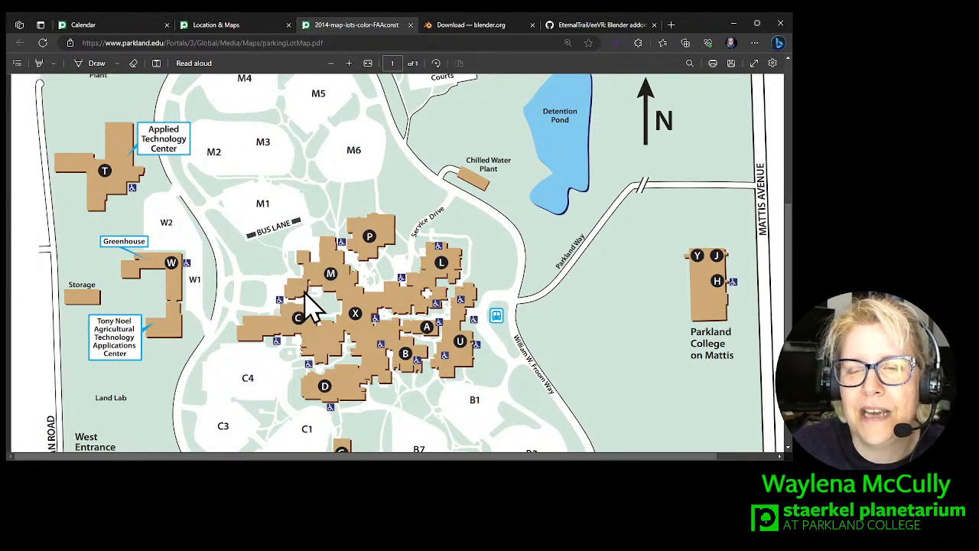
mouse_move(330, 277)
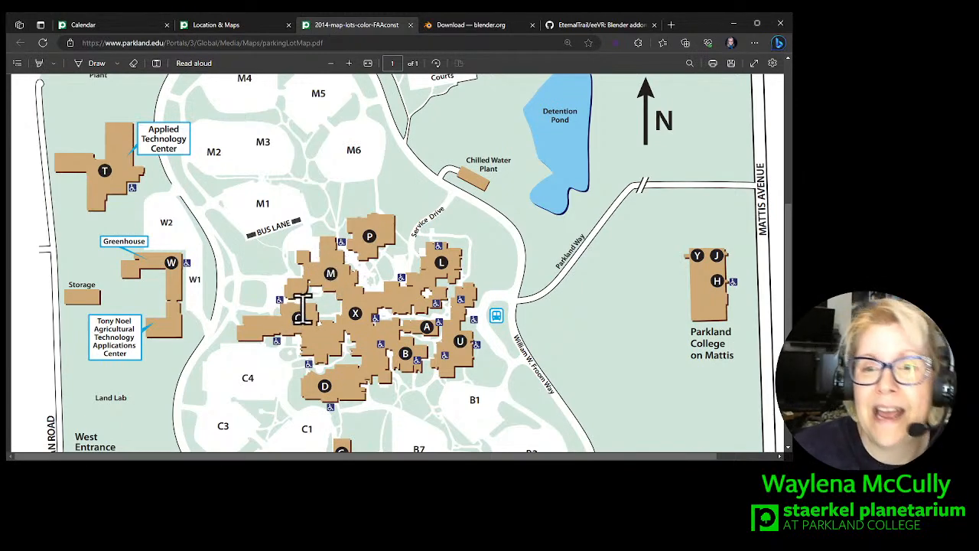
mouse_move(288, 329)
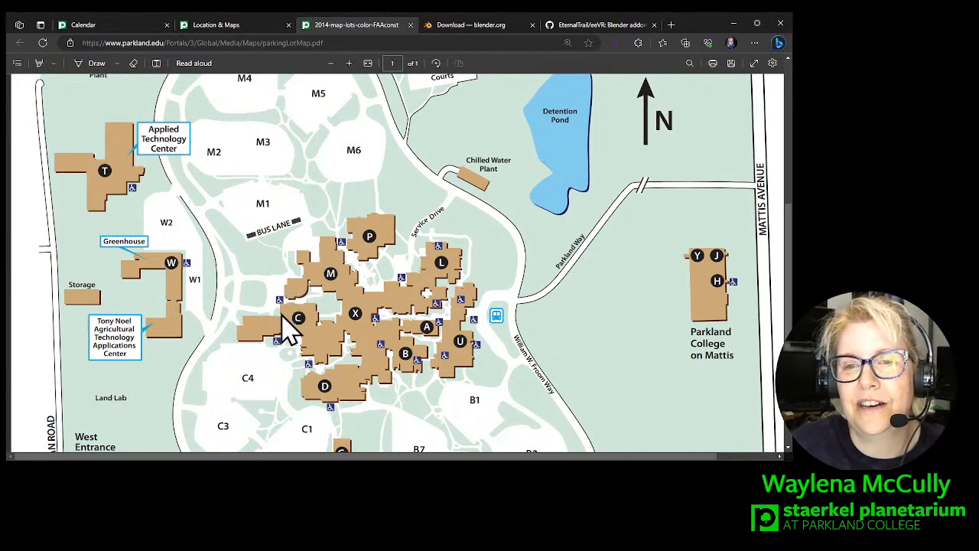
mouse_move(273, 207)
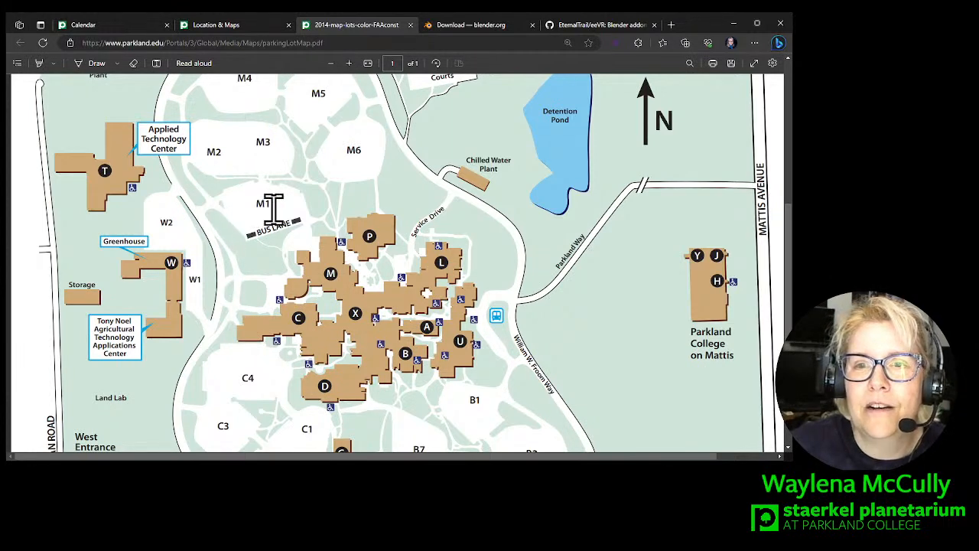
mouse_move(245, 229)
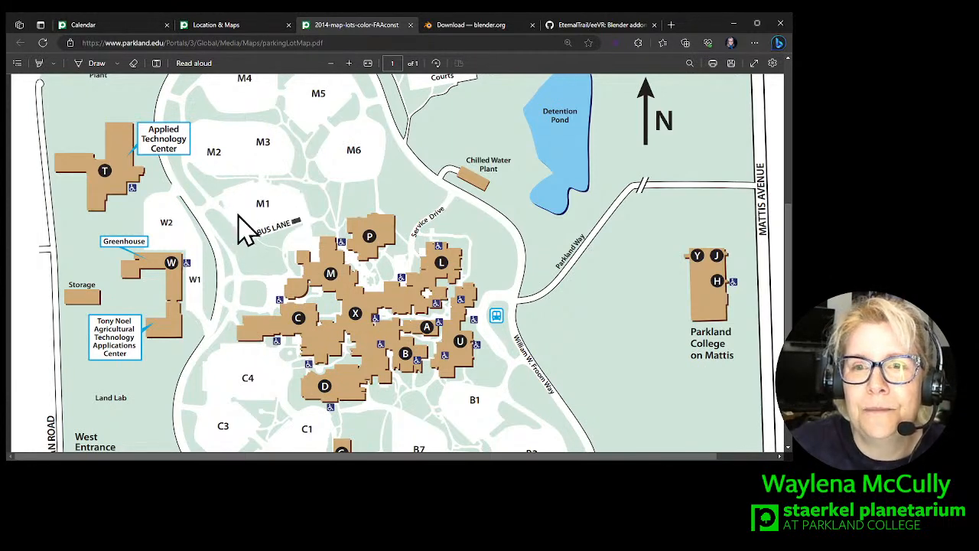
mouse_move(279, 226)
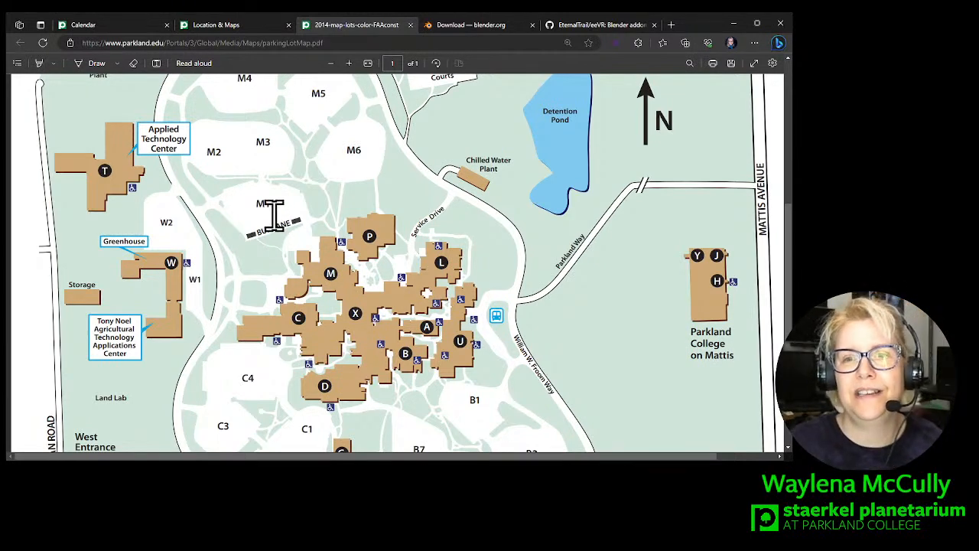
mouse_move(232, 275)
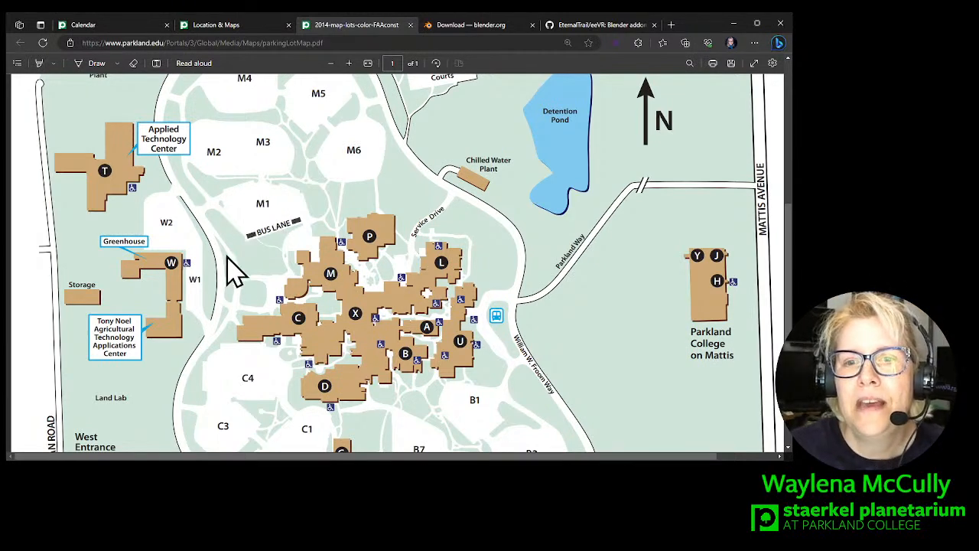
mouse_move(248, 314)
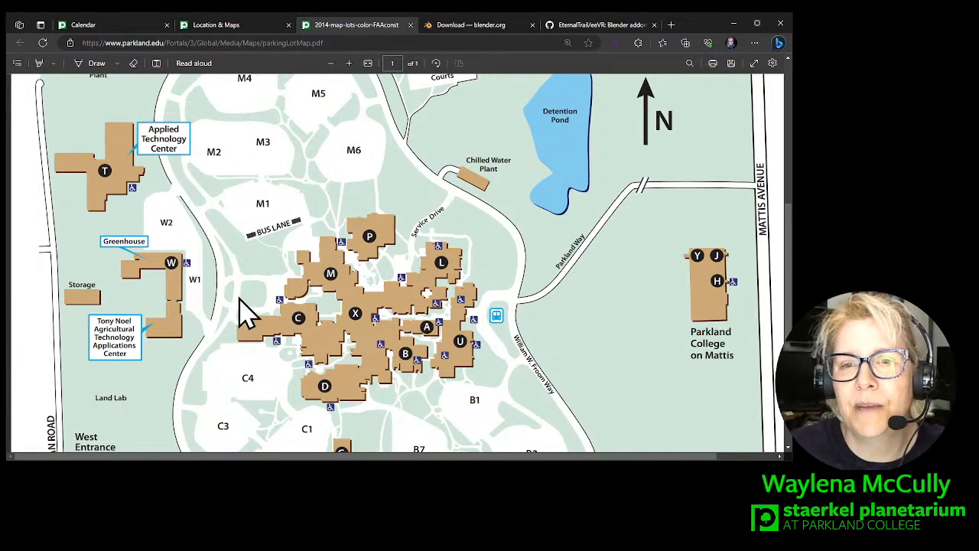
mouse_move(287, 310)
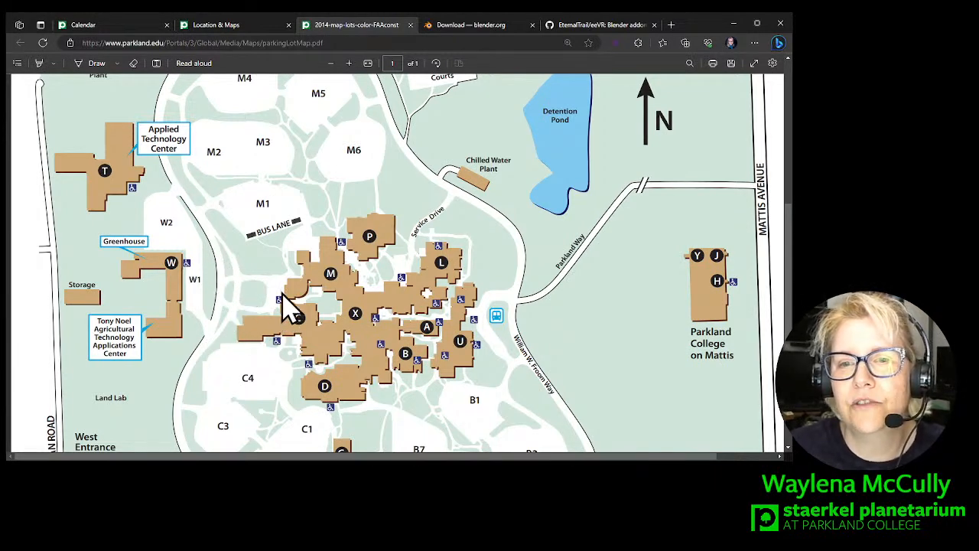
mouse_move(276, 313)
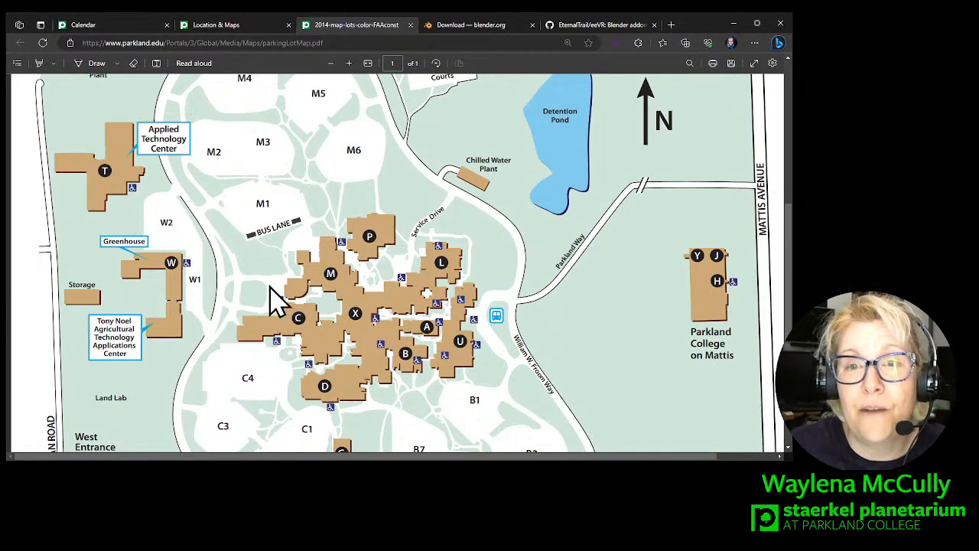
mouse_move(218, 248)
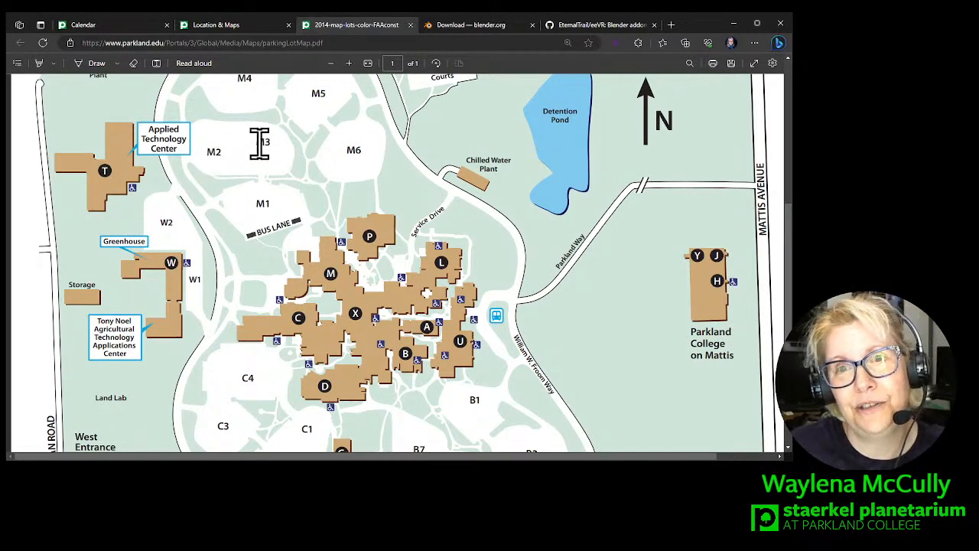
mouse_move(260, 146)
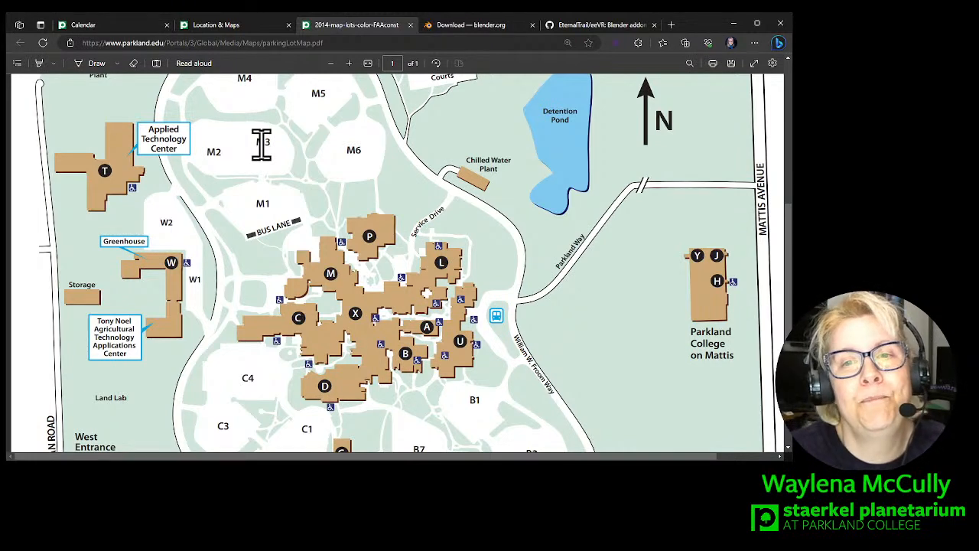
mouse_move(236, 196)
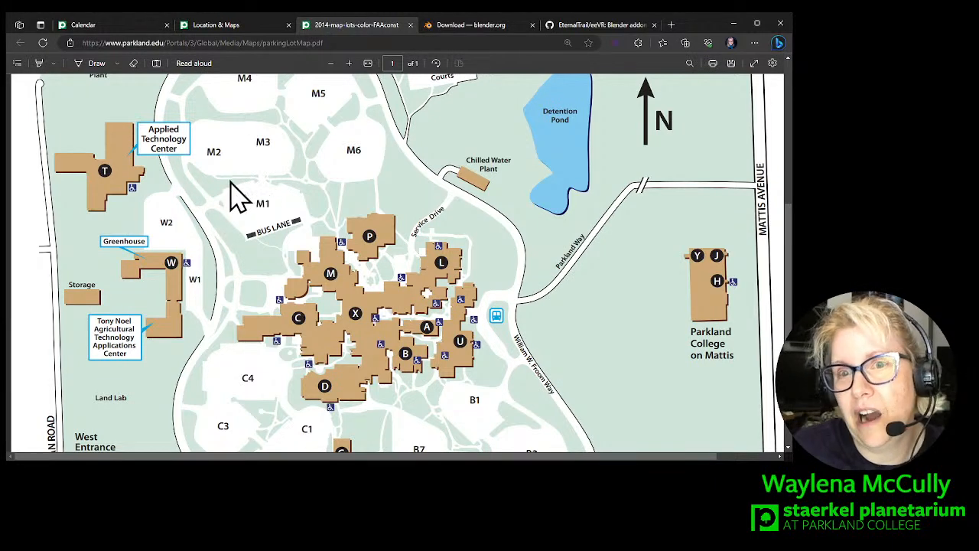
mouse_move(226, 284)
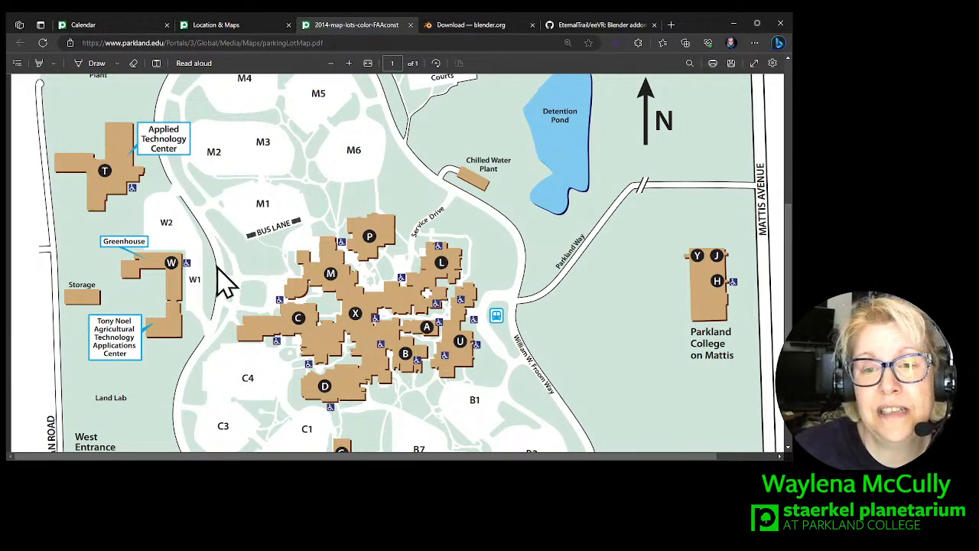
scroll("down", 3)
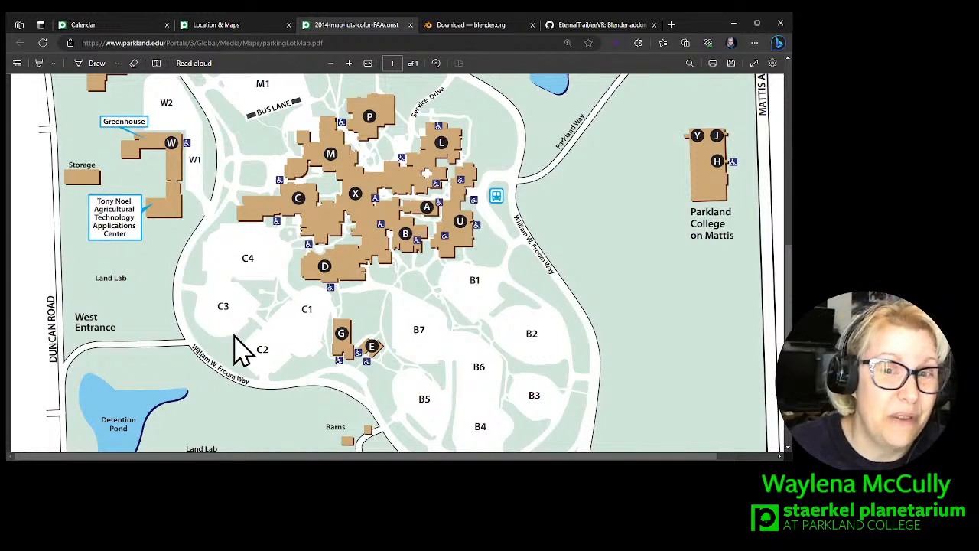
mouse_move(237, 272)
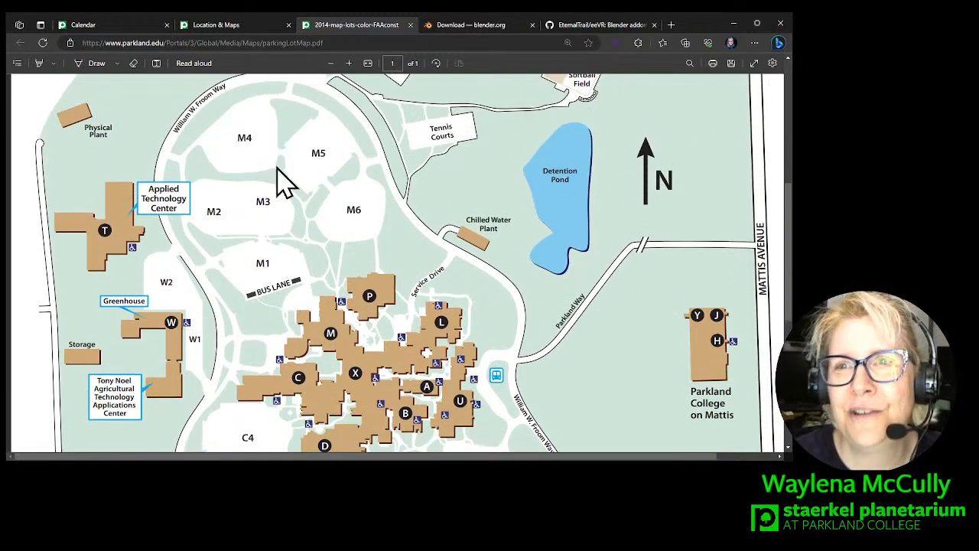
mouse_move(487, 34)
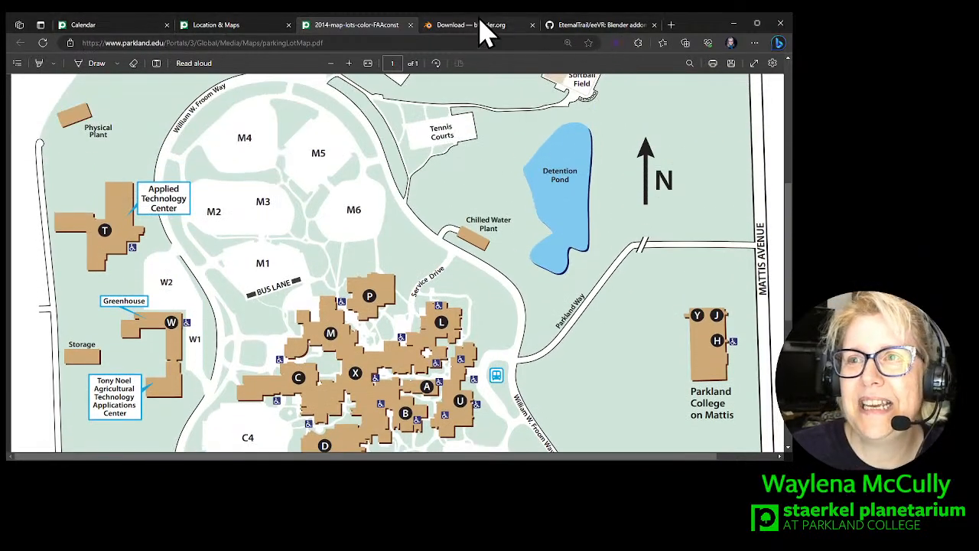
Show the blender.org download page offering Blender 3.6.1 LTS.
left_click(477, 24)
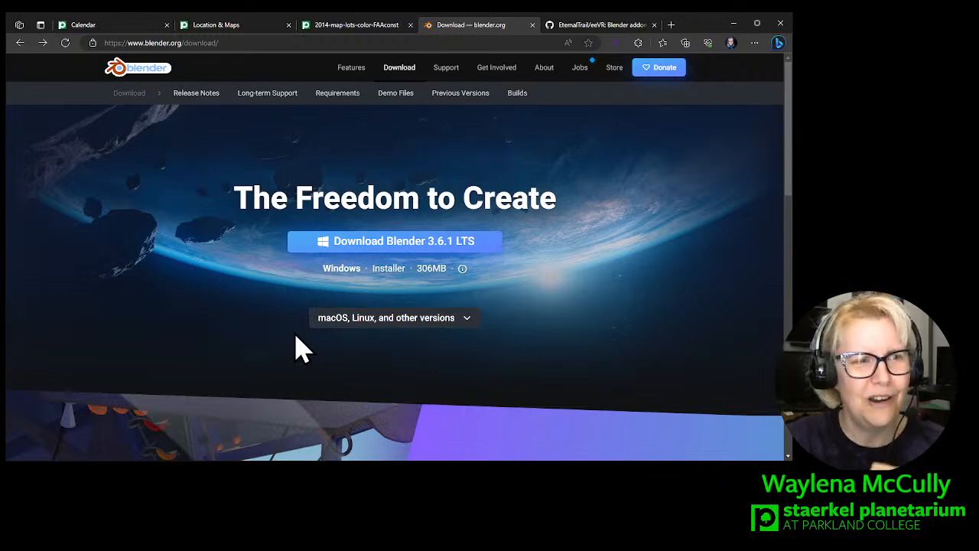
mouse_move(529, 125)
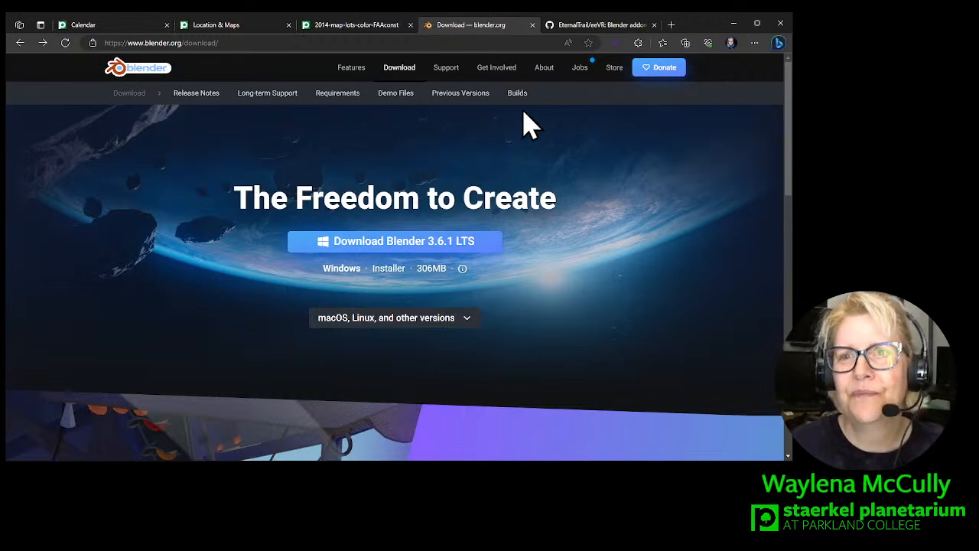
mouse_move(505, 33)
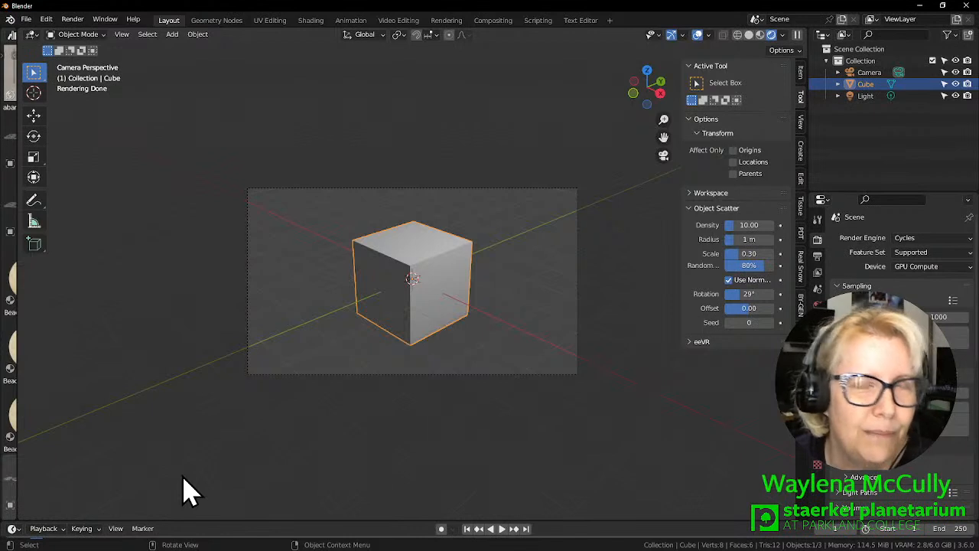
mouse_move(349, 482)
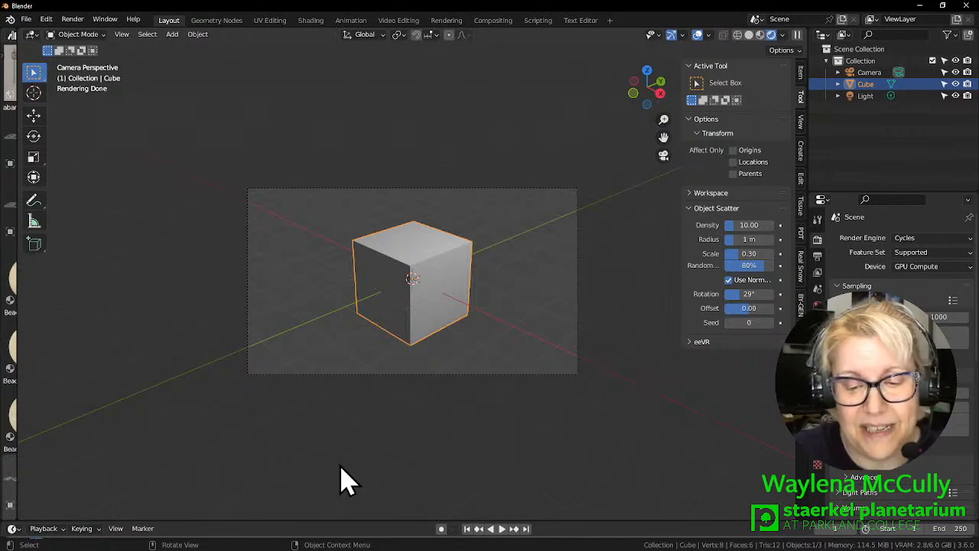
mouse_move(289, 243)
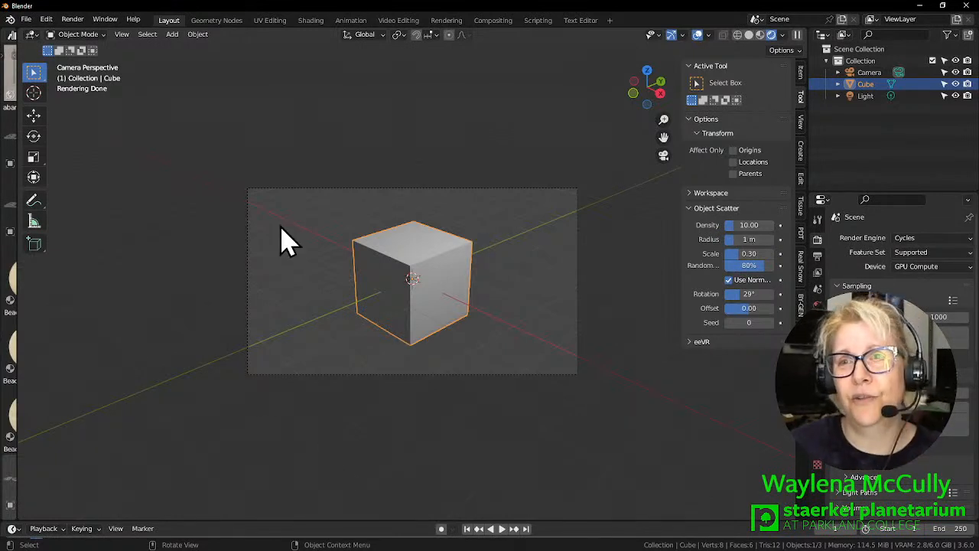
mouse_move(658, 16)
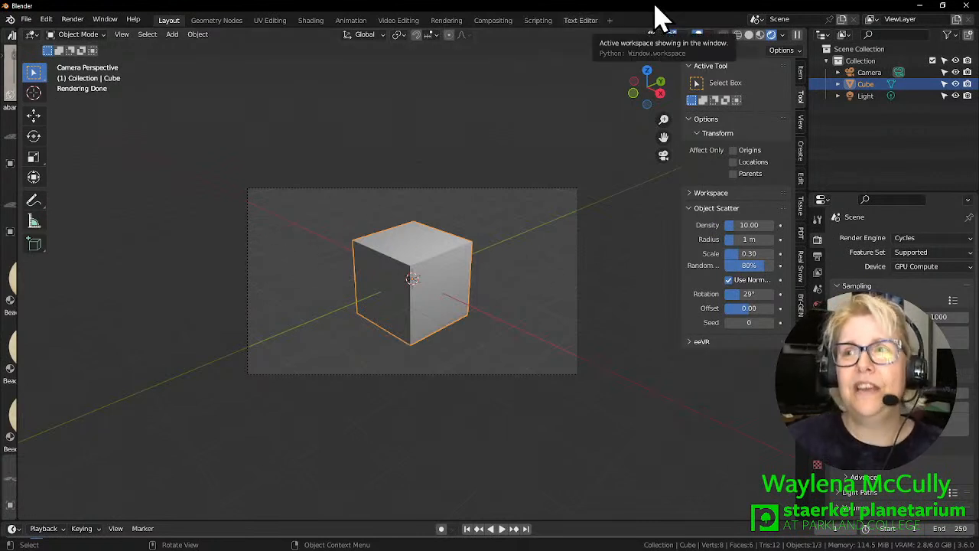
mouse_move(153, 309)
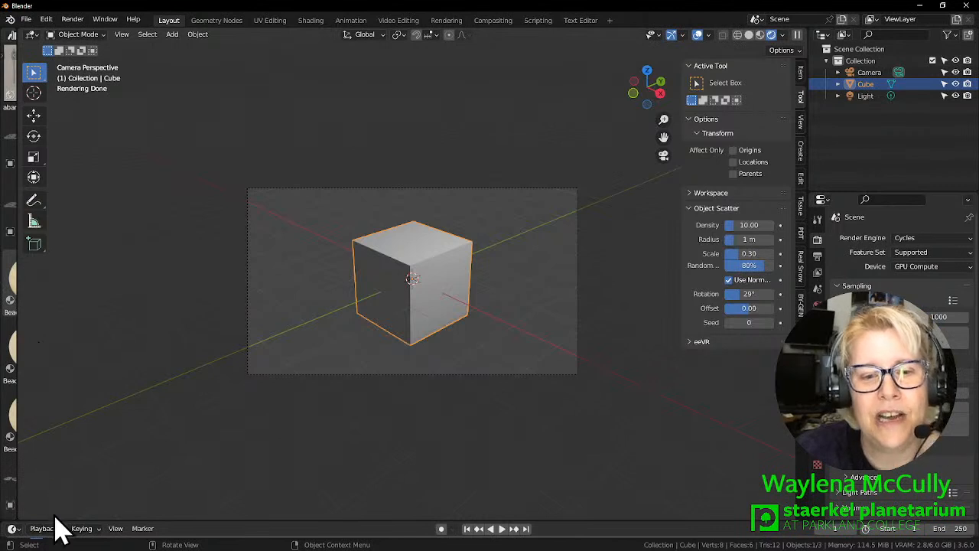
mouse_move(18, 293)
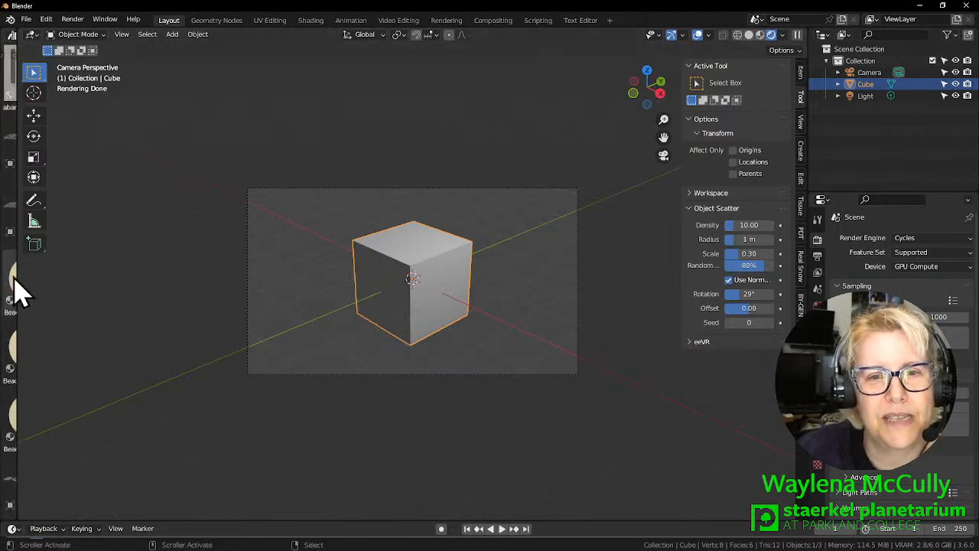
mouse_move(150, 490)
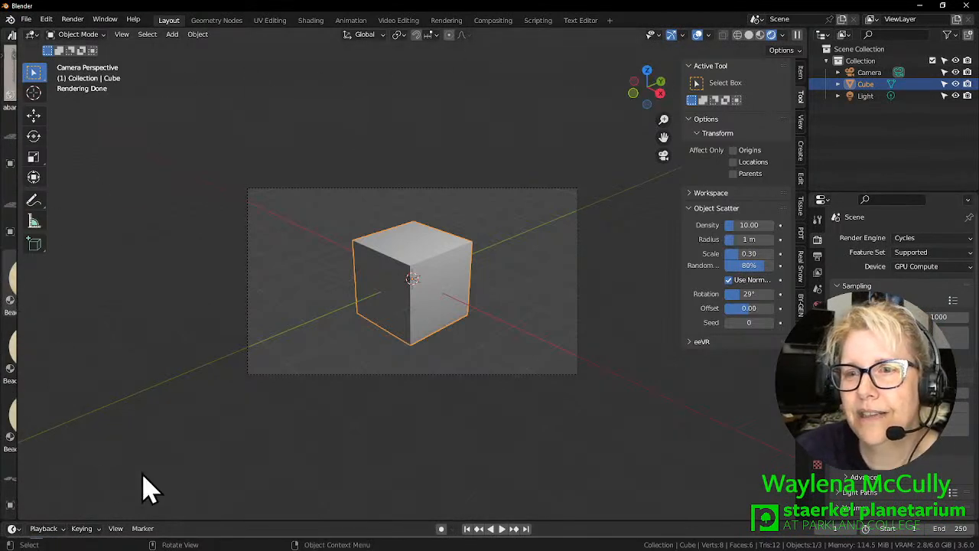
mouse_move(390, 317)
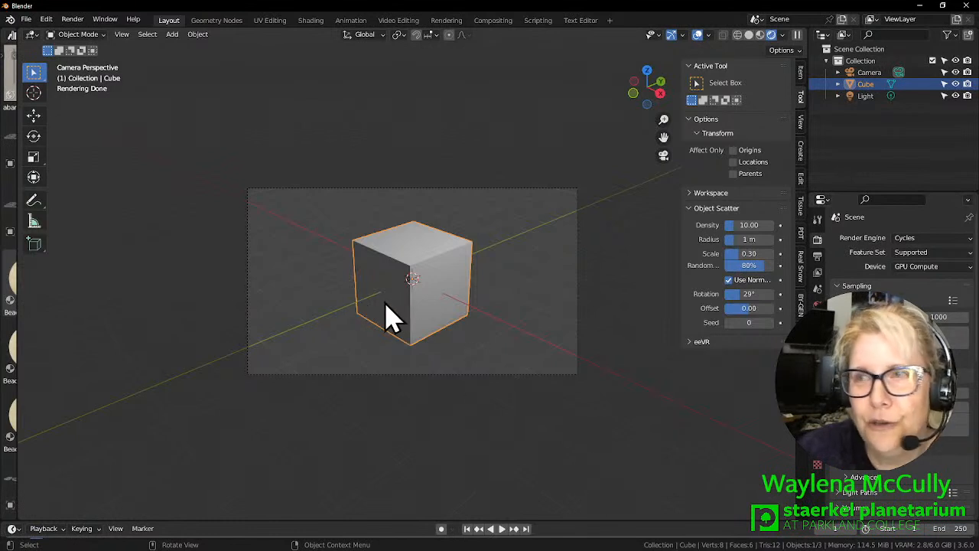
mouse_move(441, 367)
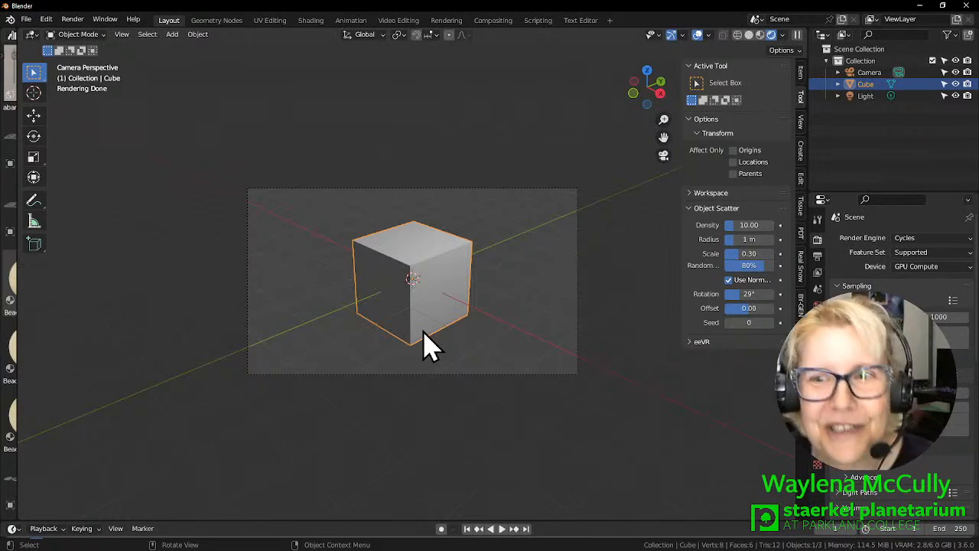
mouse_move(318, 375)
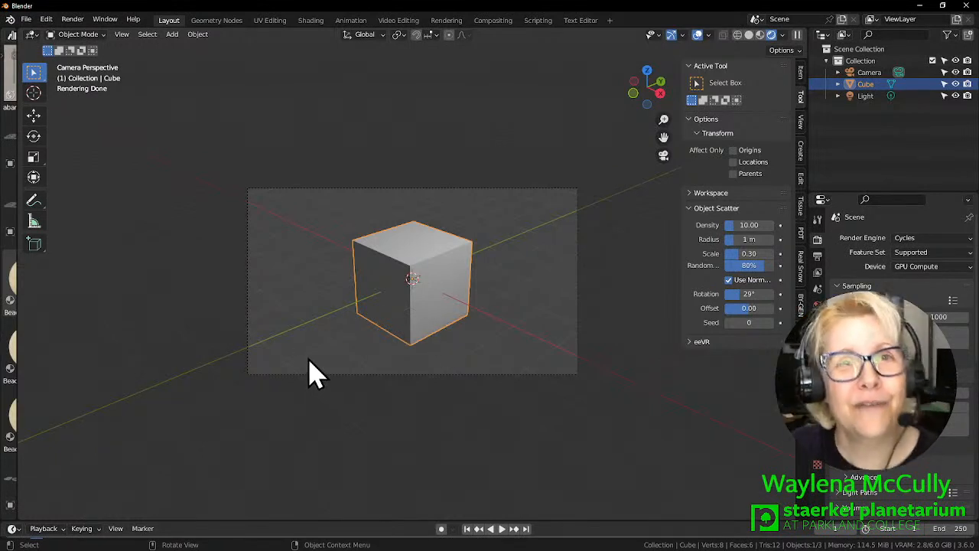
mouse_move(319, 344)
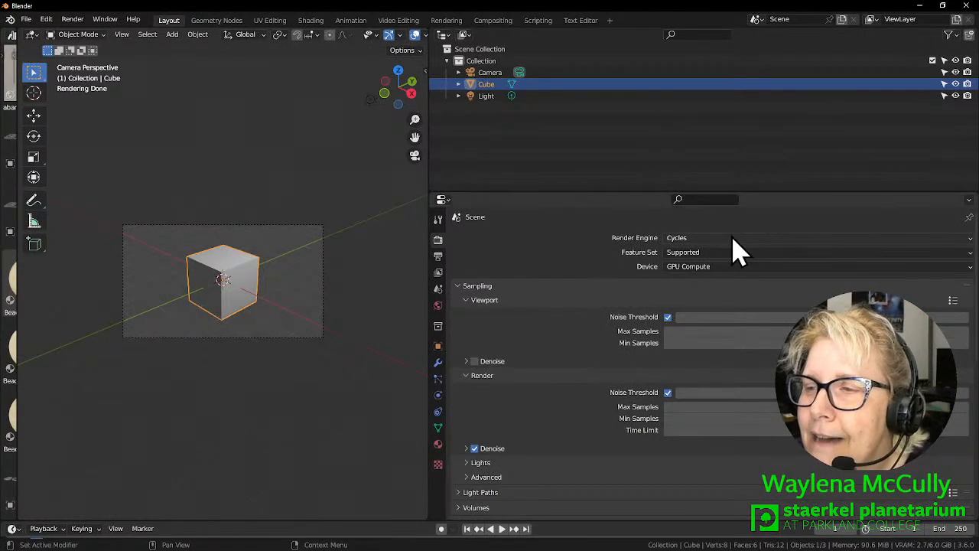
mouse_move(702, 257)
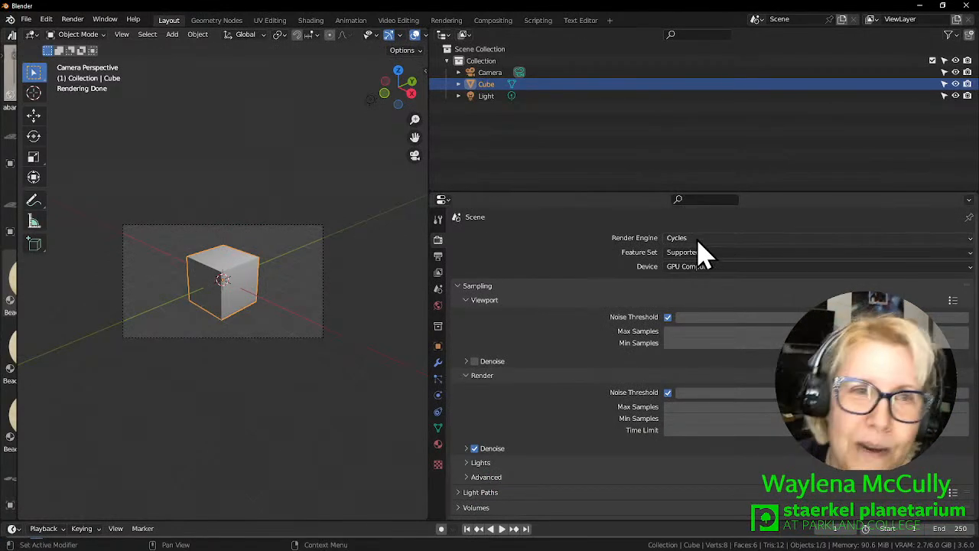
mouse_move(704, 253)
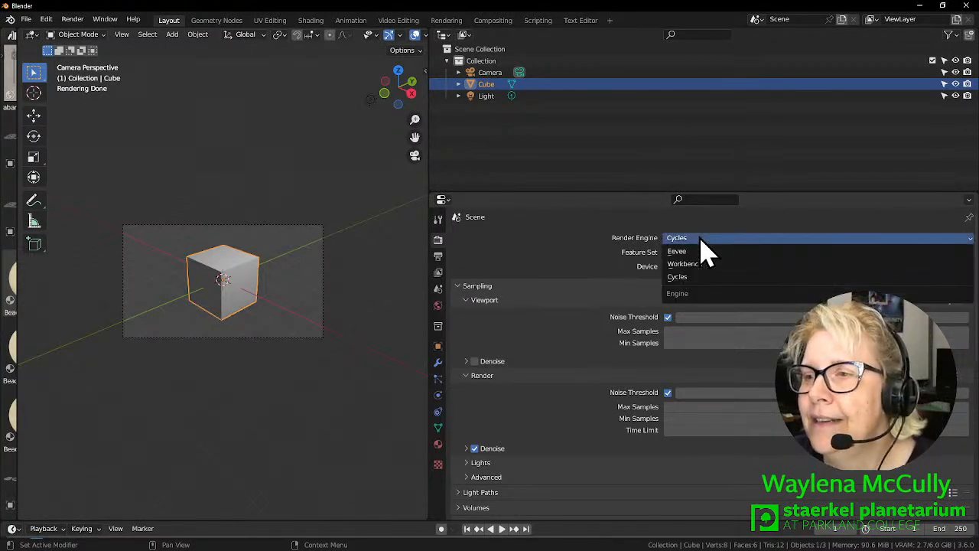
mouse_move(684, 264)
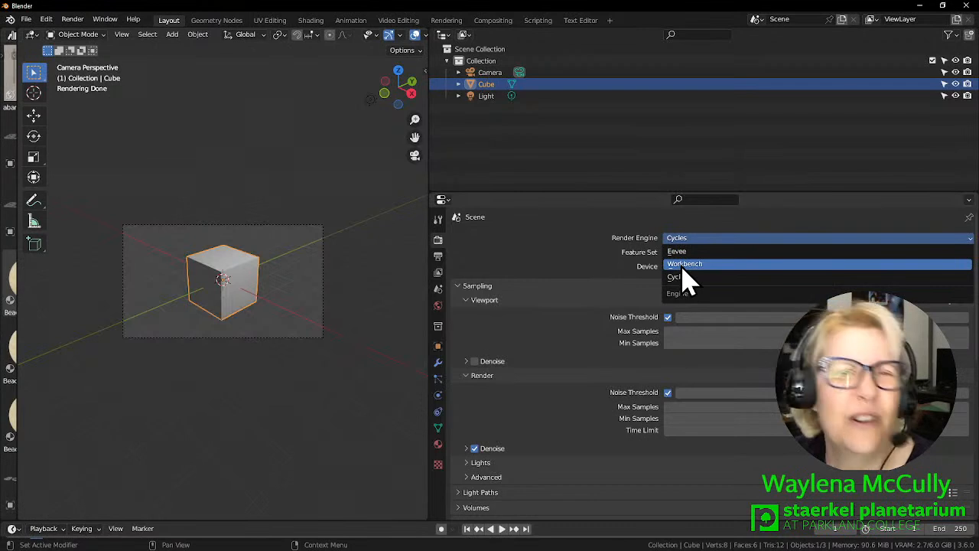
mouse_move(685, 251)
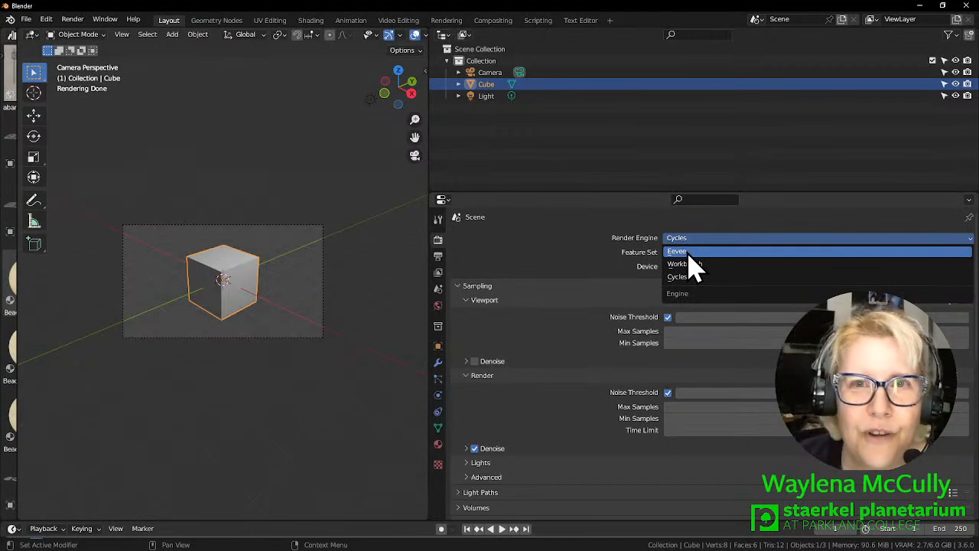
Review the Render Engine choices in Render Properties and keep Cycles selected.
left_click(682, 250)
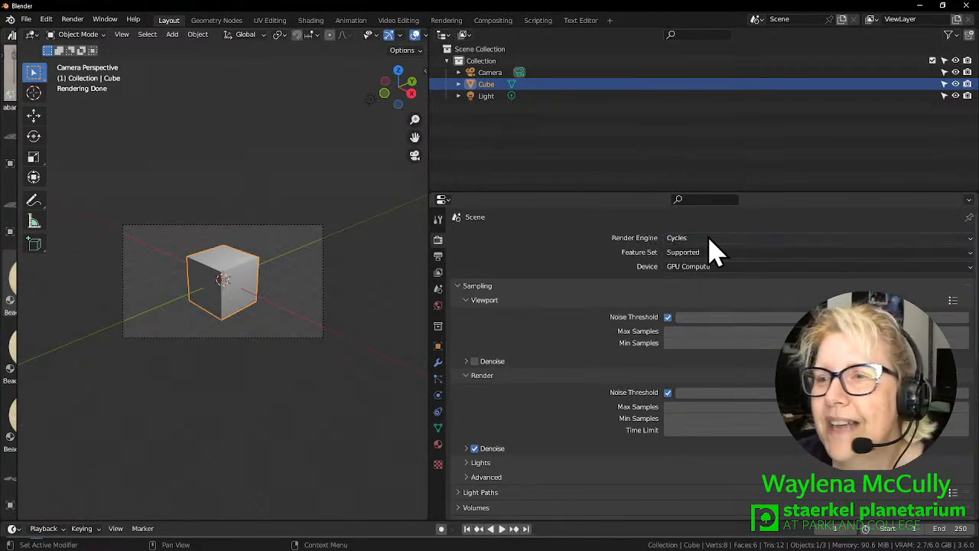
mouse_move(711, 237)
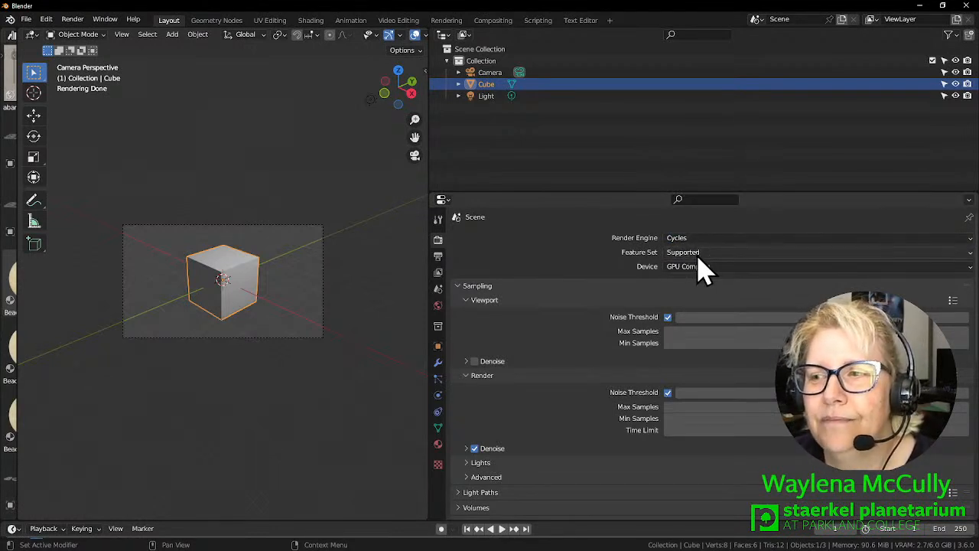
mouse_move(689, 242)
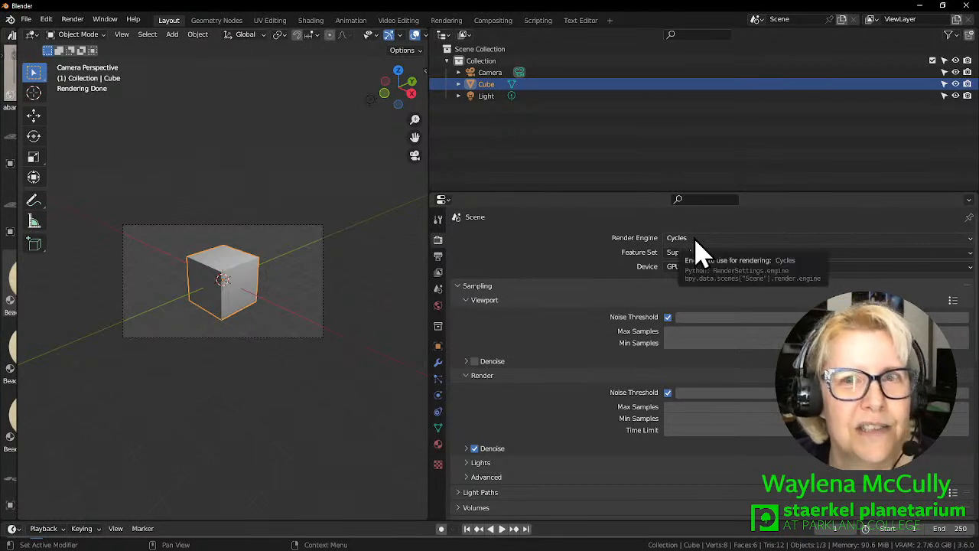
mouse_move(260, 329)
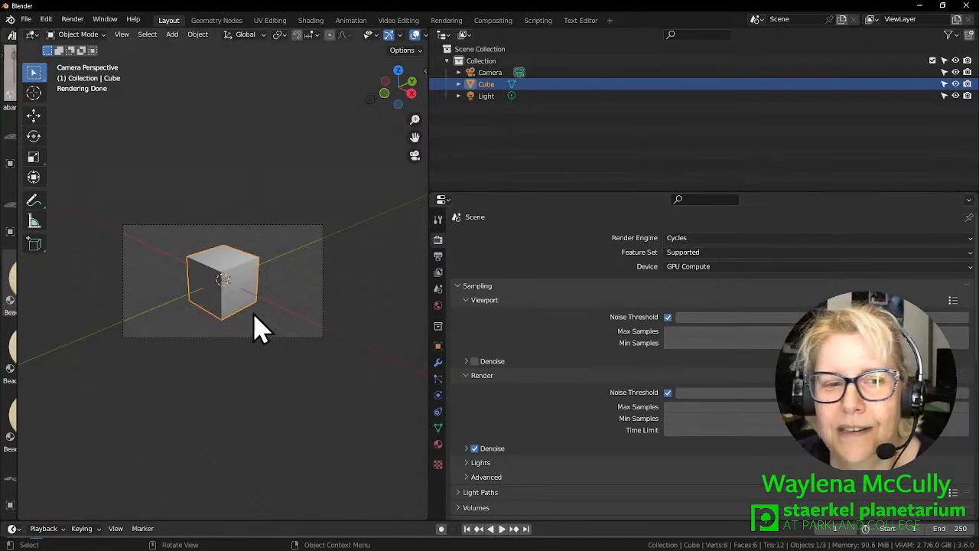
mouse_move(275, 321)
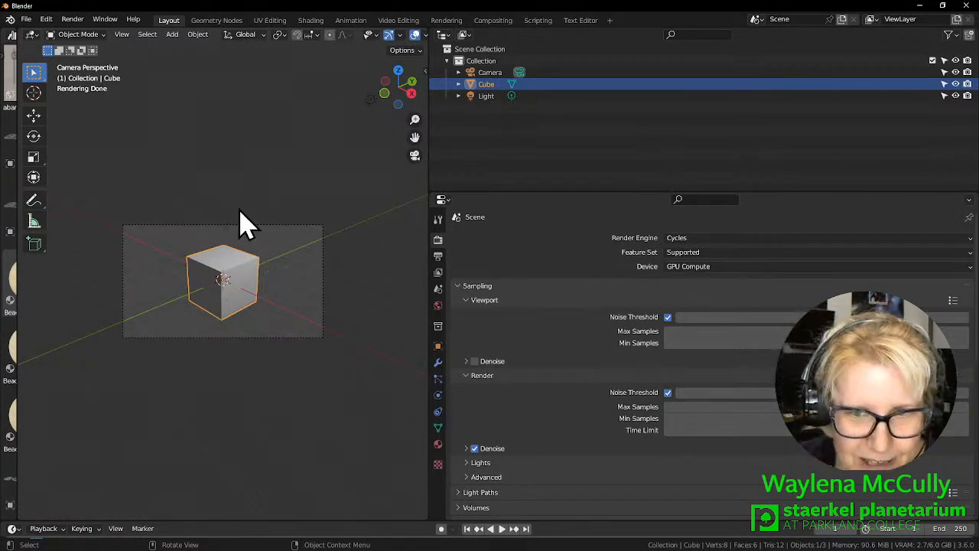
mouse_move(685, 288)
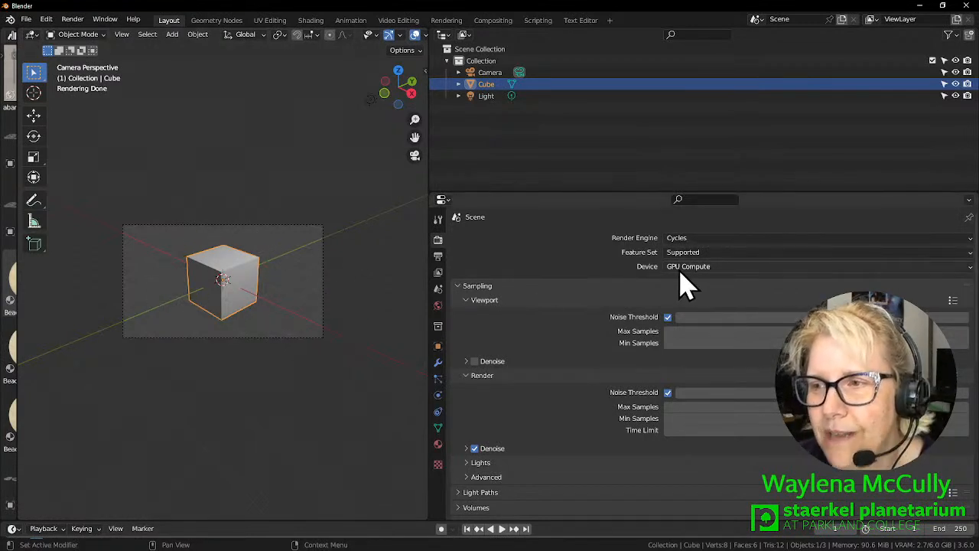
mouse_move(704, 263)
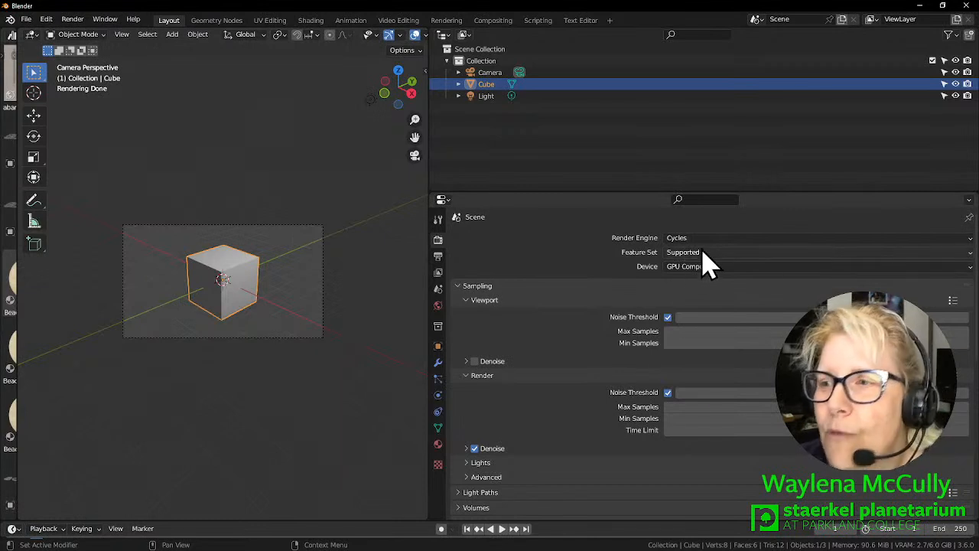
mouse_move(704, 252)
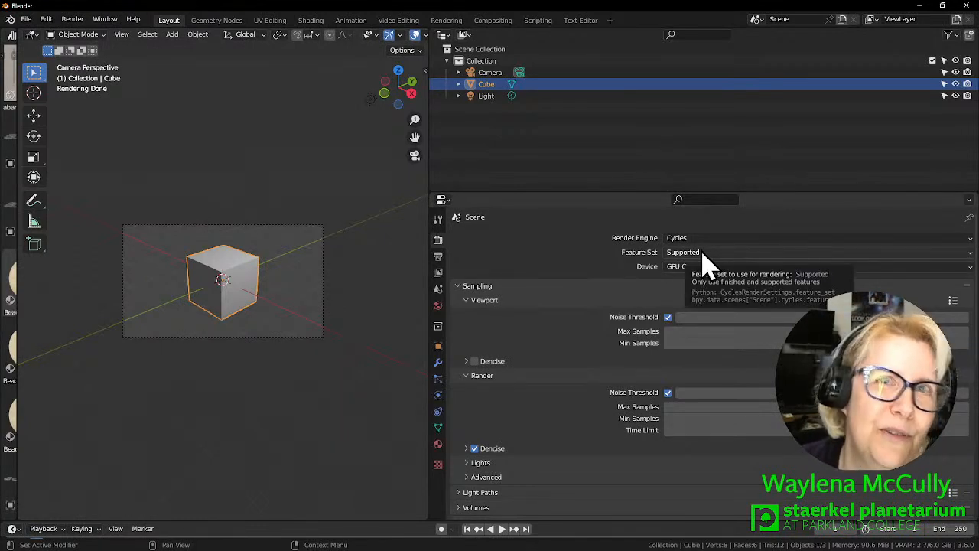
left_click(677, 237)
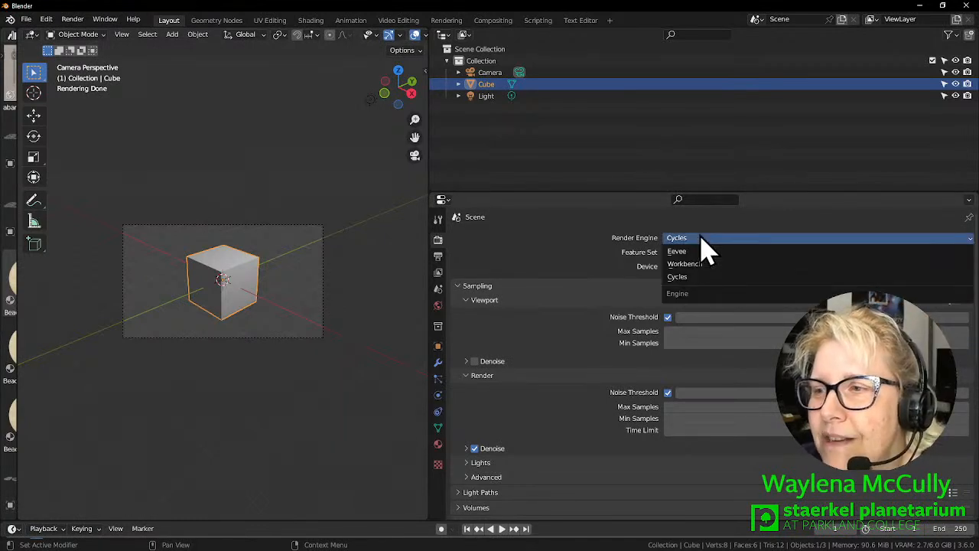
left_click(676, 237)
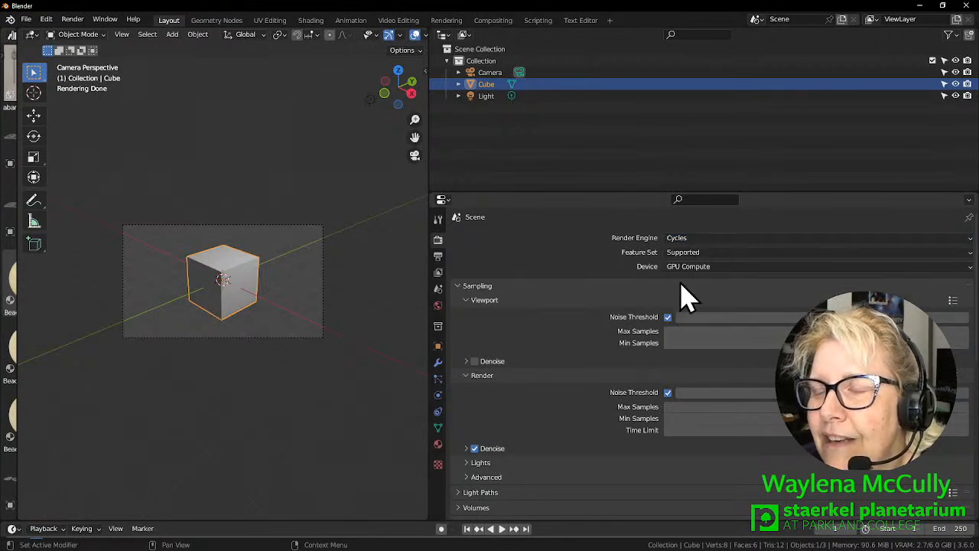
mouse_move(227, 355)
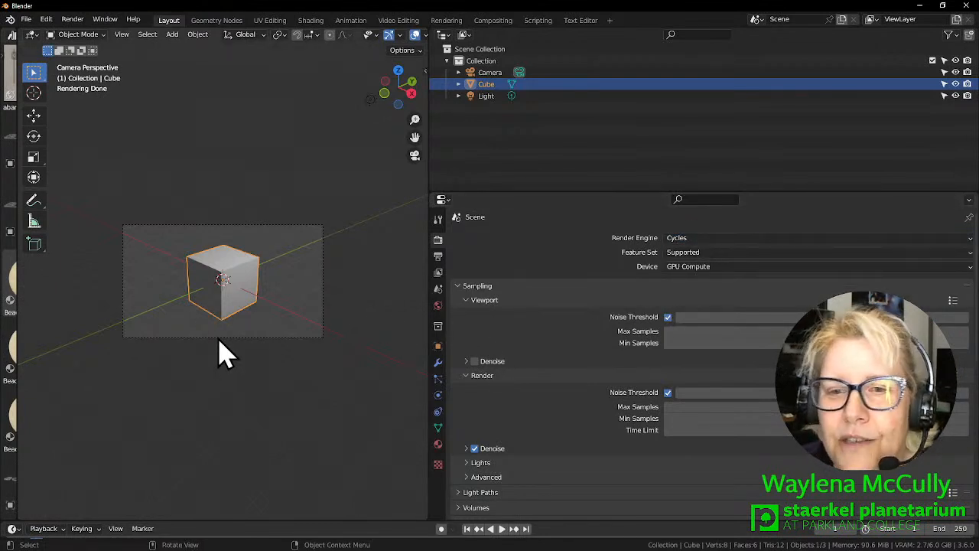
Select the Camera and show its Lens Type options in the camera data properties.
left_click(490, 72)
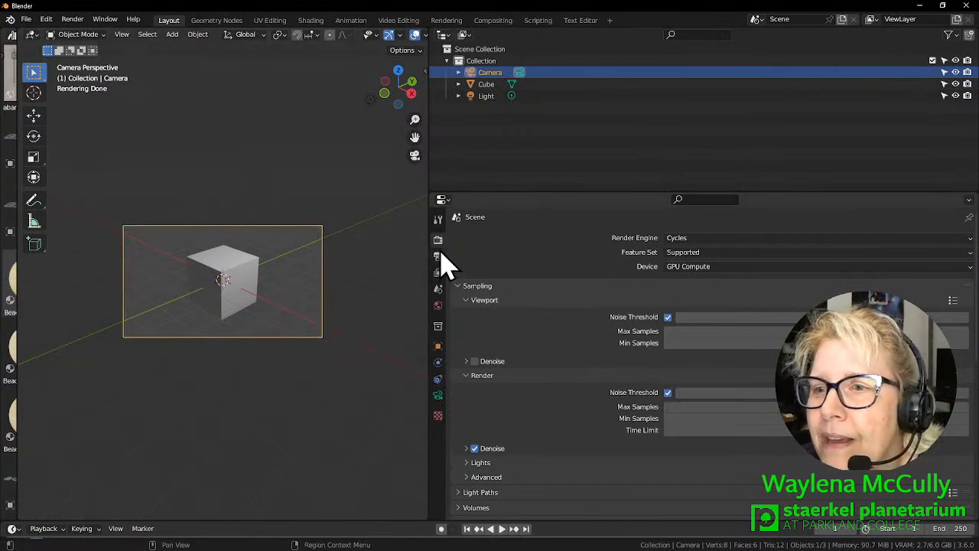
mouse_move(438, 257)
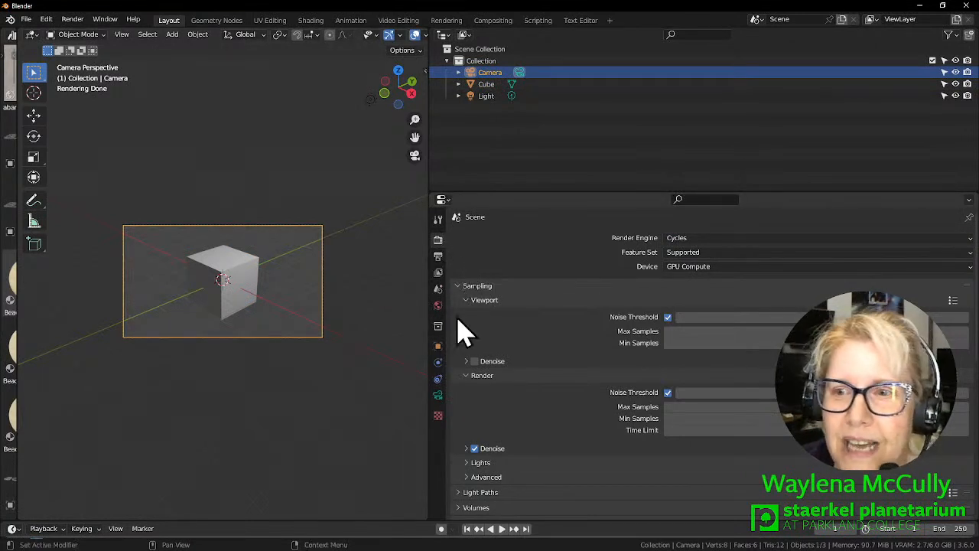
mouse_move(437, 395)
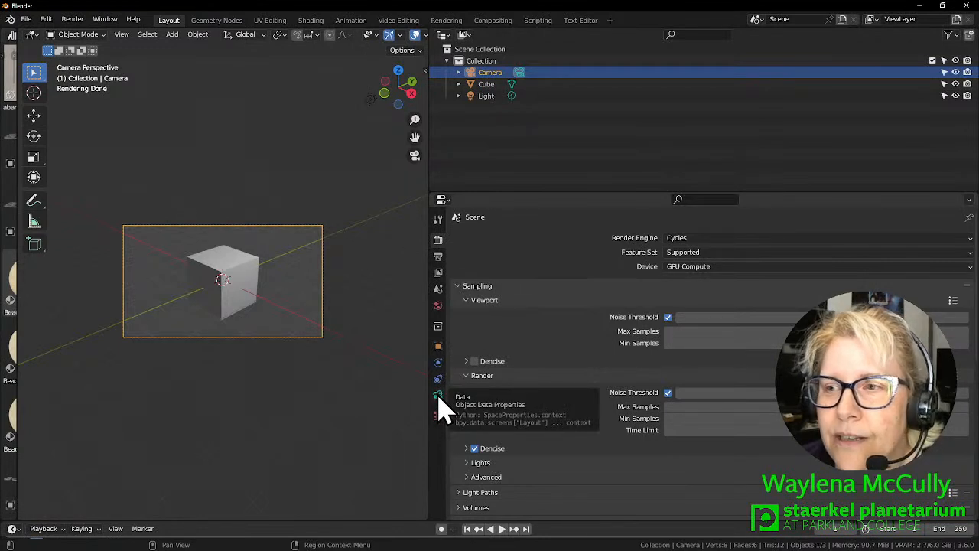
left_click(438, 394)
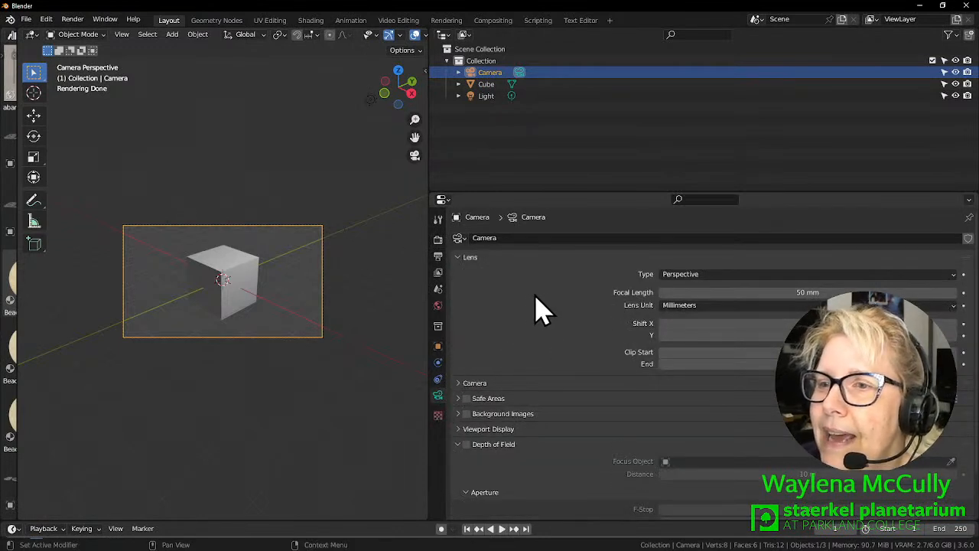
mouse_move(716, 279)
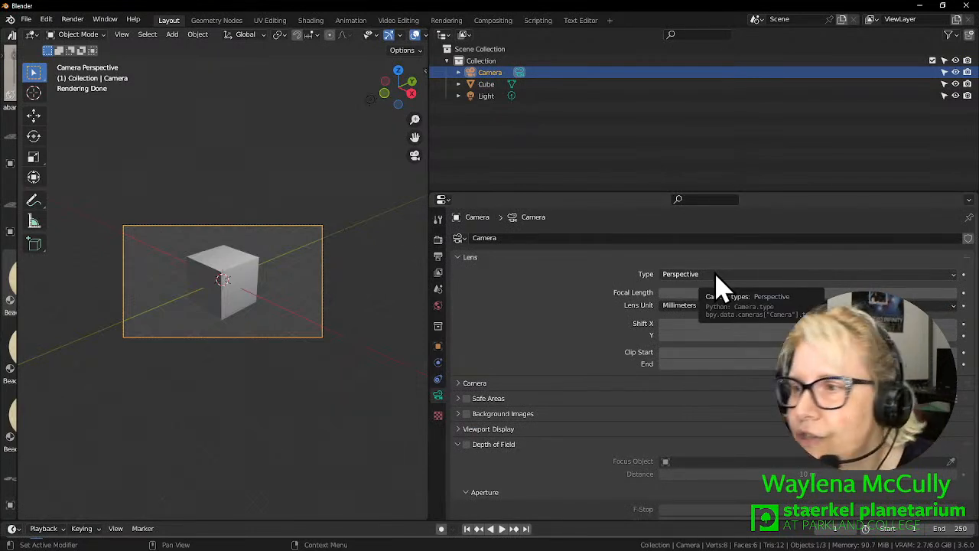
left_click(803, 274)
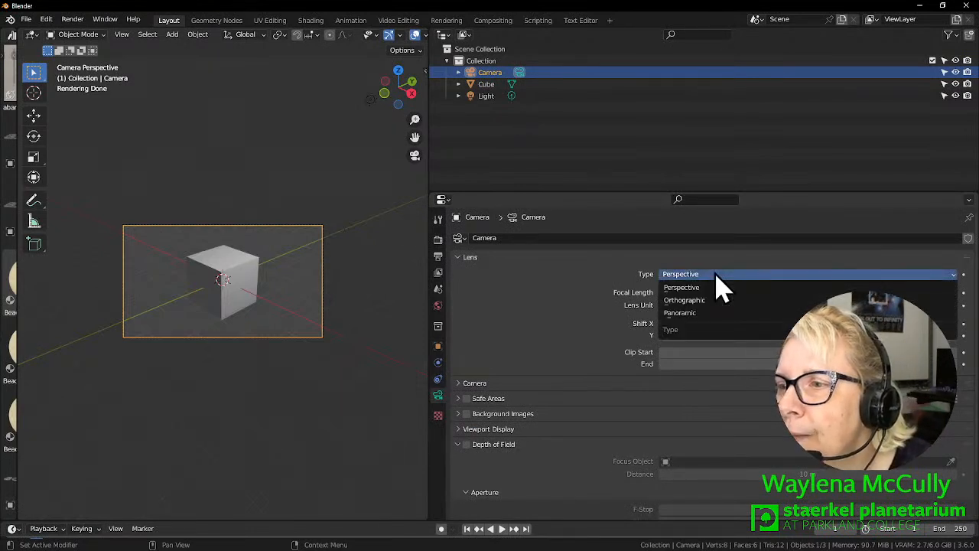
mouse_move(681, 312)
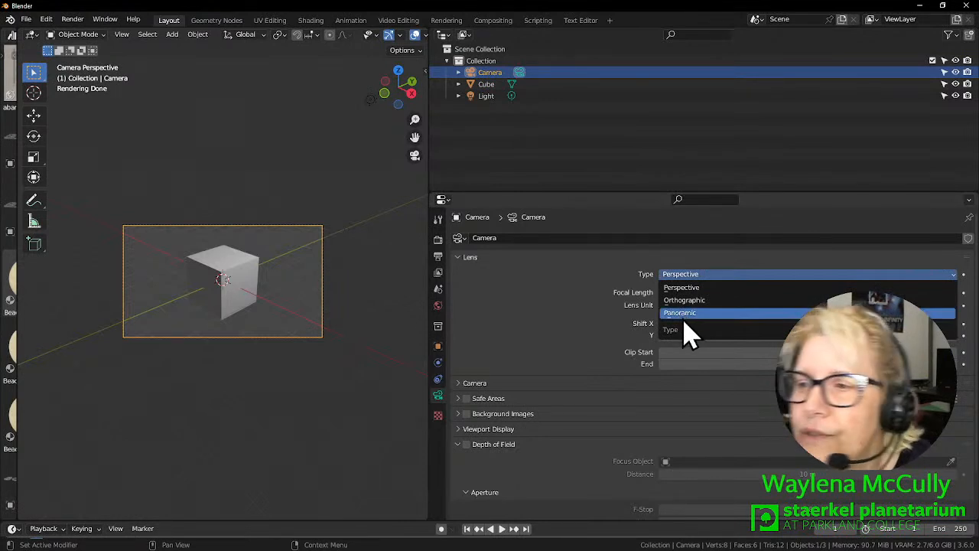
Make the camera Panoramic, checking it briefly in wireframe then solid shading.
left_click(680, 312)
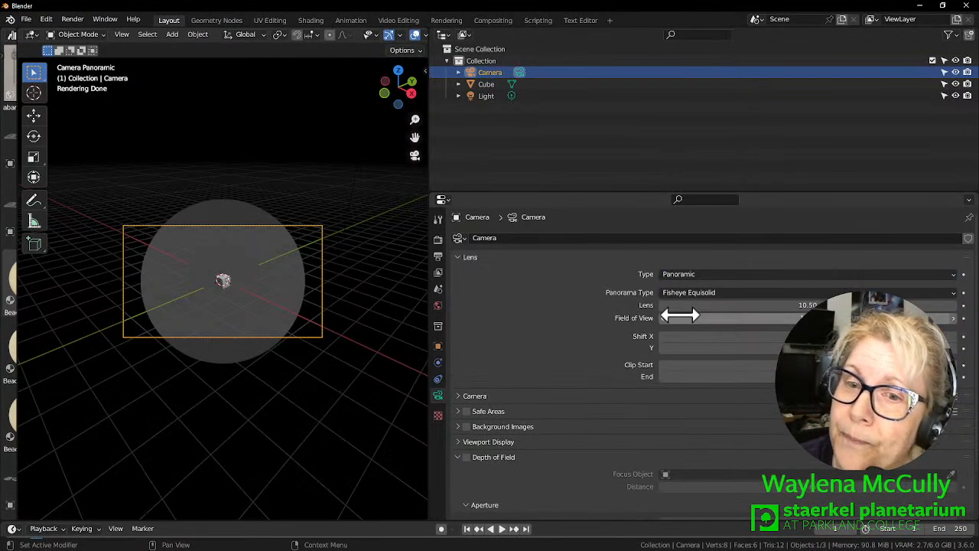
mouse_move(230, 395)
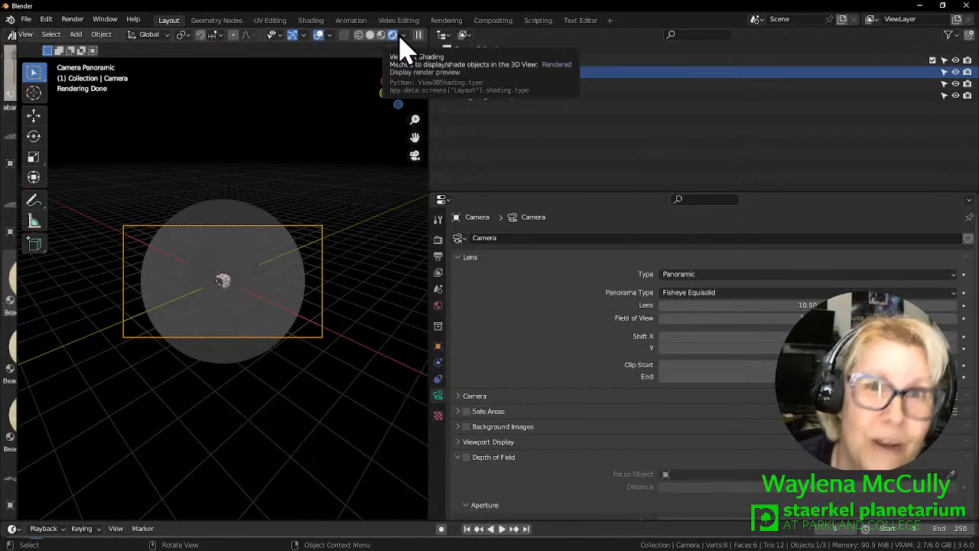
left_click(381, 34)
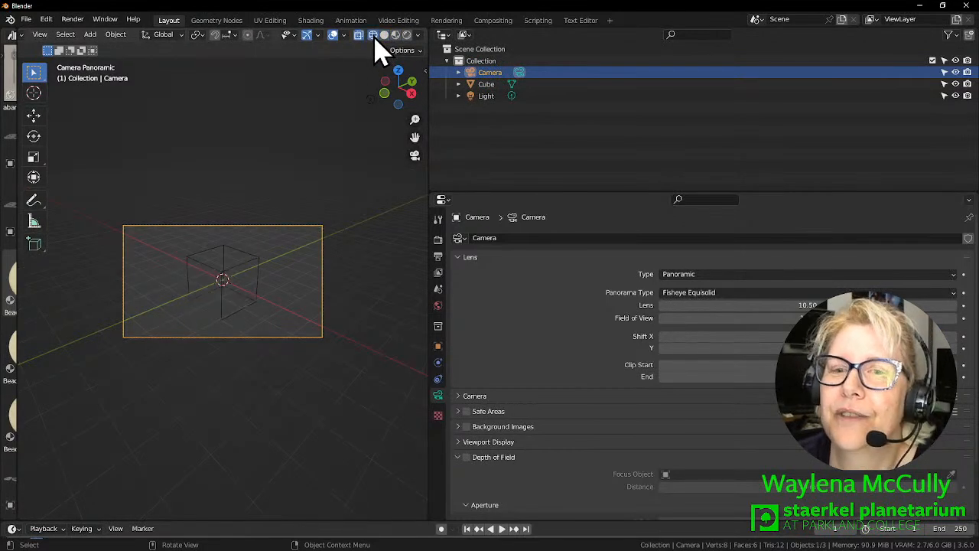
left_click(407, 34)
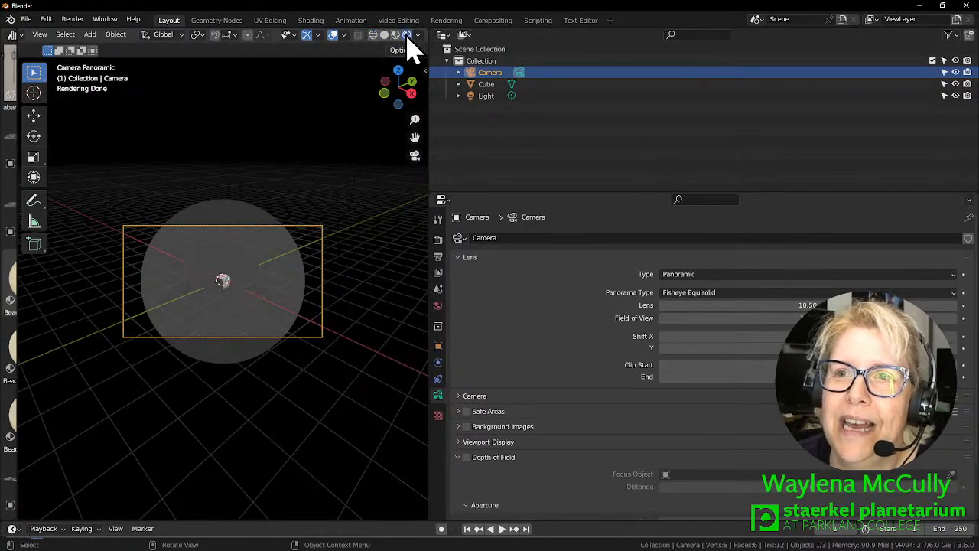
mouse_move(426, 226)
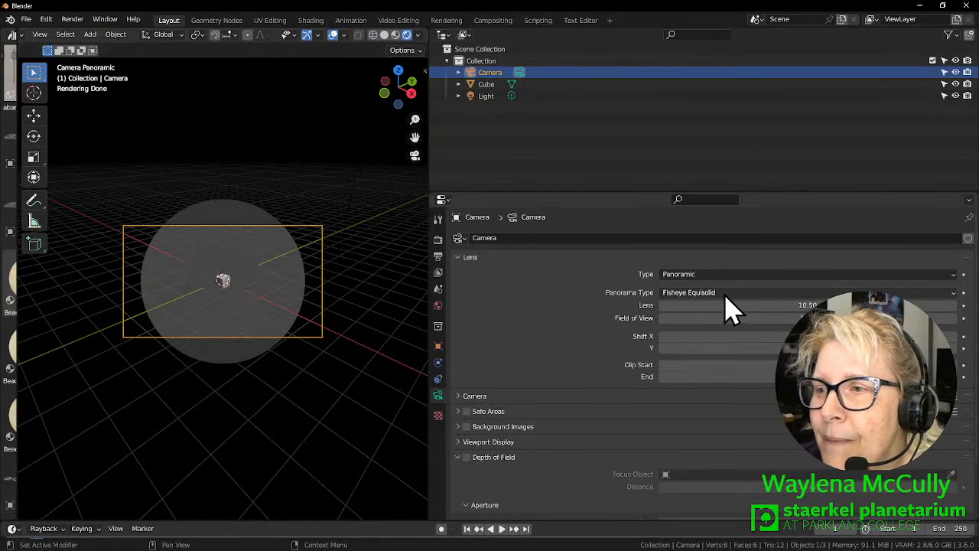
mouse_move(727, 299)
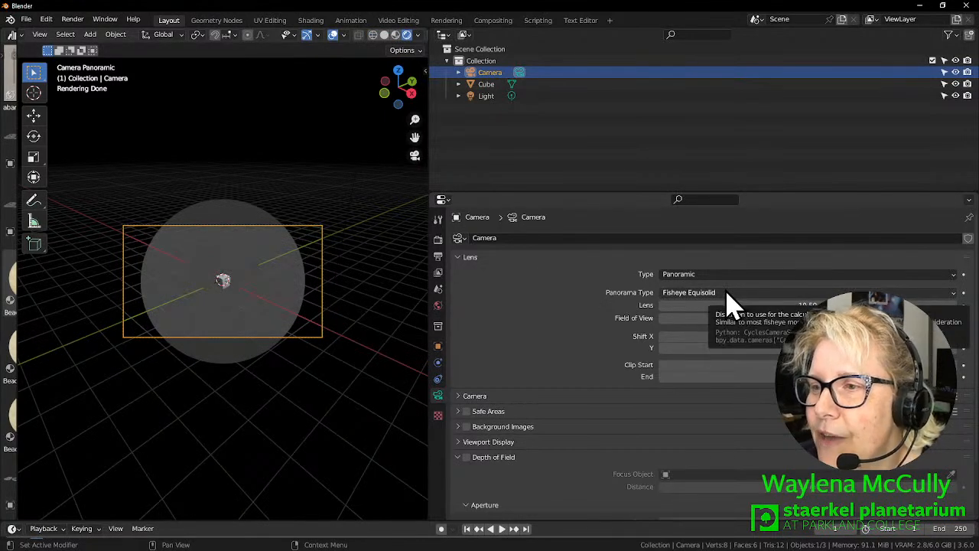
Set the panorama type to Fisheye Equidistant with a 180° field of view.
left_click(808, 292)
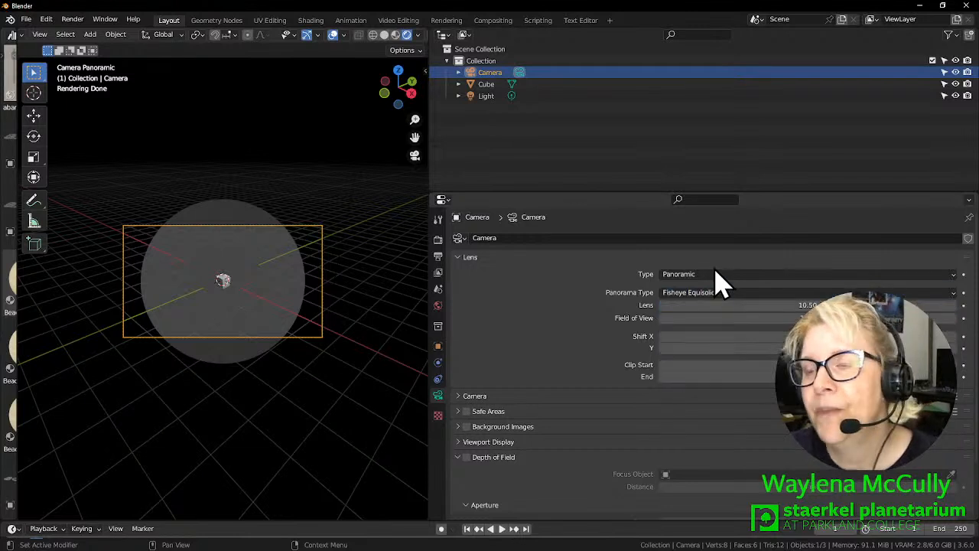
left_click(804, 292)
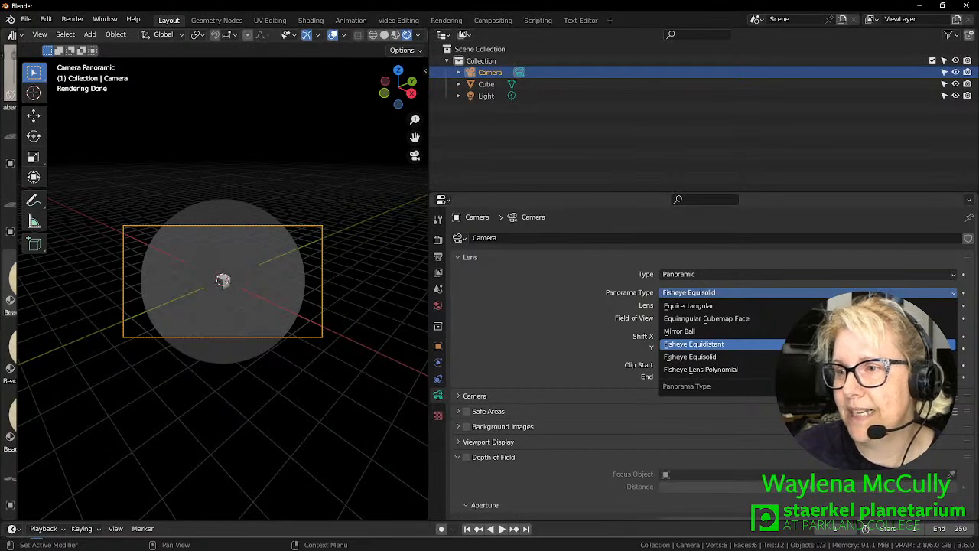
left_click(693, 343)
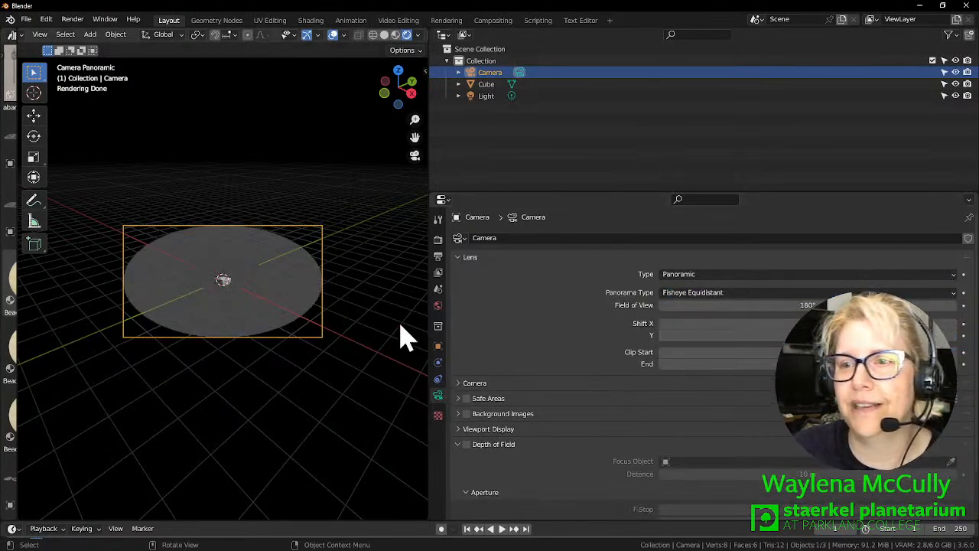
mouse_move(438, 257)
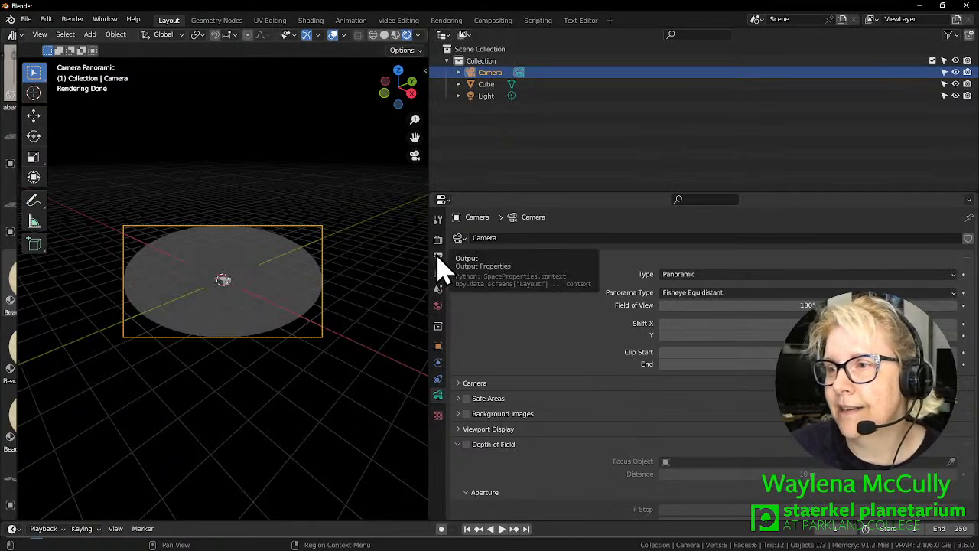
Set the output resolution to 4096 × 4096 px at 25% scale.
left_click(437, 257)
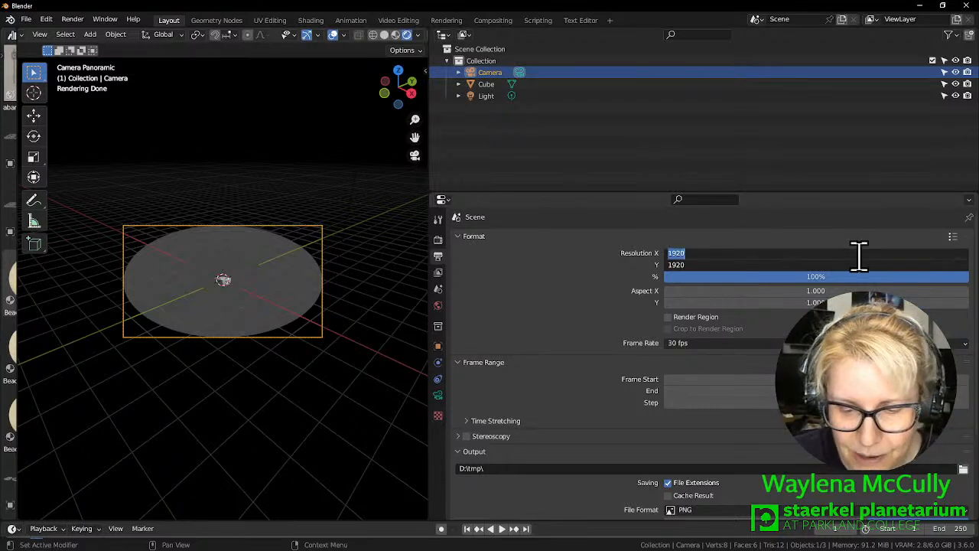
mouse_move(765, 252)
type("4")
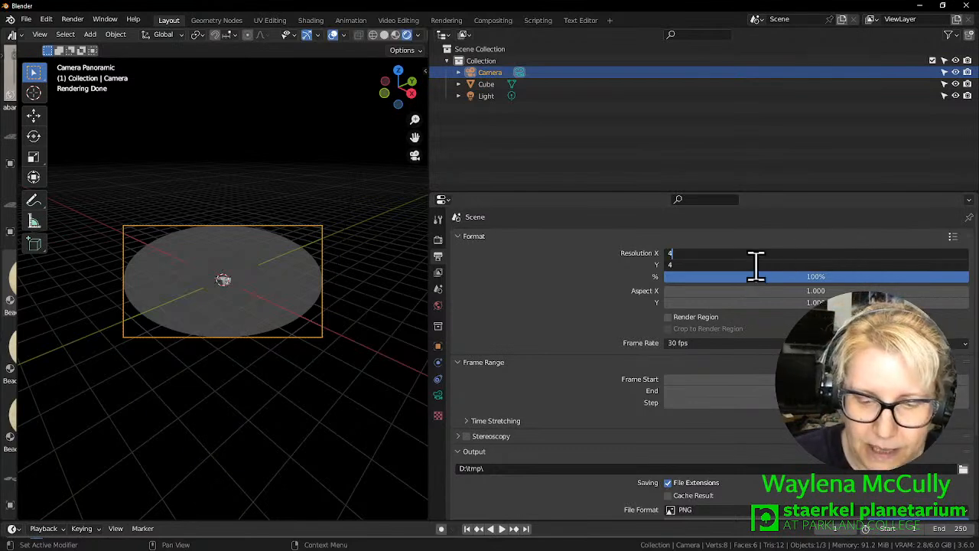
type("096 px")
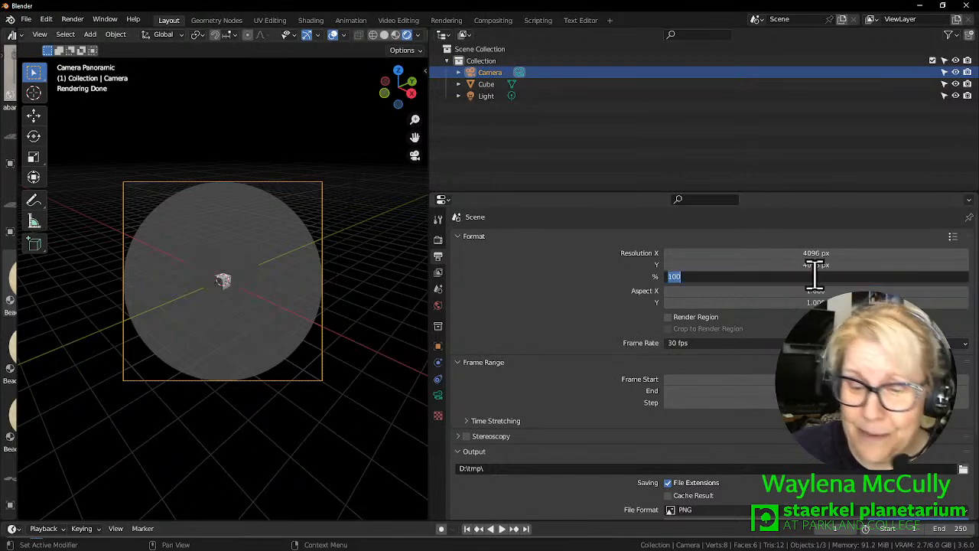
type("25%")
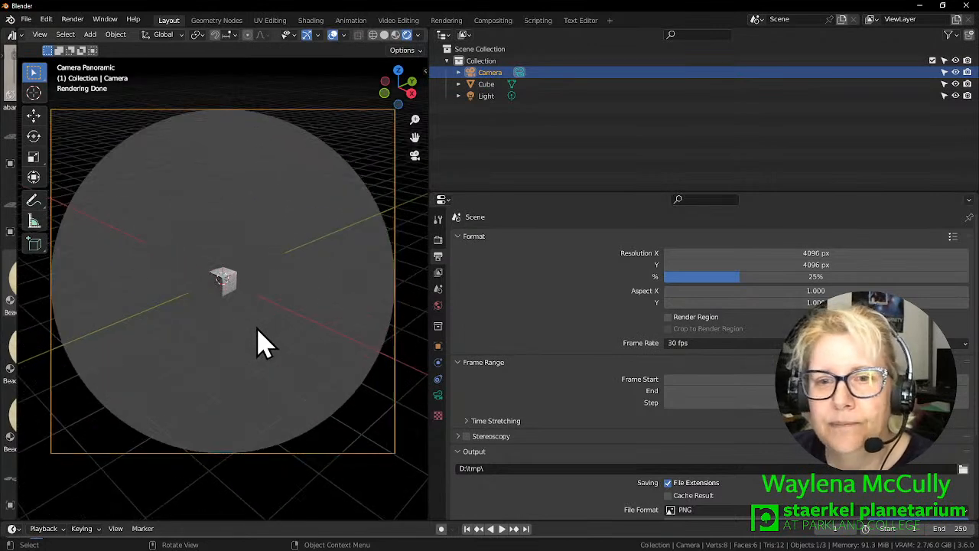
mouse_move(268, 321)
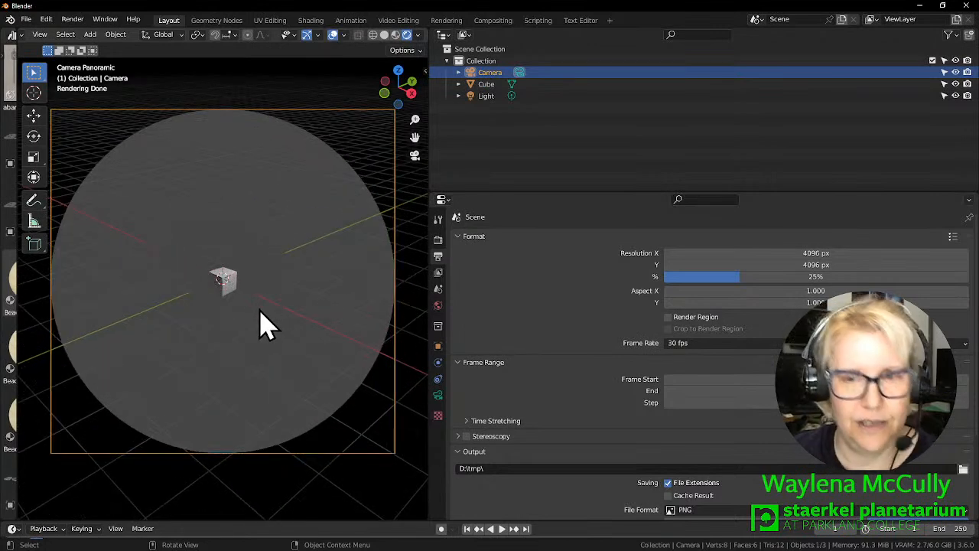
mouse_move(275, 360)
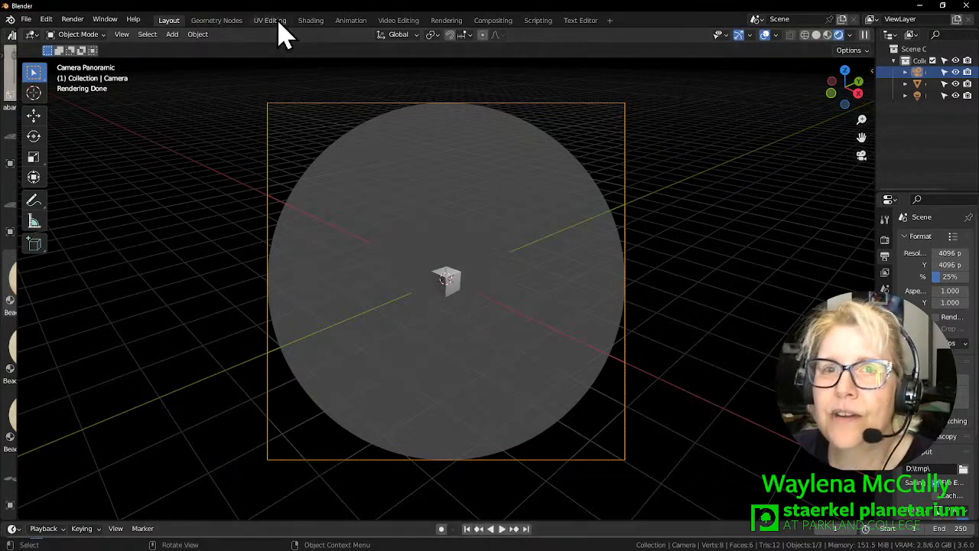
mouse_move(539, 34)
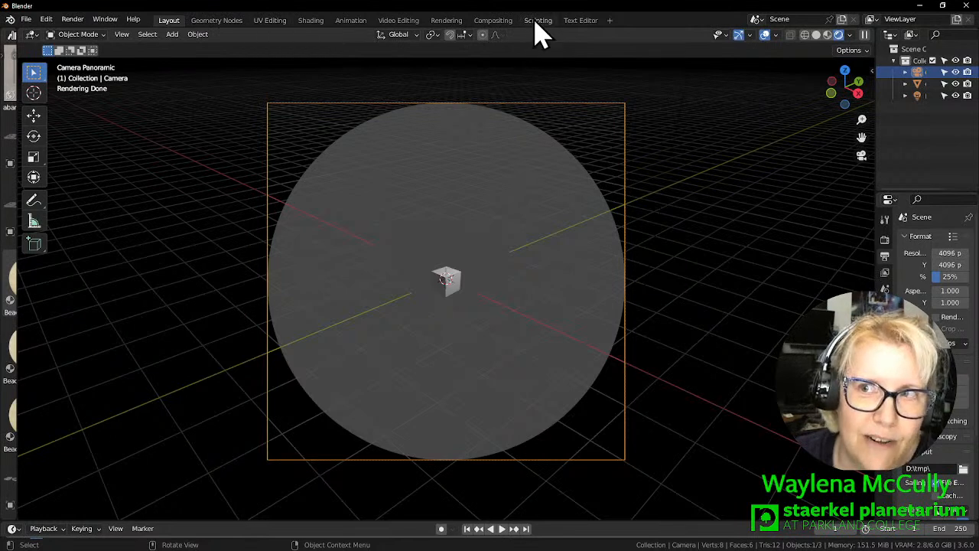
mouse_move(569, 31)
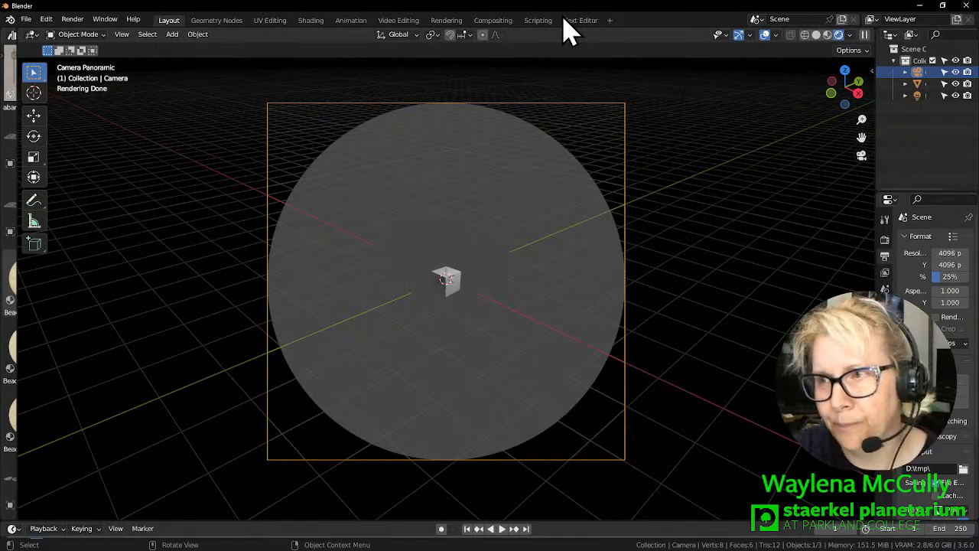
mouse_move(498, 53)
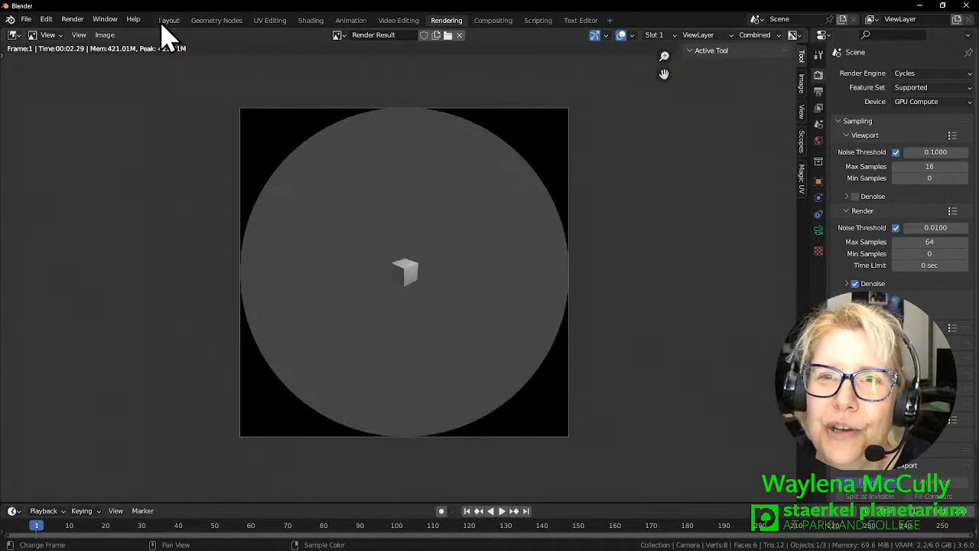
Return to the Layout workspace after rendering the fisheye cube image.
left_click(169, 20)
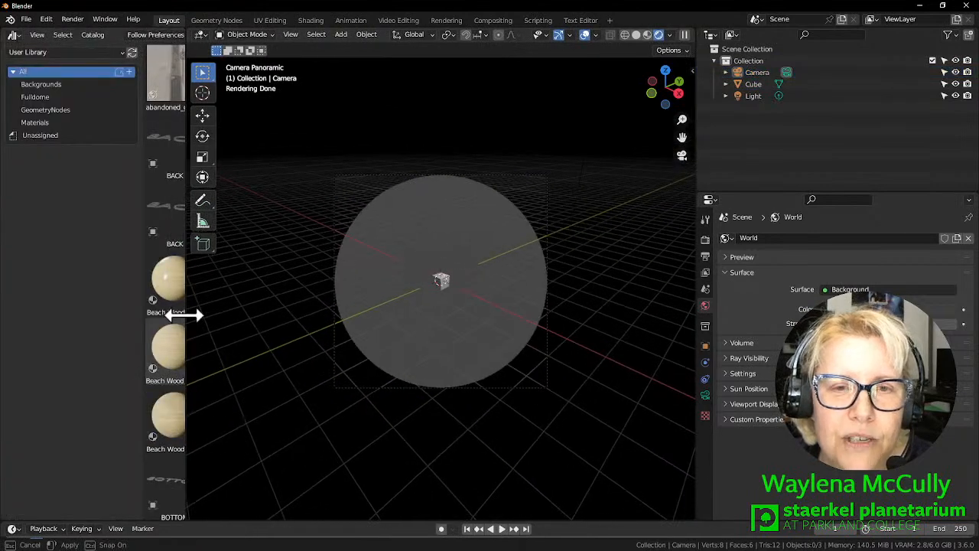
Apply the Nebula World 2D background asset as the scene's world.
left_click(41, 84)
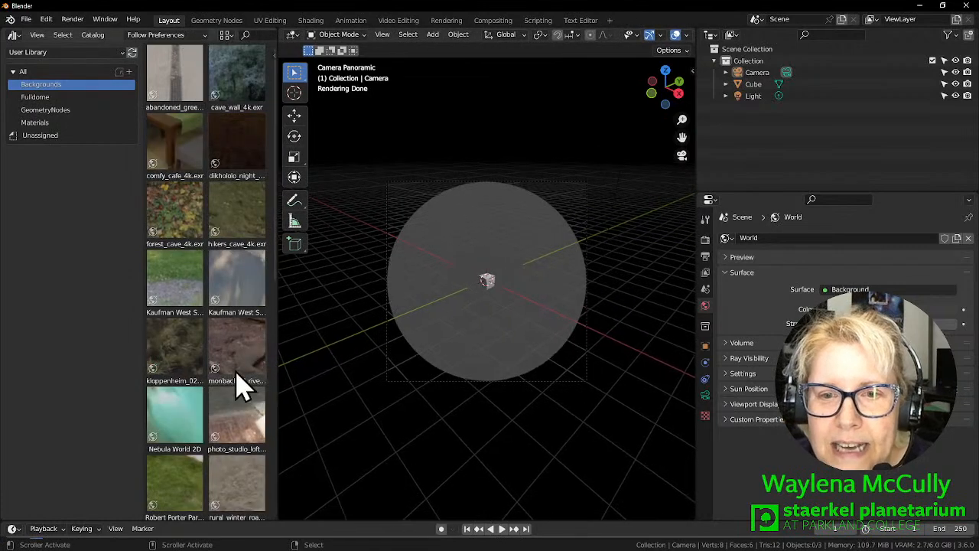
mouse_move(229, 298)
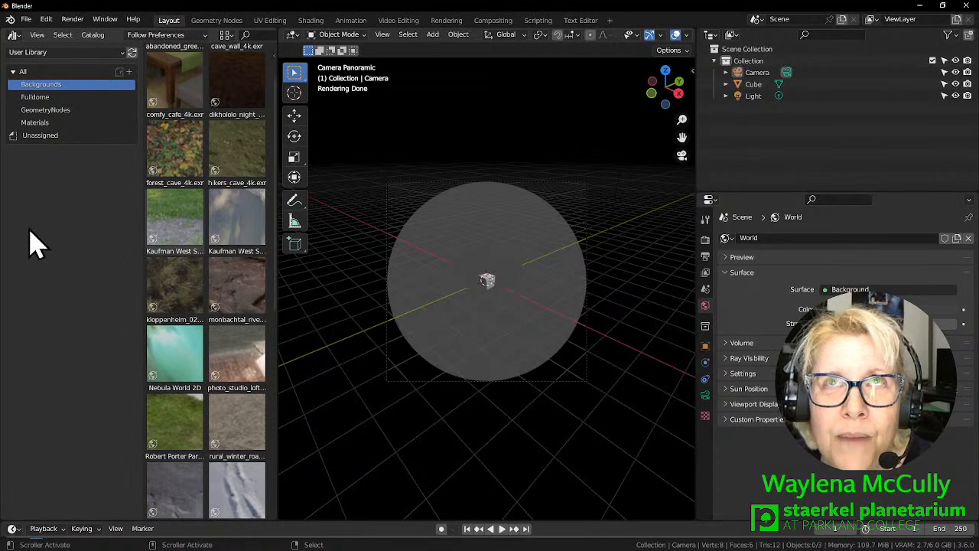
mouse_move(174, 355)
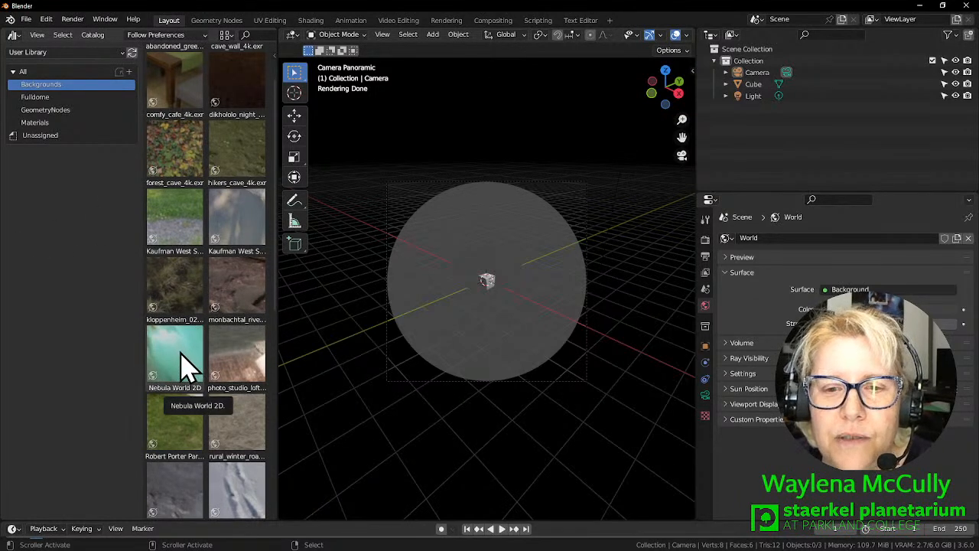
left_click(174, 352)
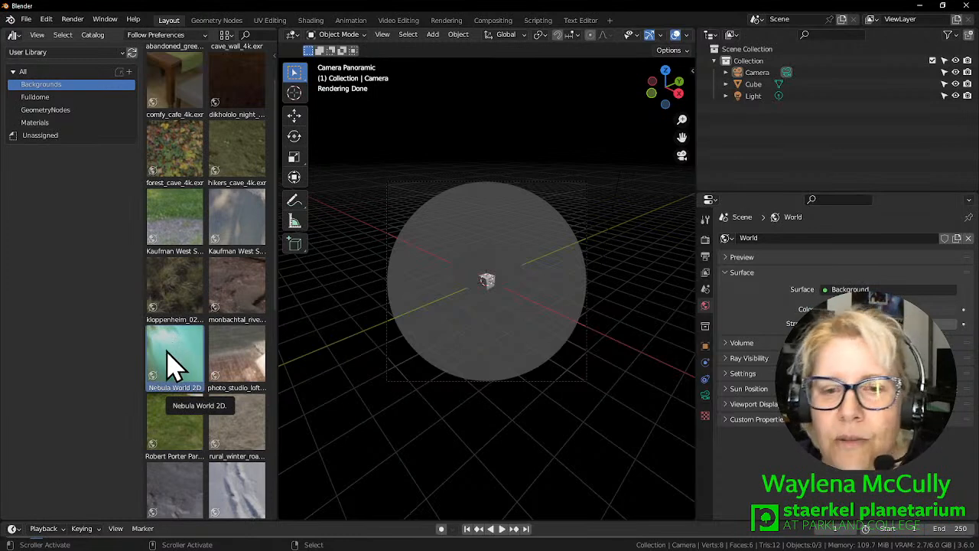
mouse_move(180, 355)
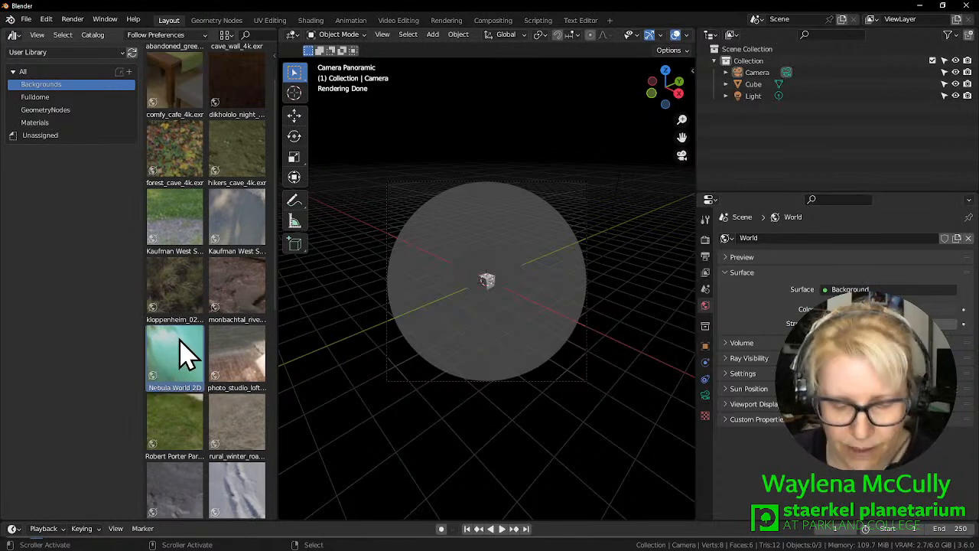
mouse_move(175, 352)
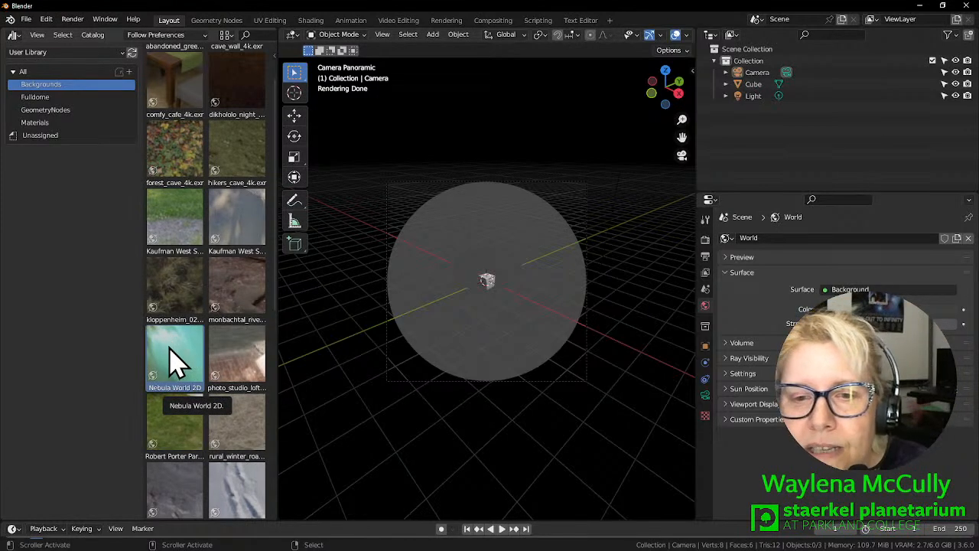
left_click_drag(175, 360, 313, 344)
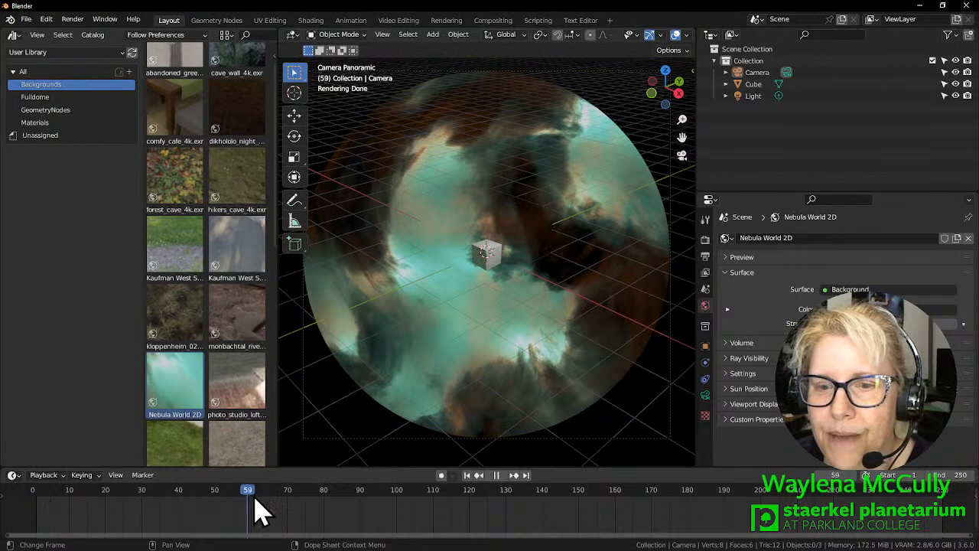
Return the timeline playhead to frame 1 before rendering the nebula dome view.
left_click_drag(248, 490, 575, 489)
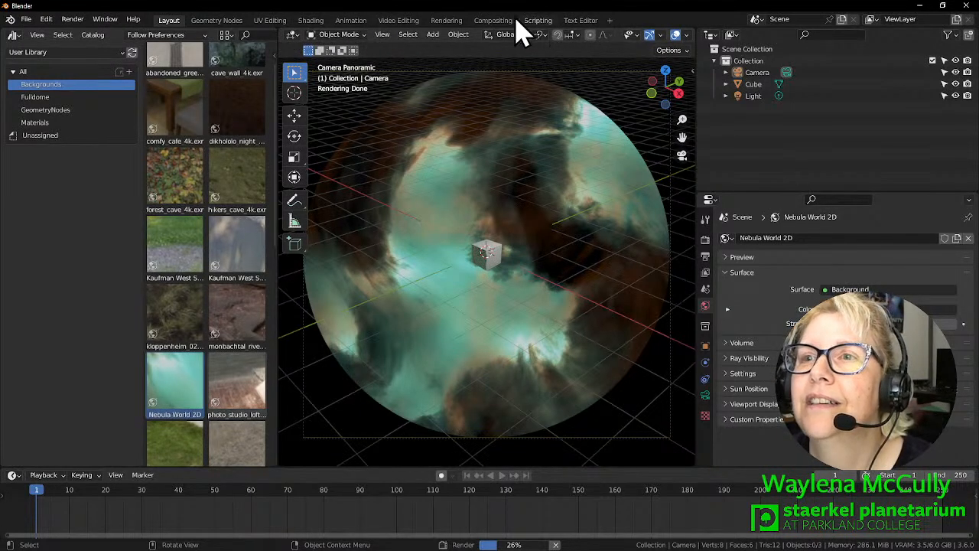
View the finished fisheye render of the cube inside the teal nebula.
left_click(447, 20)
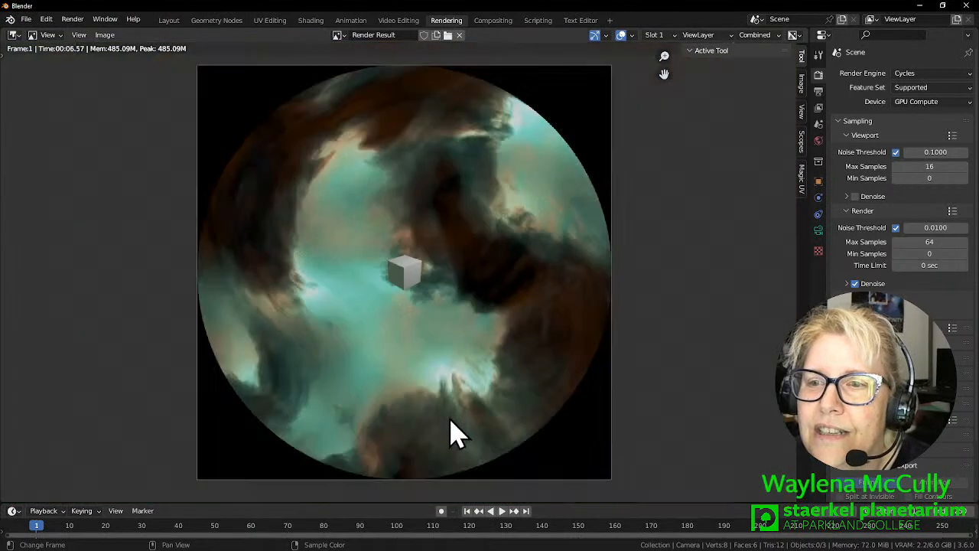
mouse_move(370, 394)
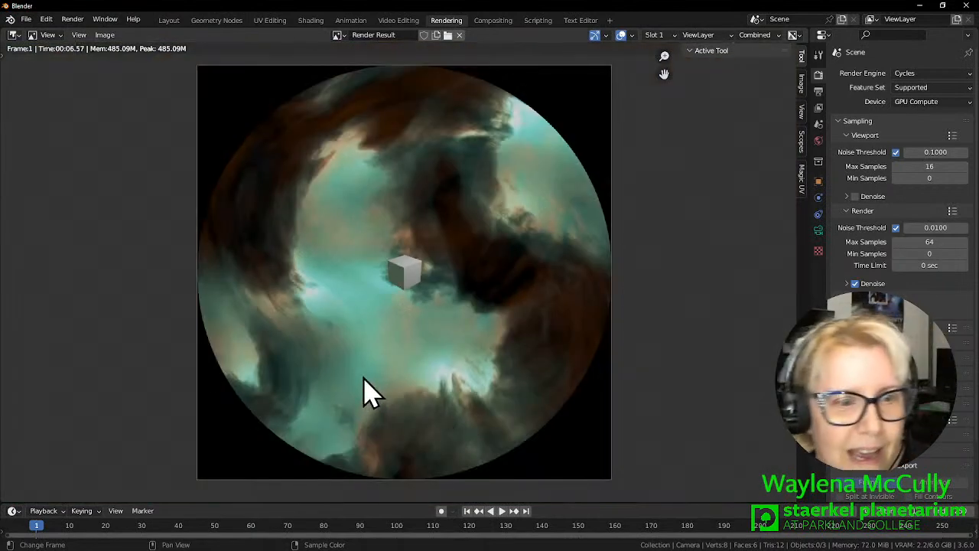
mouse_move(339, 322)
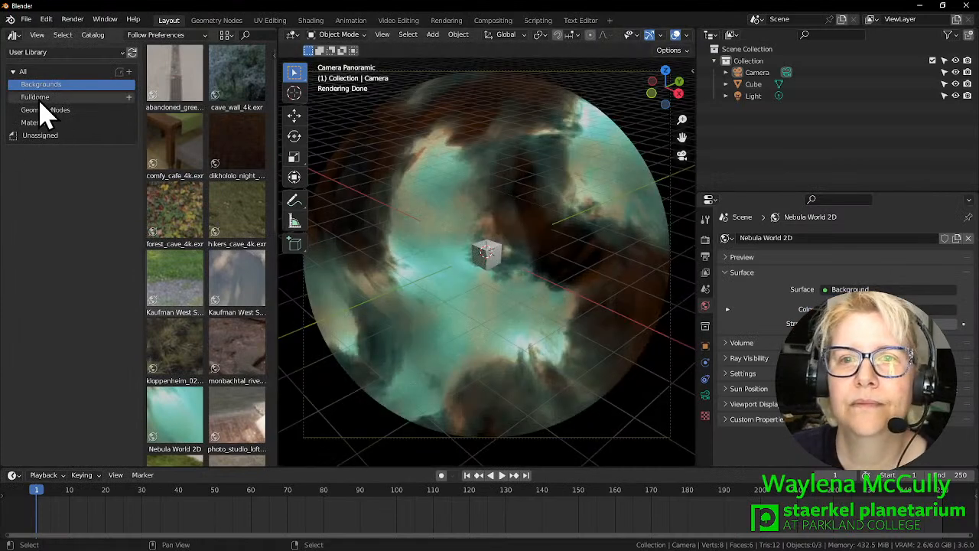
Choose the GridCube Fulldome asset from the Fulldome catalog in the Asset Browser.
left_click(36, 98)
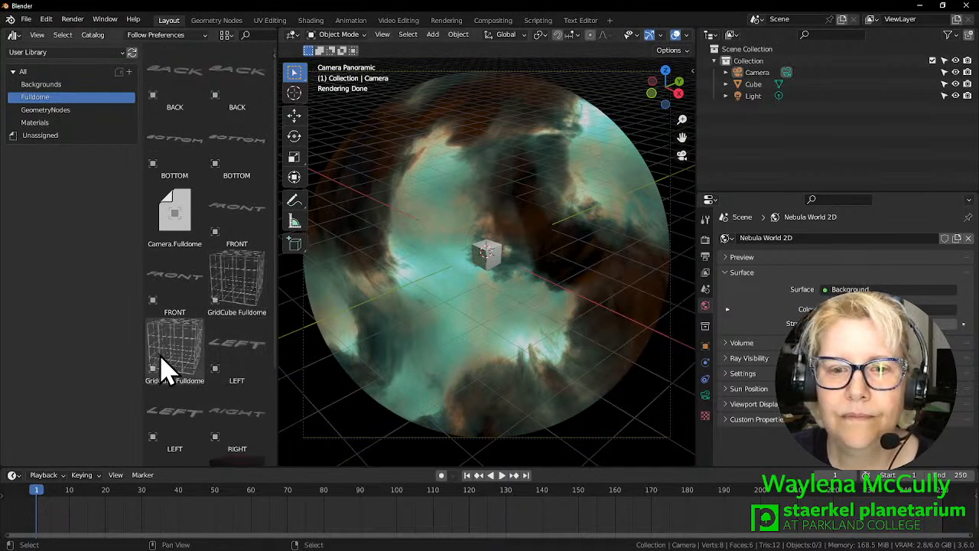
left_click(175, 352)
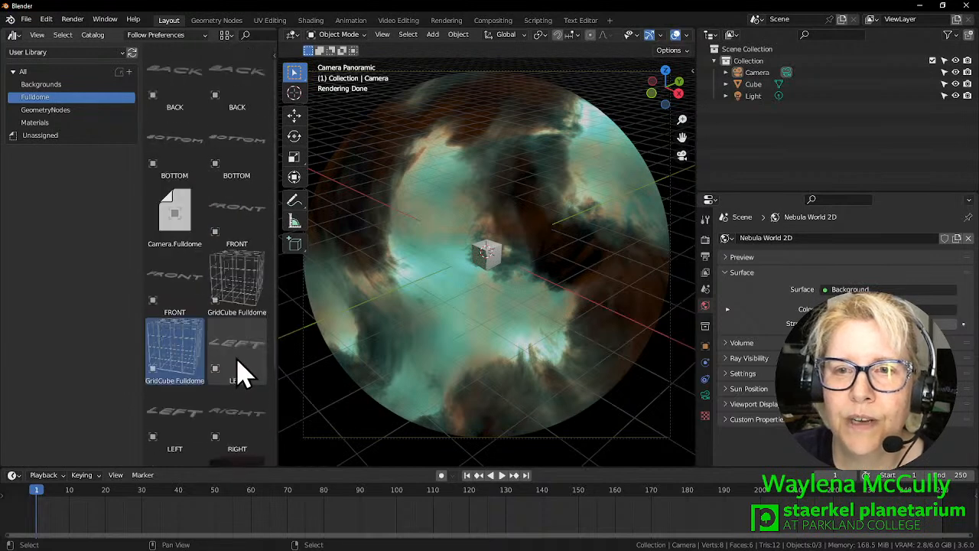
left_click(26, 19)
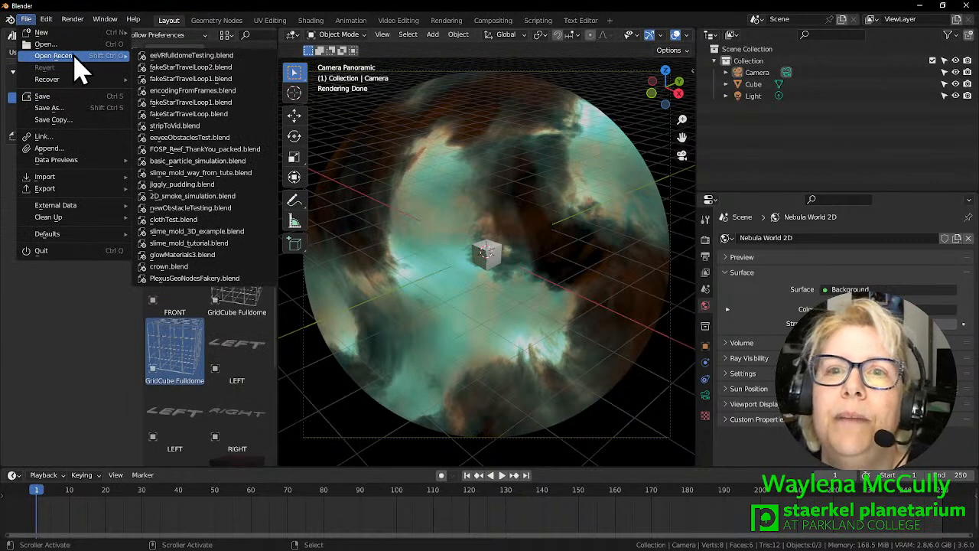
mouse_move(196, 68)
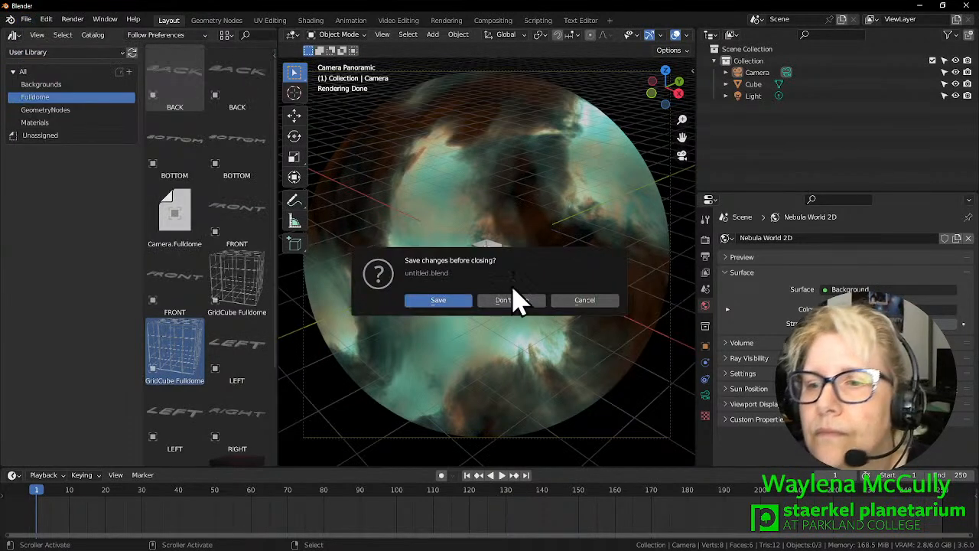
Load the eeVR FulldomeTesting .blend without saving the current scene.
left_click(502, 298)
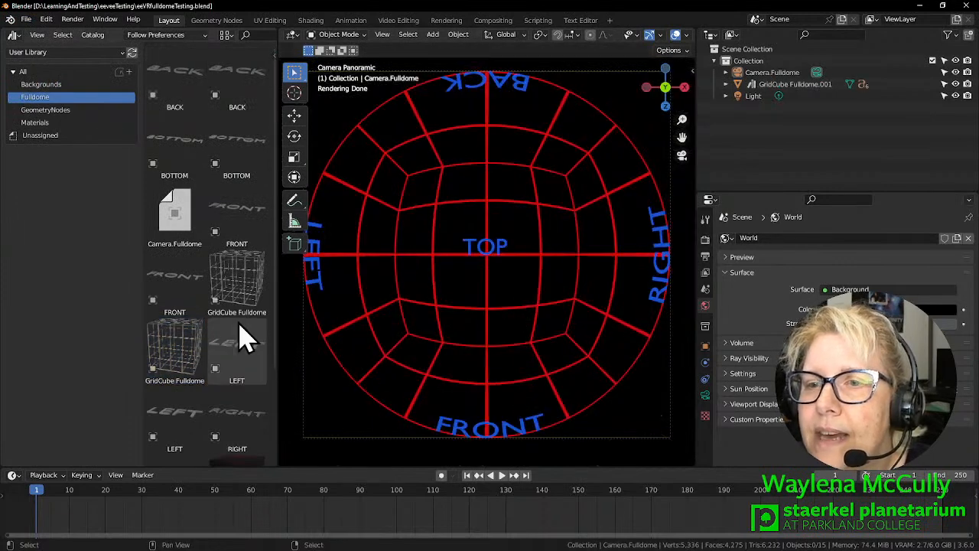
left_click(771, 72)
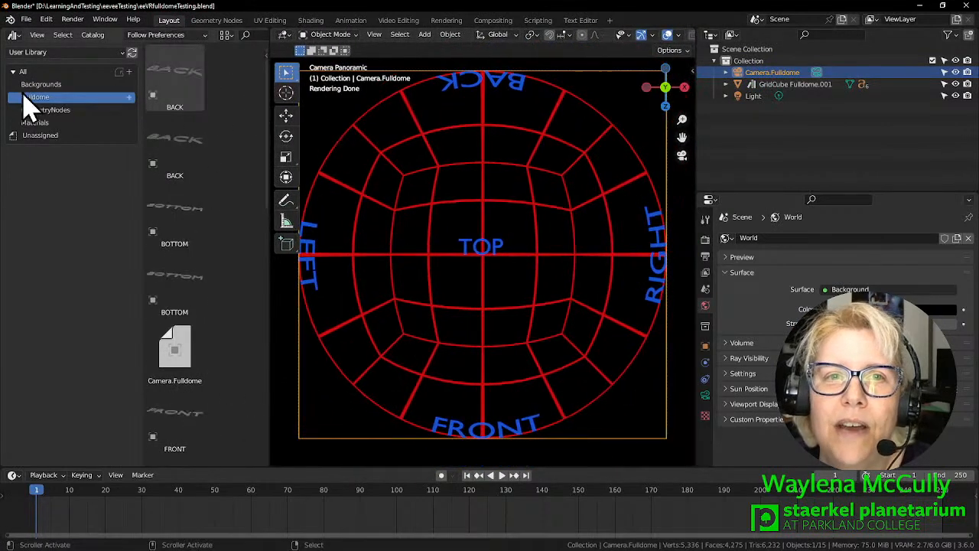
Browse the Backgrounds catalog down to the Nebula World 2D asset.
left_click(41, 84)
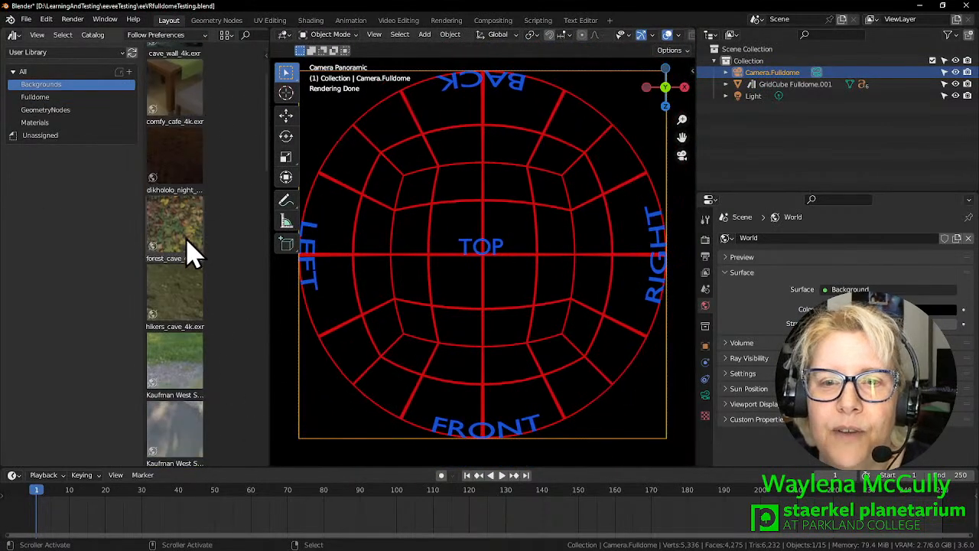
scroll("down", 3)
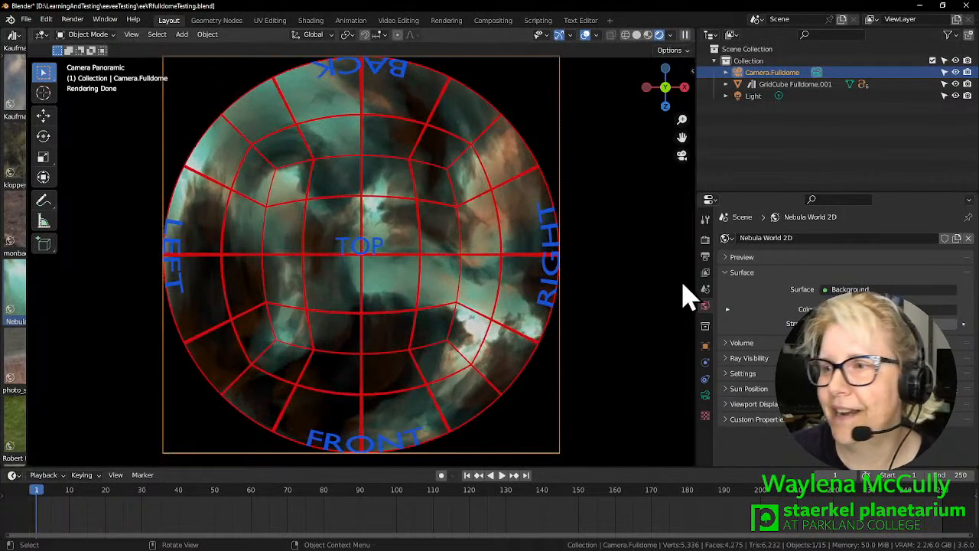
Show the output settings with 4096 × 4096 px resolution at 25%.
left_click(705, 219)
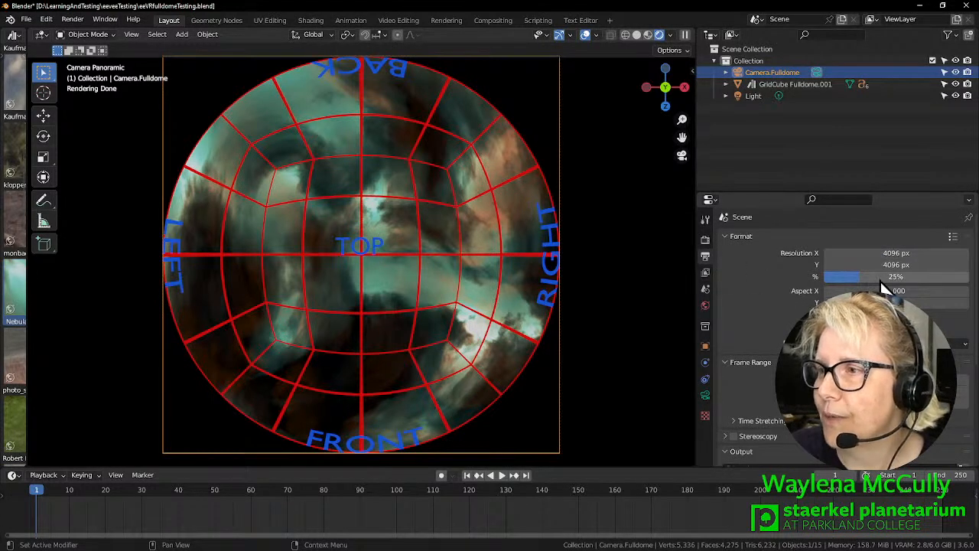
mouse_move(492, 339)
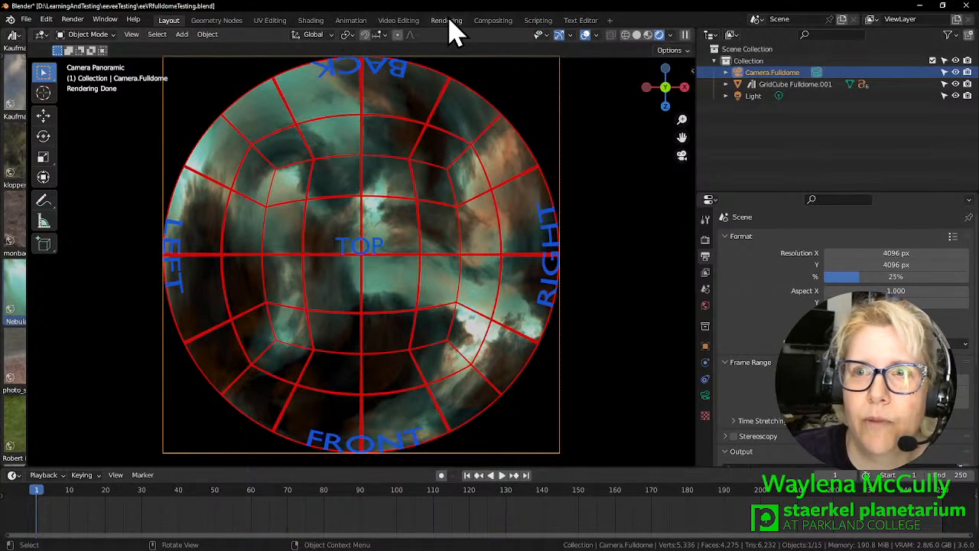
View the frame 1 render of the red labelled dome grid over the nebula.
left_click(447, 20)
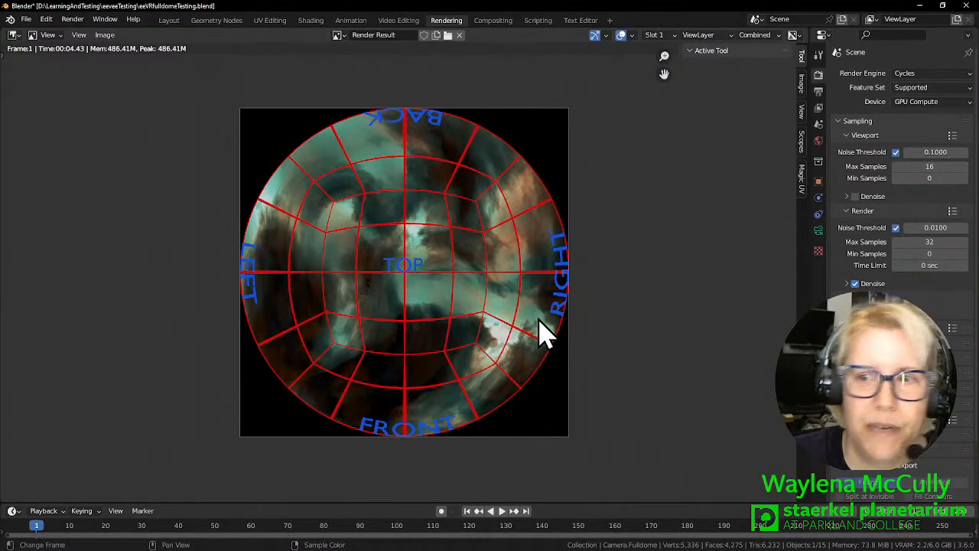
mouse_move(600, 375)
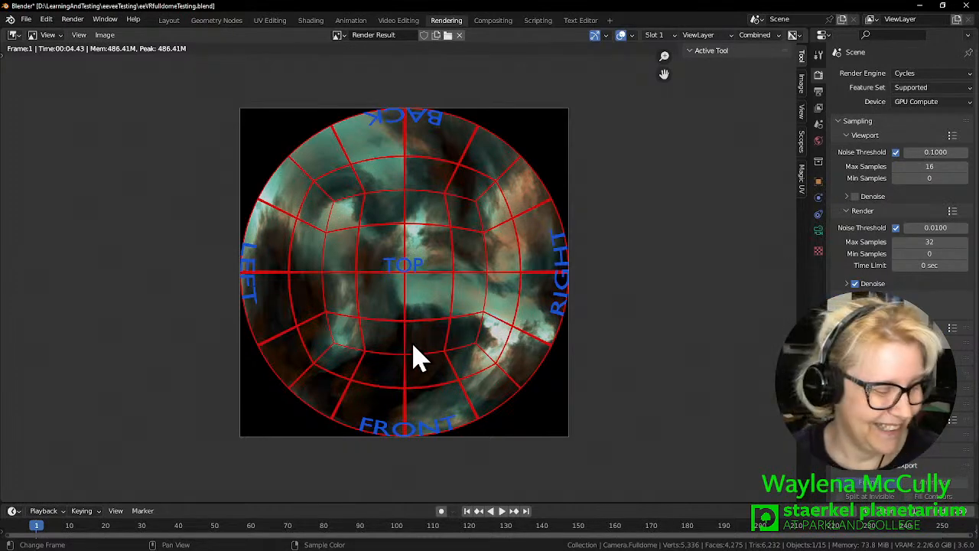
mouse_move(375, 355)
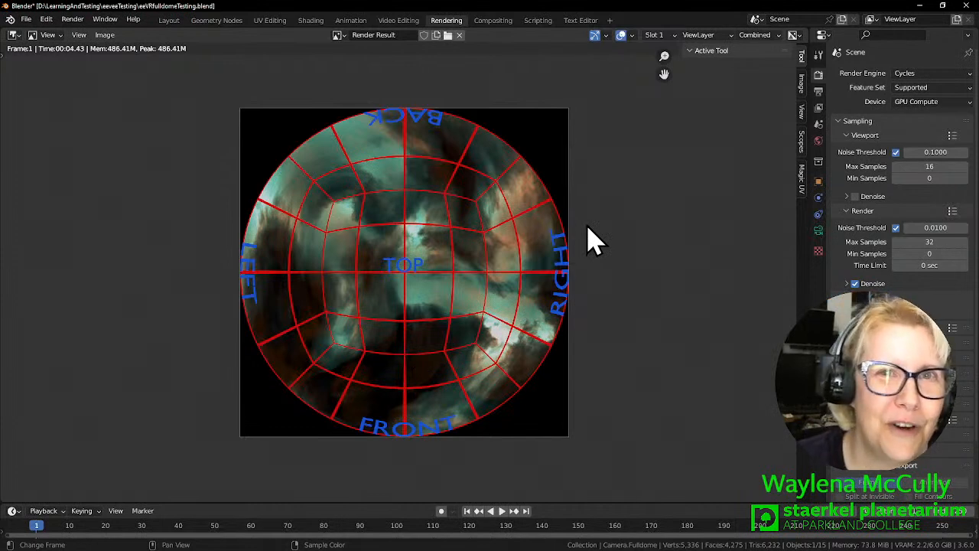
mouse_move(379, 130)
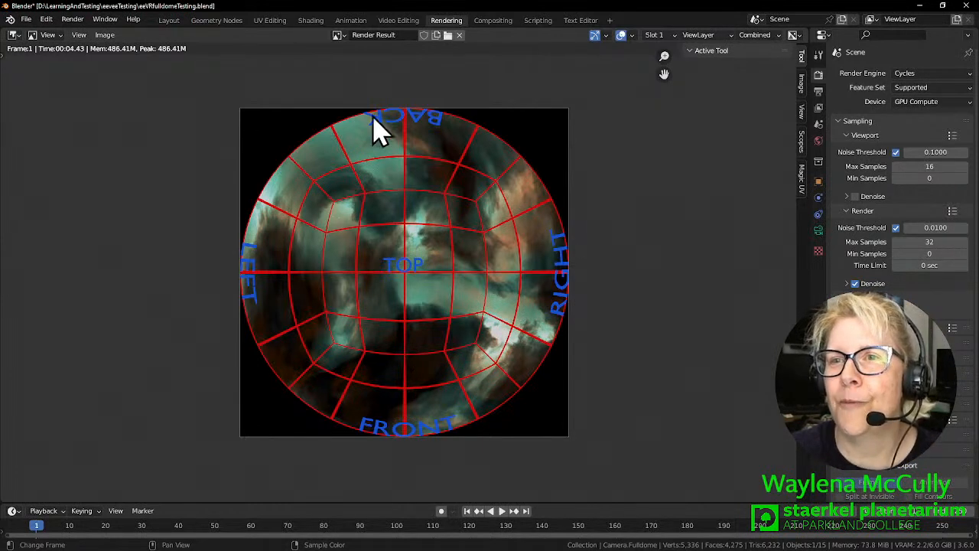
mouse_move(198, 226)
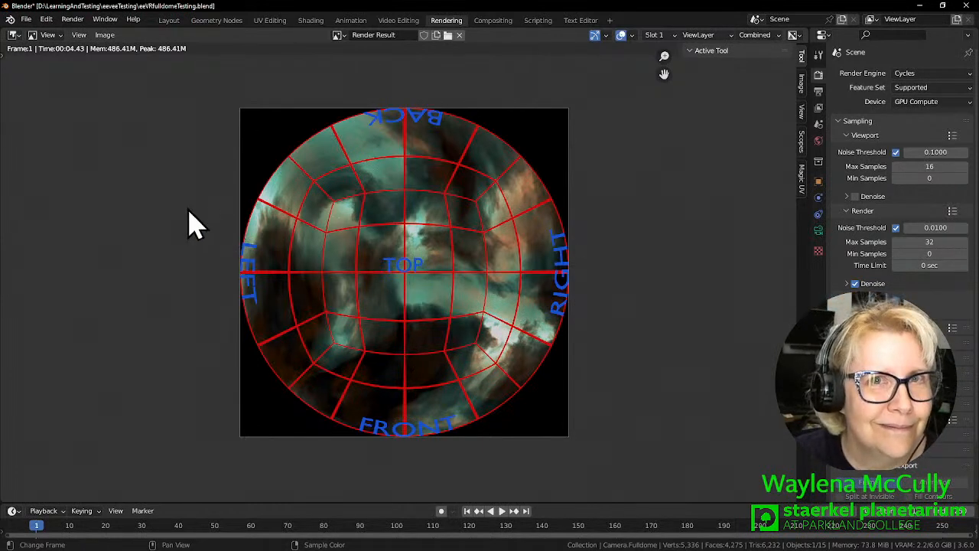
mouse_move(447, 87)
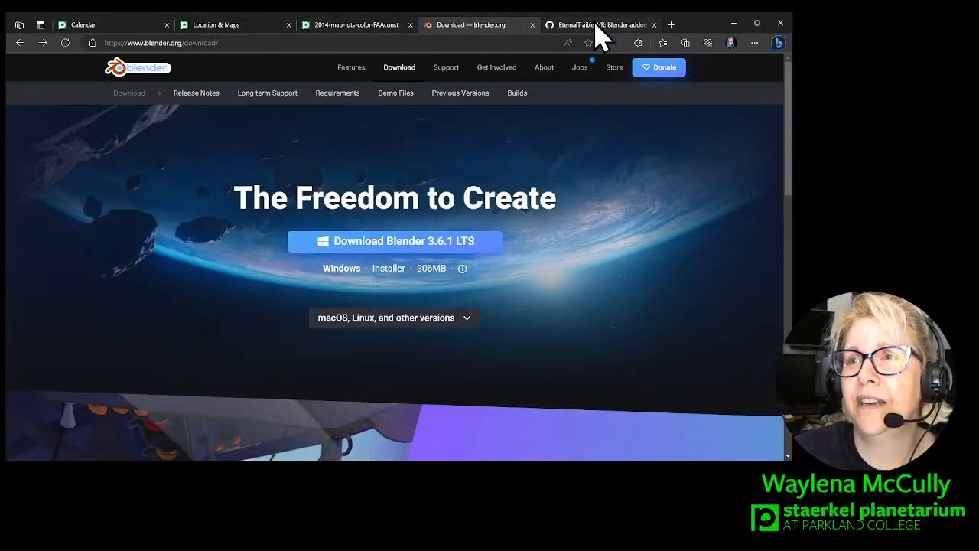
Load github.com/EternalTrail/eeVR and read down to the Getting Started instructions.
left_click(600, 24)
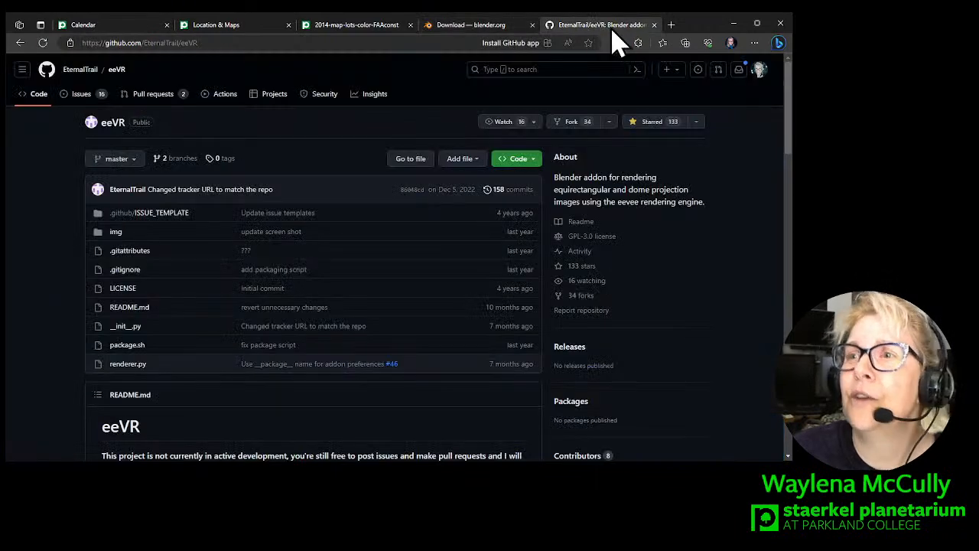
mouse_move(589, 150)
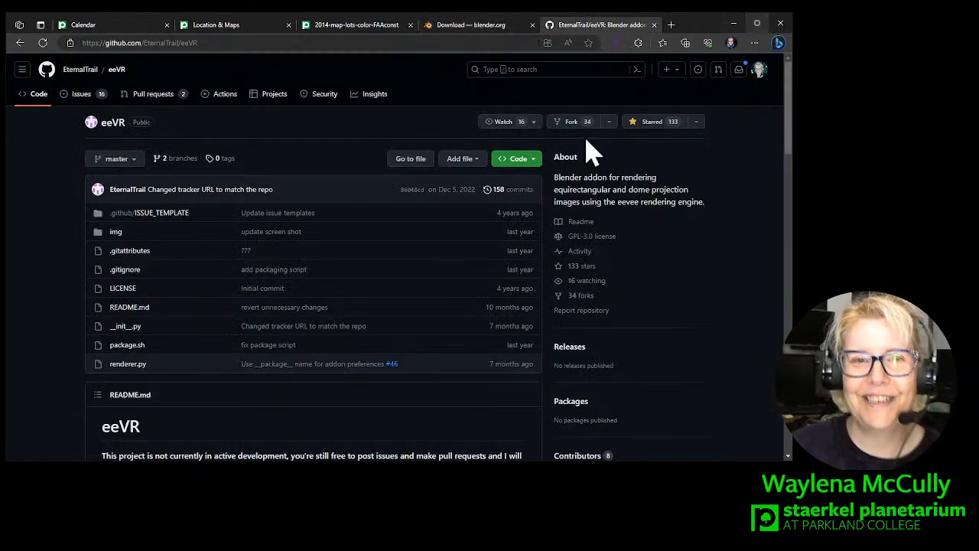
mouse_move(161, 92)
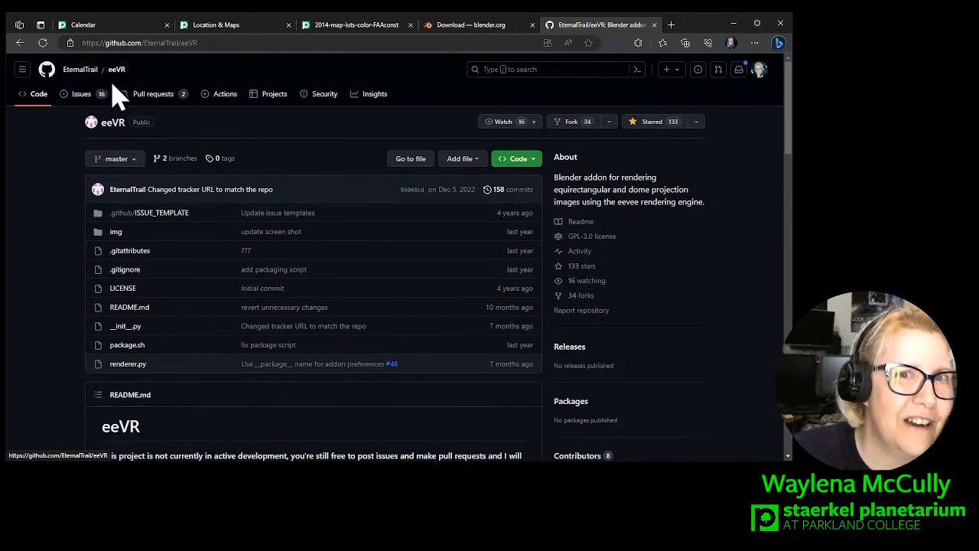
scroll("down", 3)
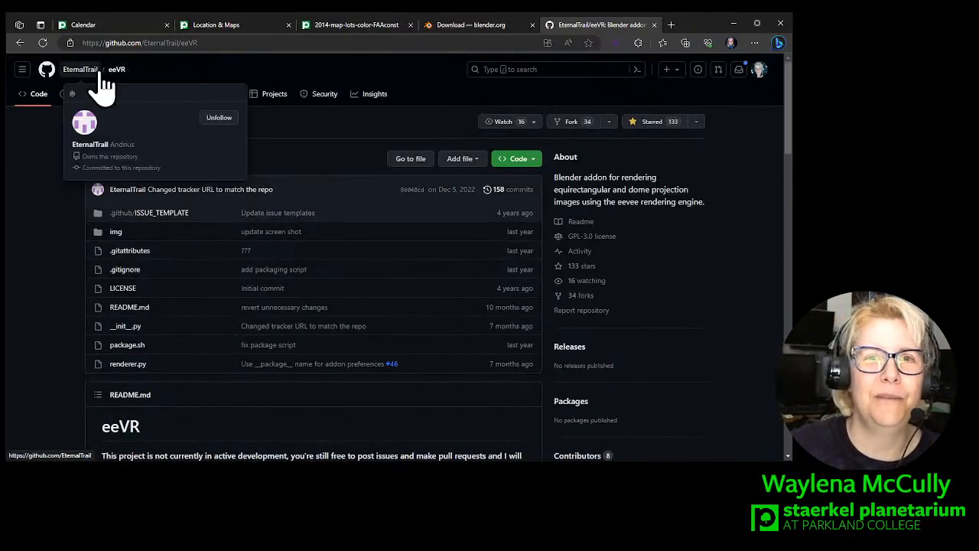
scroll("down", 3)
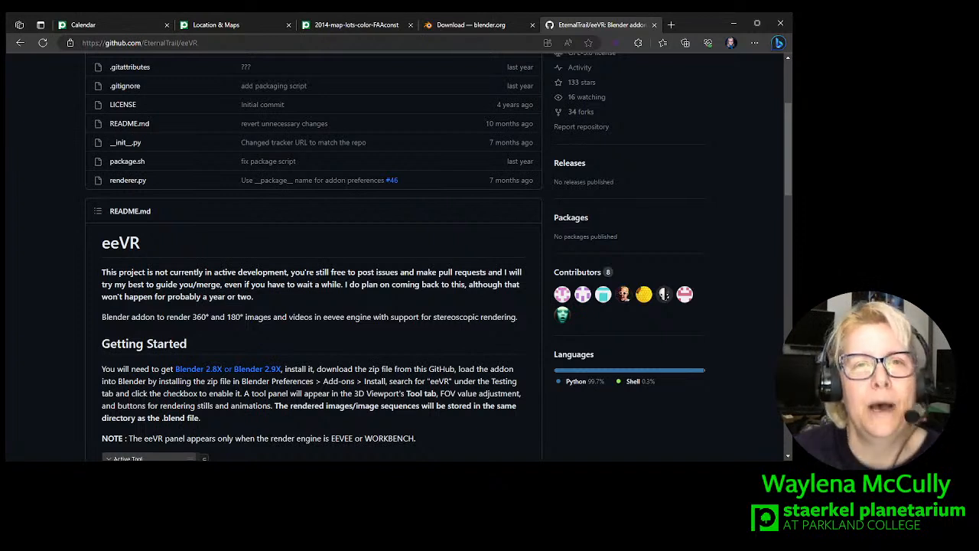
mouse_move(268, 444)
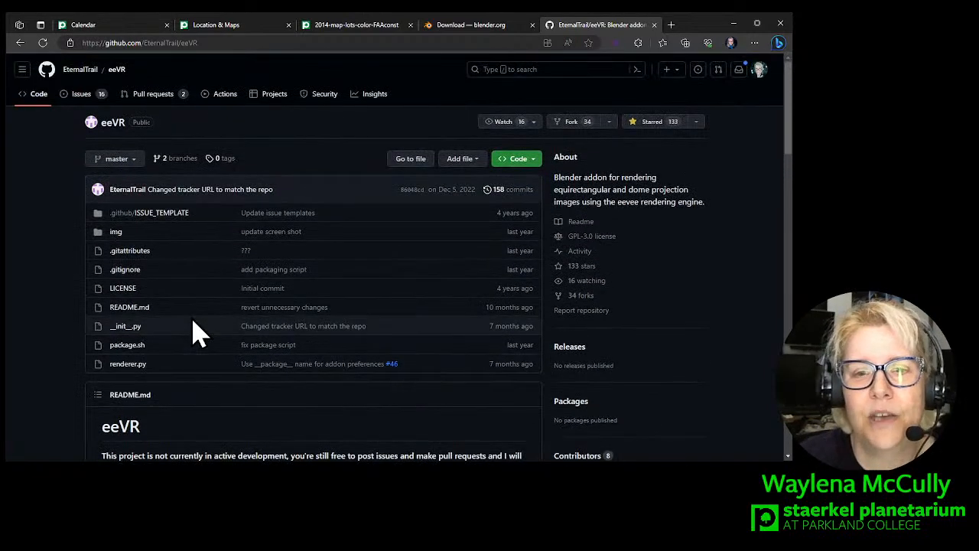
mouse_move(524, 157)
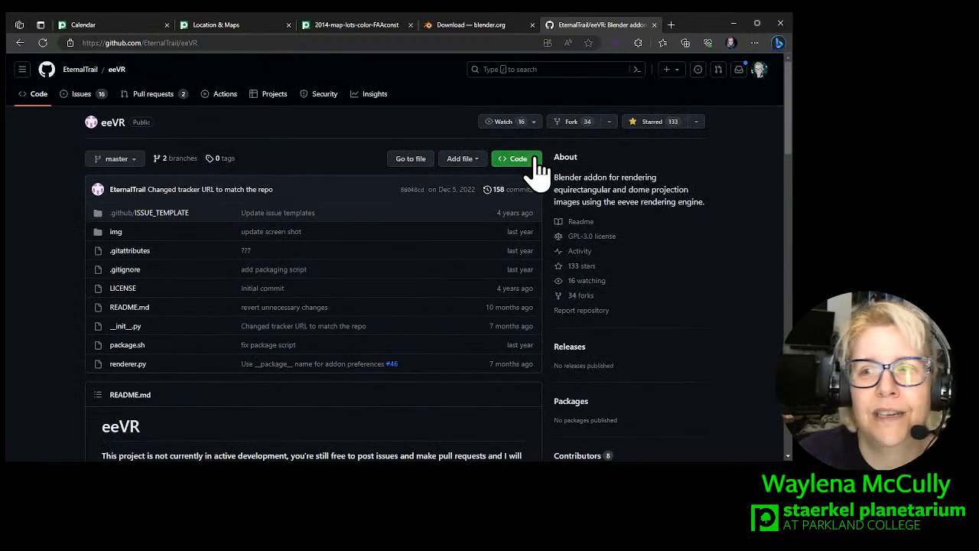
Show the Code menu with HTTPS clone, GitHub Desktop and Download ZIP options.
left_click(517, 157)
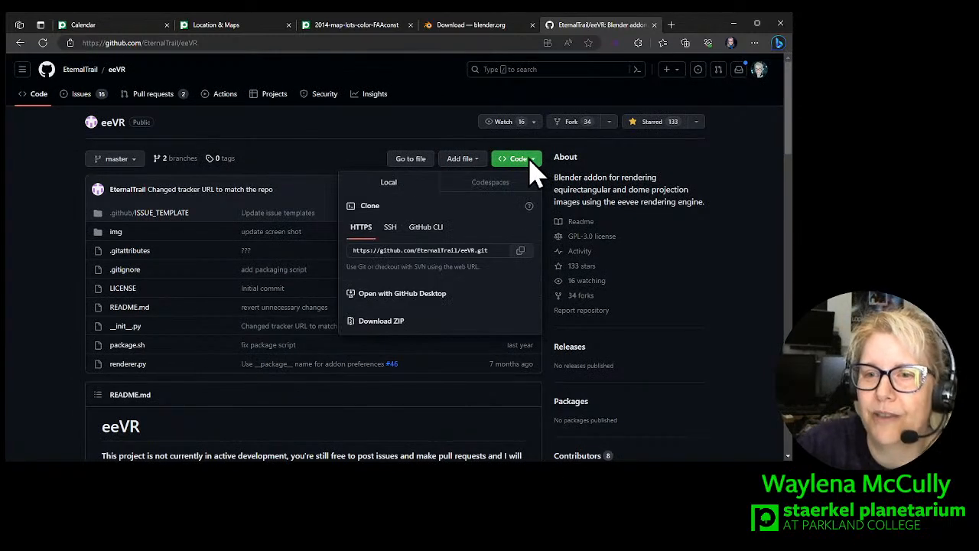
mouse_move(381, 321)
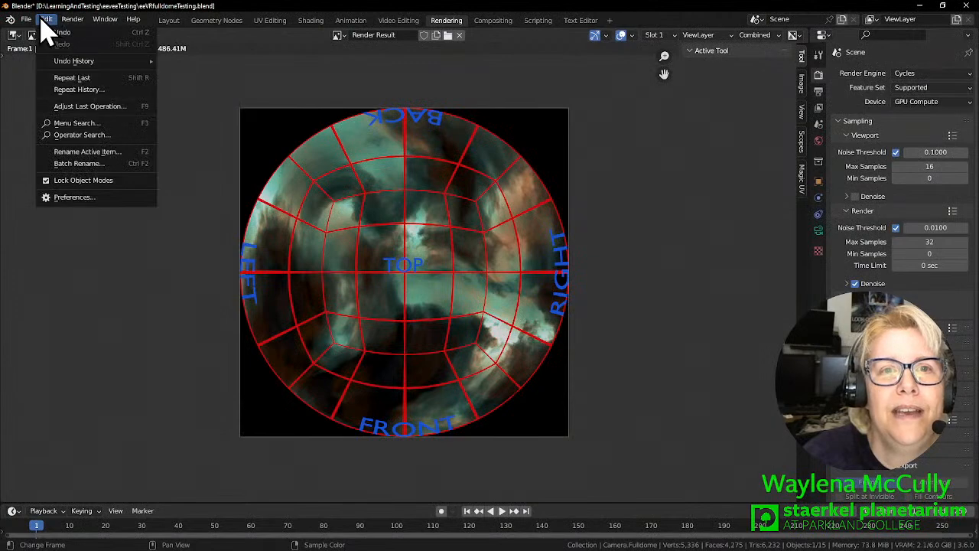
Start an add-on install from D:\Blender\3rdParty in Preferences, then cancel it.
left_click(73, 196)
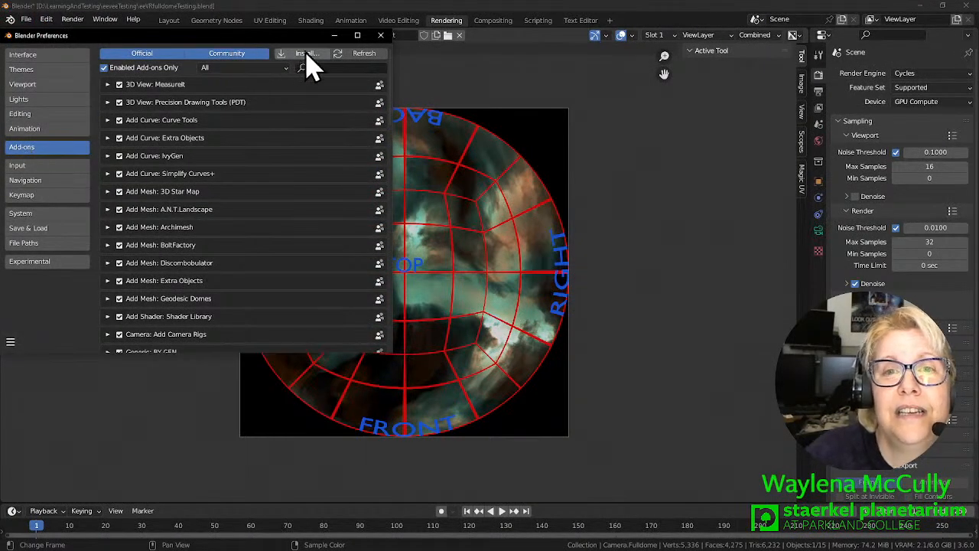
left_click(303, 52)
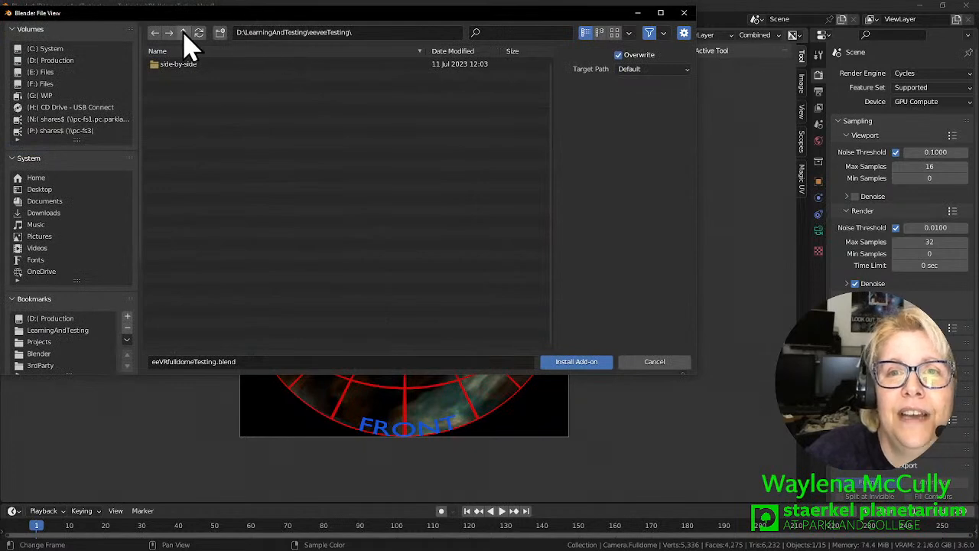
left_click(40, 364)
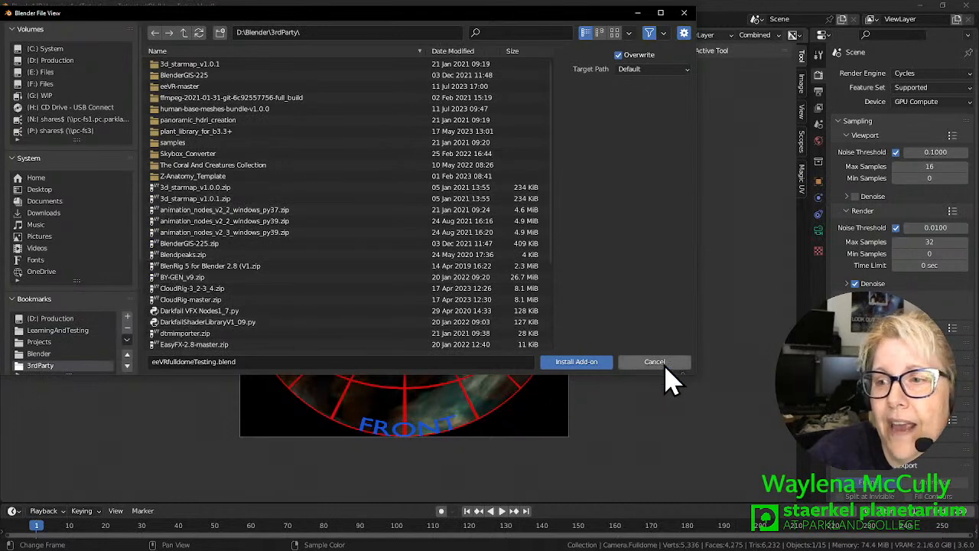
left_click(655, 361)
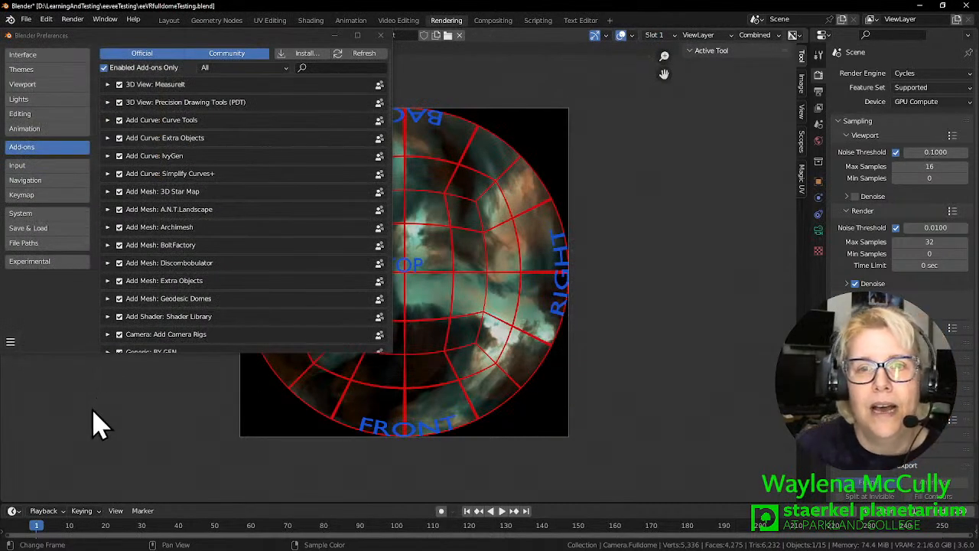
mouse_move(381, 36)
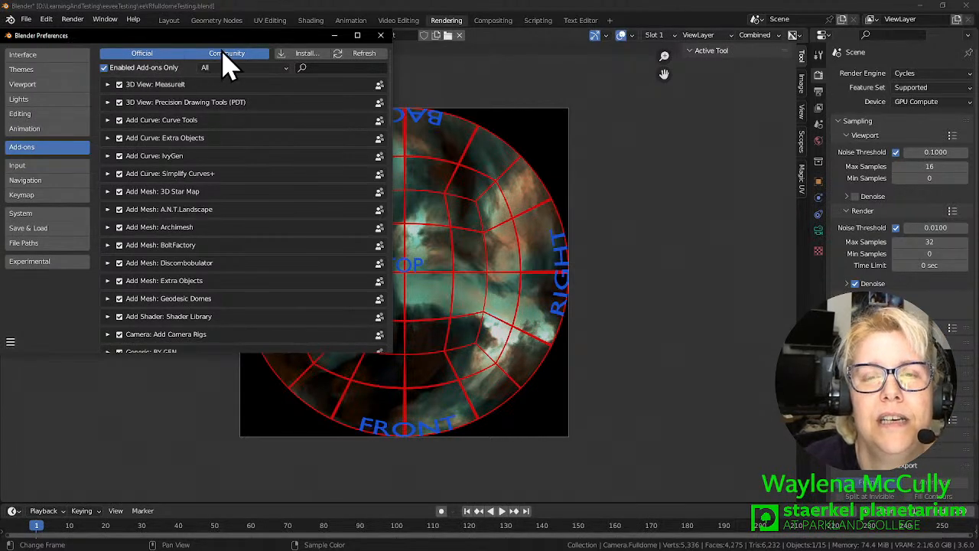
mouse_move(226, 52)
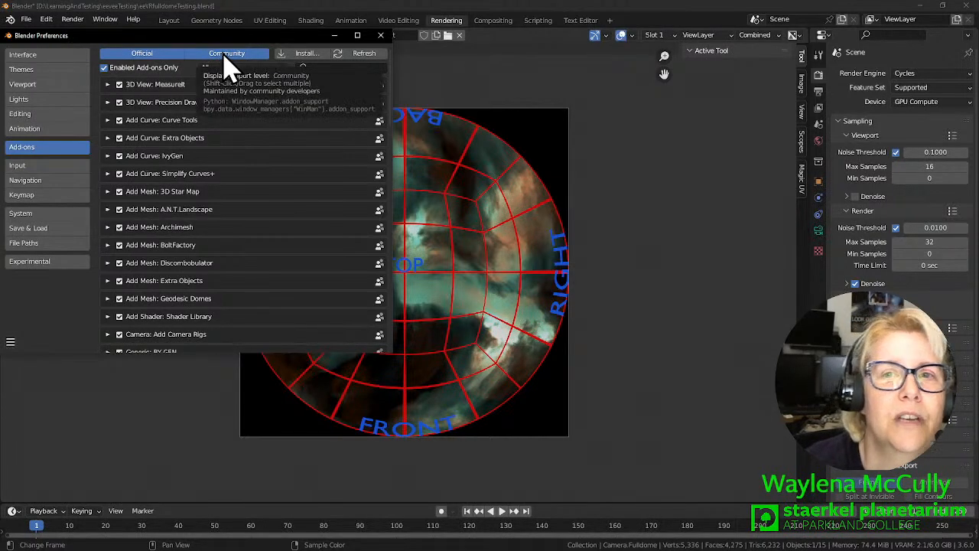
Filter add-ons to Official, restore the full list, and minimize Preferences.
left_click(141, 52)
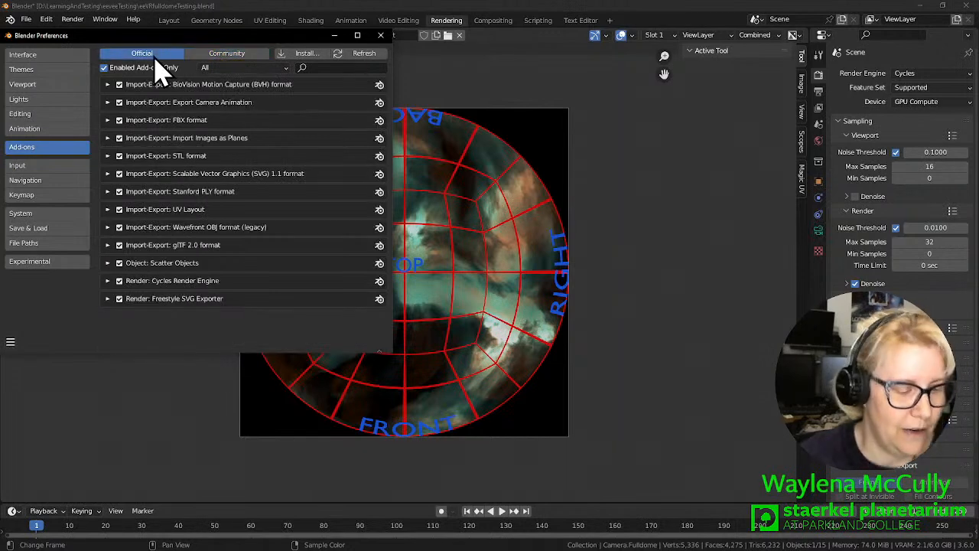
left_click(227, 52)
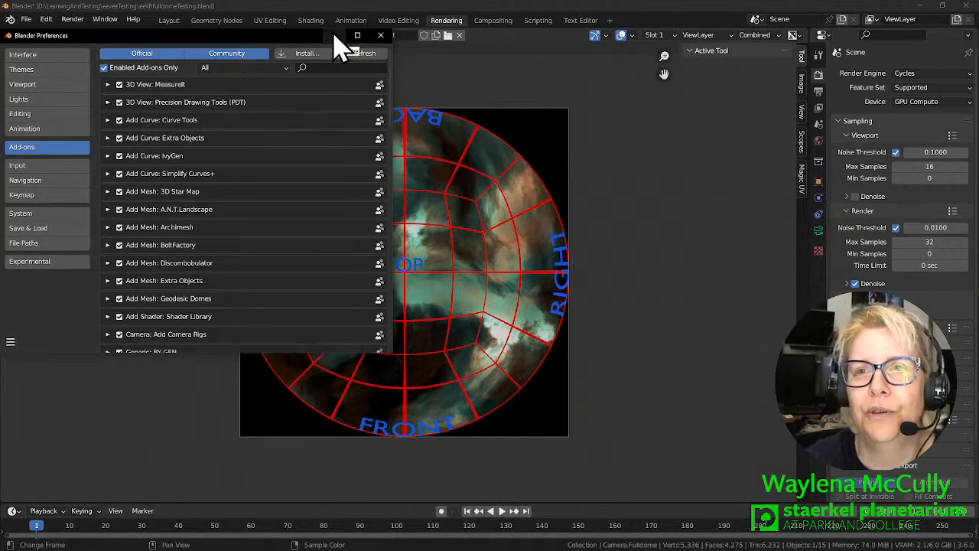
left_click(380, 35)
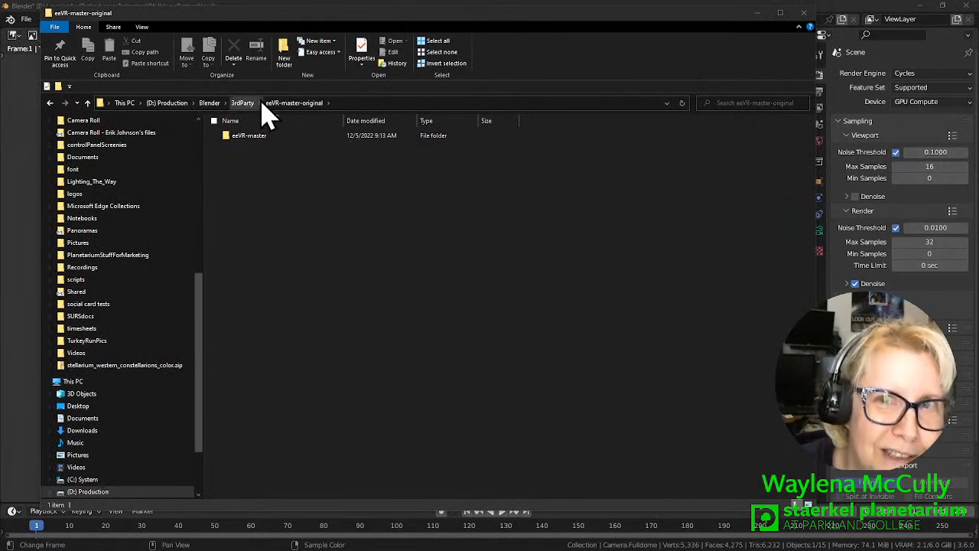
mouse_move(309, 125)
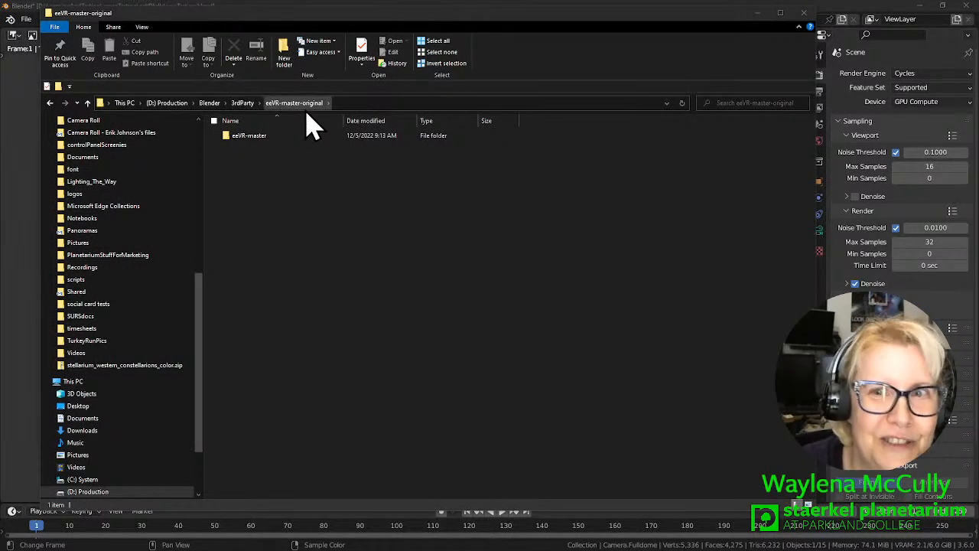
mouse_move(277, 174)
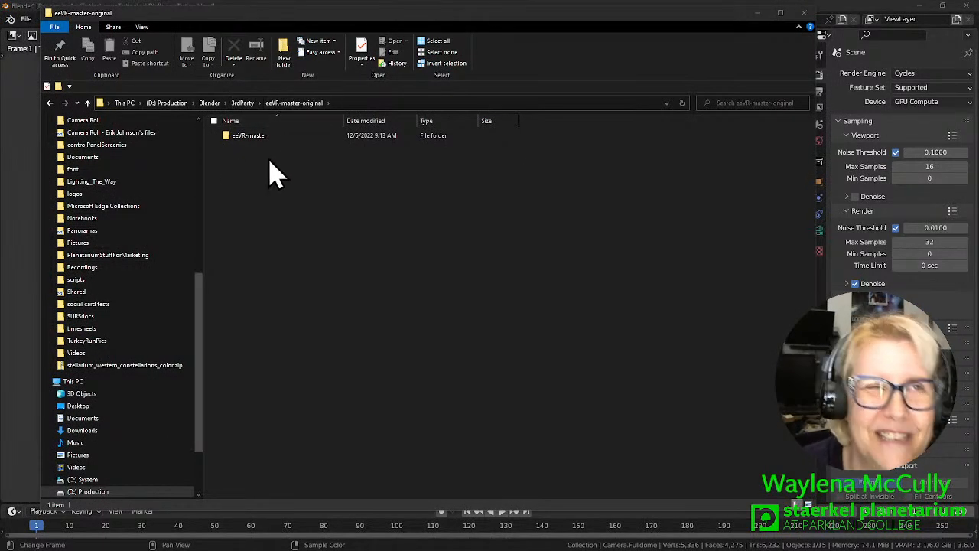
Enter the eeVR-master folder and bring up the shortcut menu for __init__.py.
left_click(248, 134)
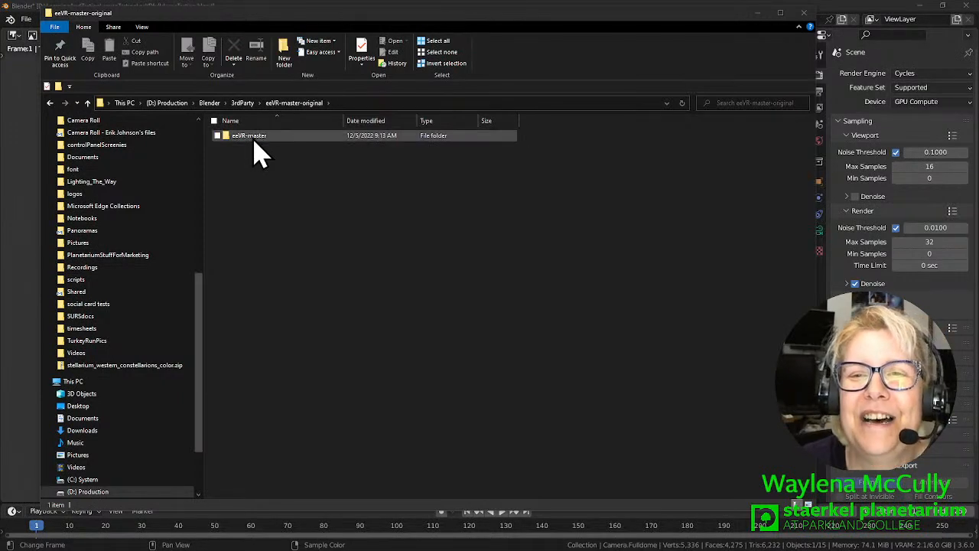
double_click(248, 135)
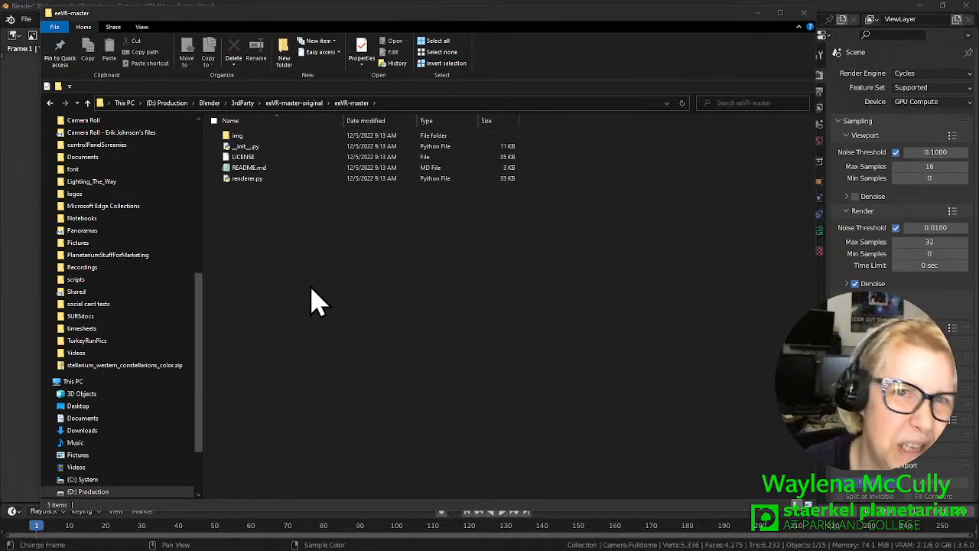
mouse_move(245, 253)
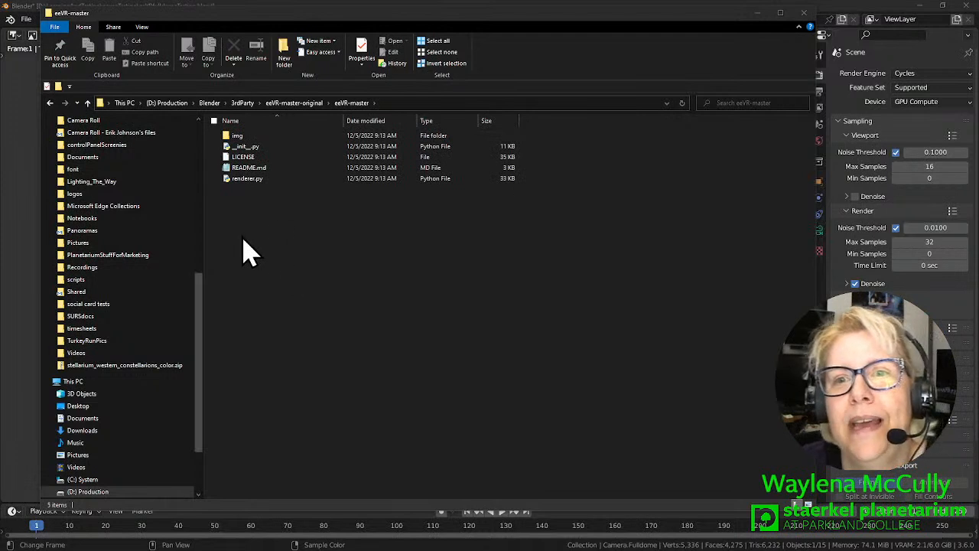
left_click(243, 156)
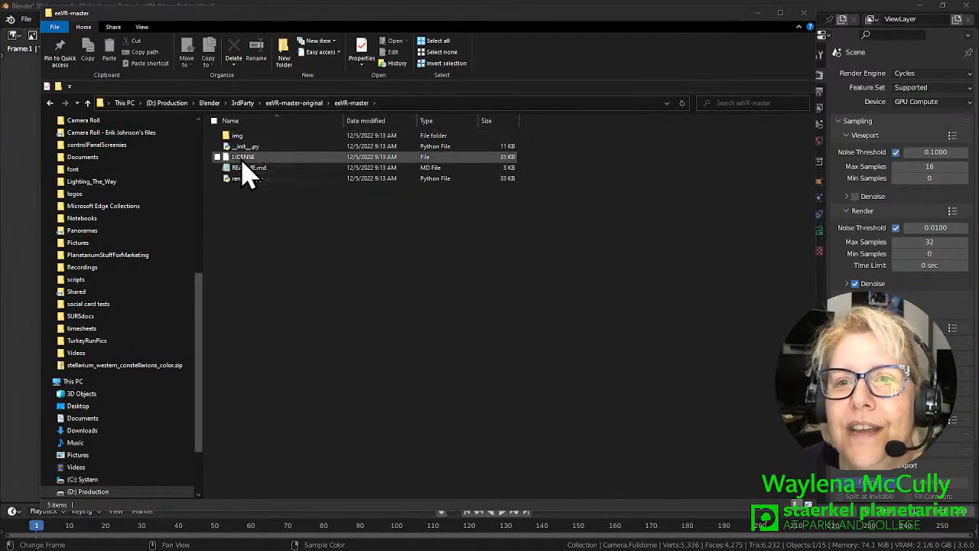
left_click(248, 147)
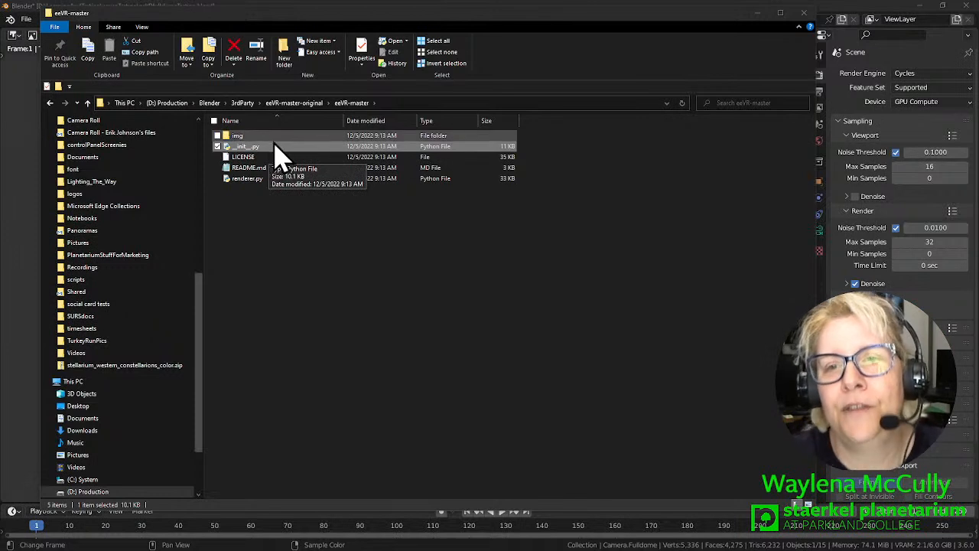
mouse_move(254, 186)
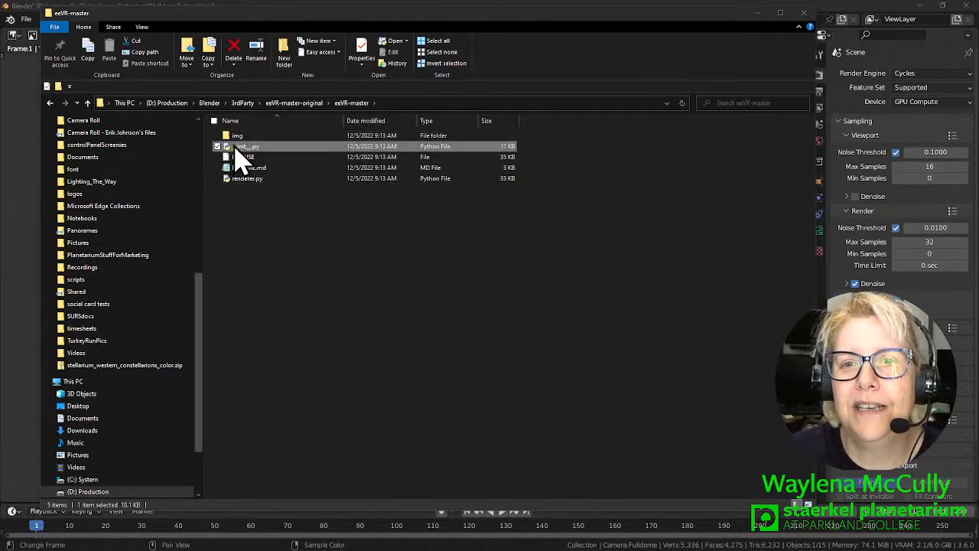
right_click(245, 147)
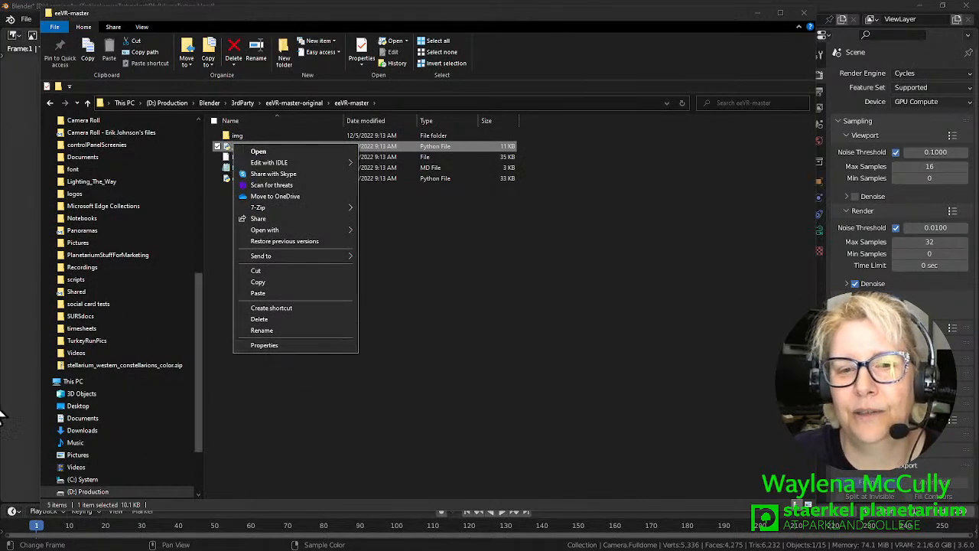
mouse_move(297, 206)
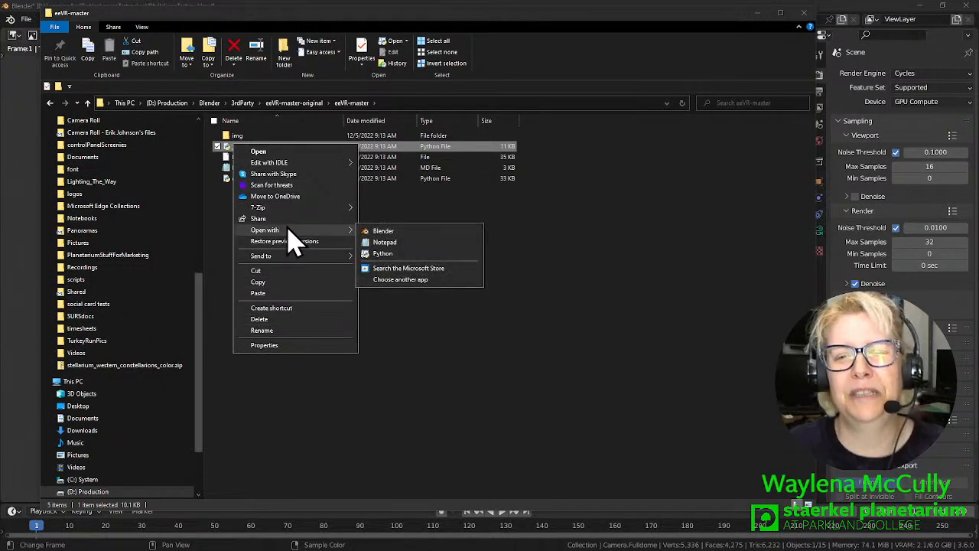
mouse_move(386, 242)
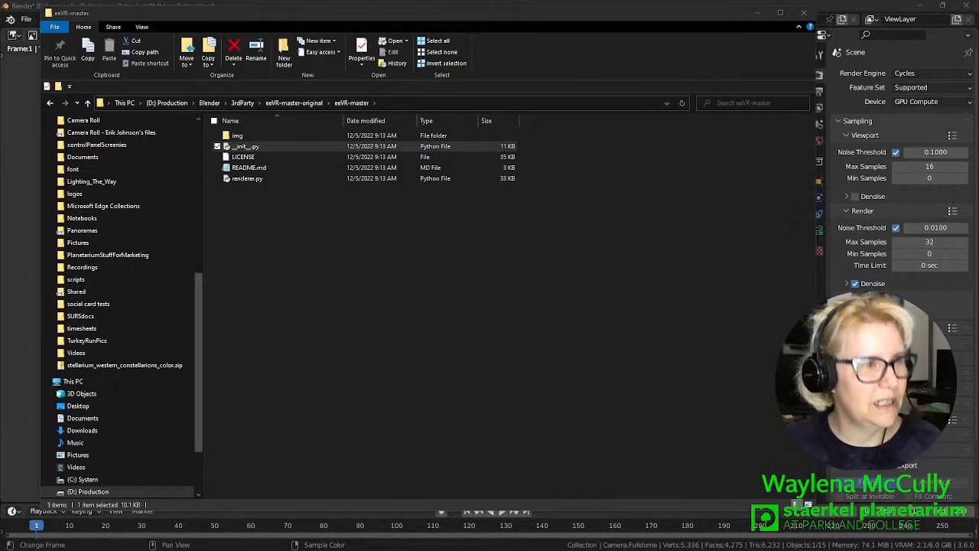
double_click(248, 147)
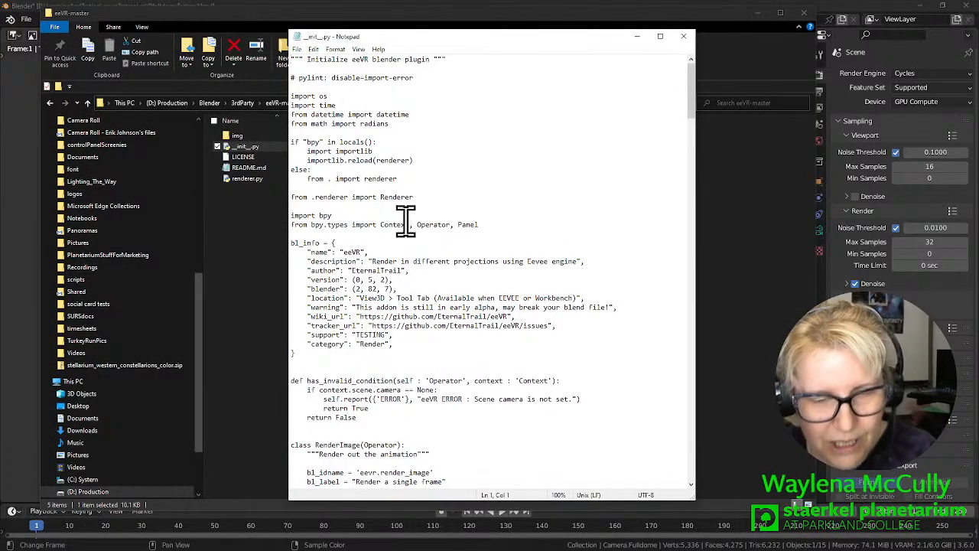
mouse_move(334, 294)
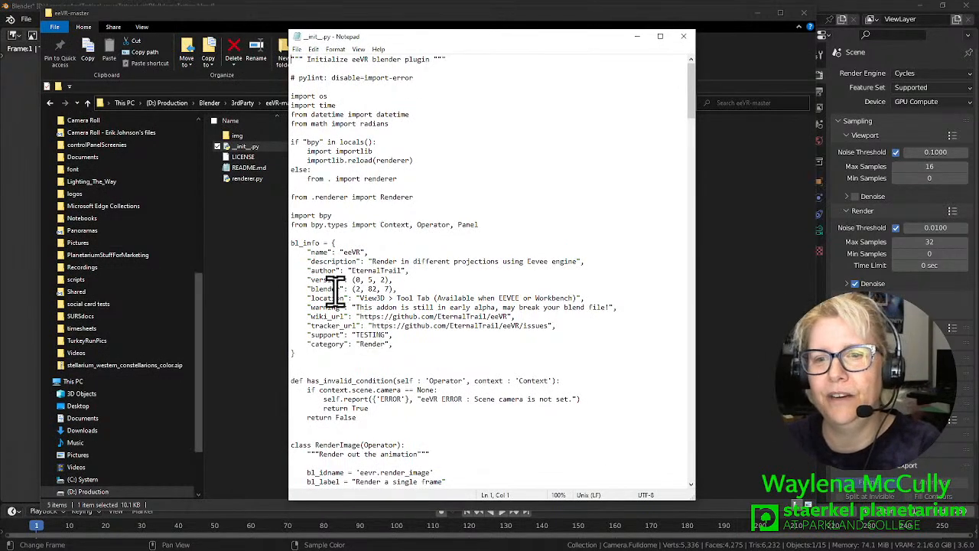
left_click(396, 297)
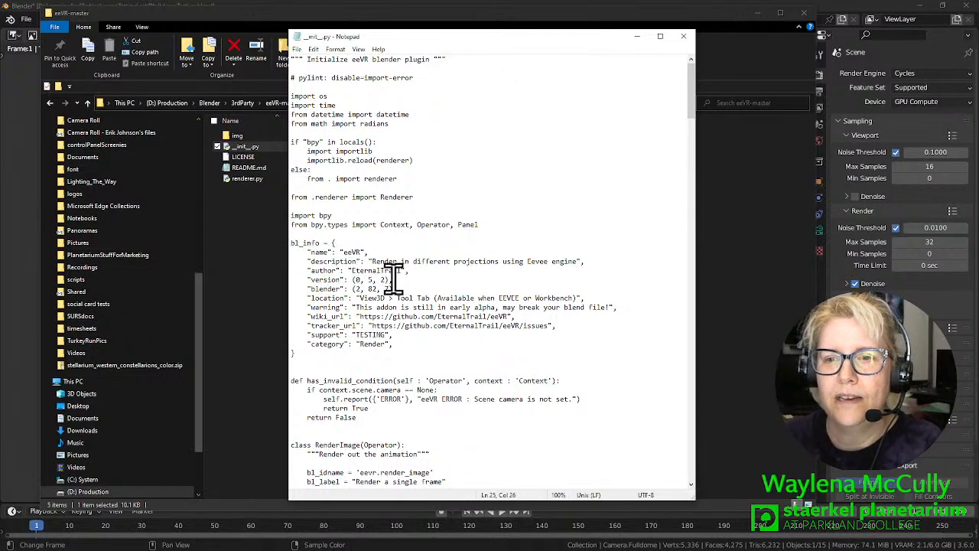
left_click_drag(307, 270, 395, 279)
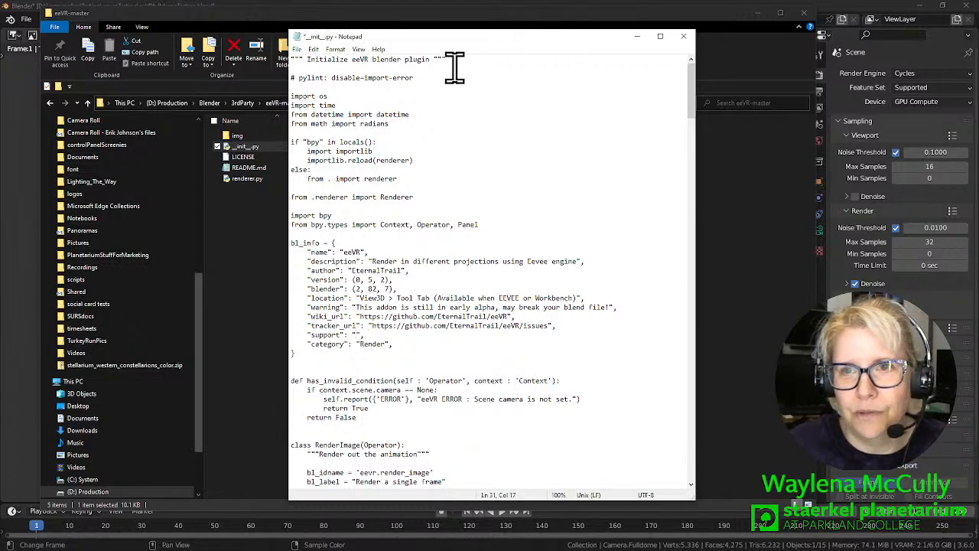
left_click(297, 49)
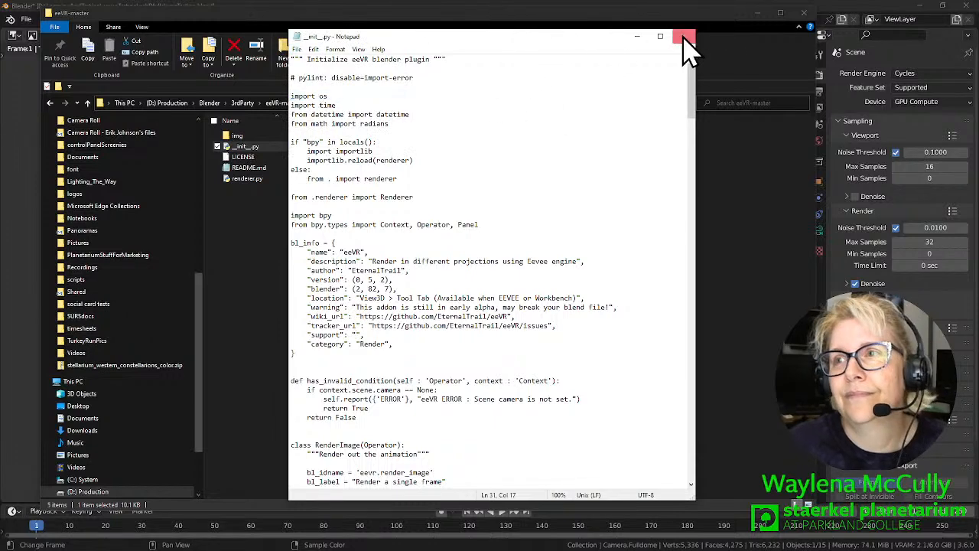
left_click(686, 36)
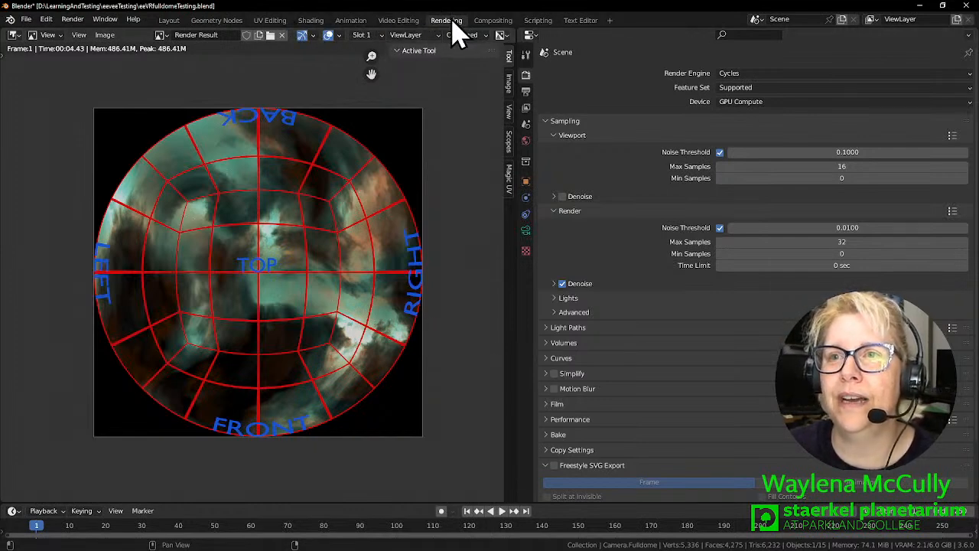
Save the render as livestreamDemoCycles.png inside the side-by-side folder via Image > Save As.
left_click(104, 35)
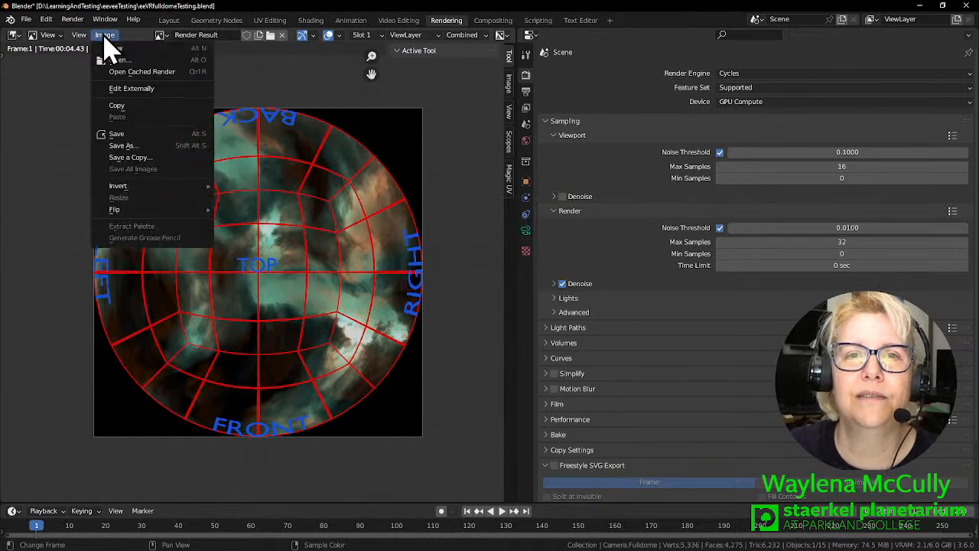
left_click(122, 145)
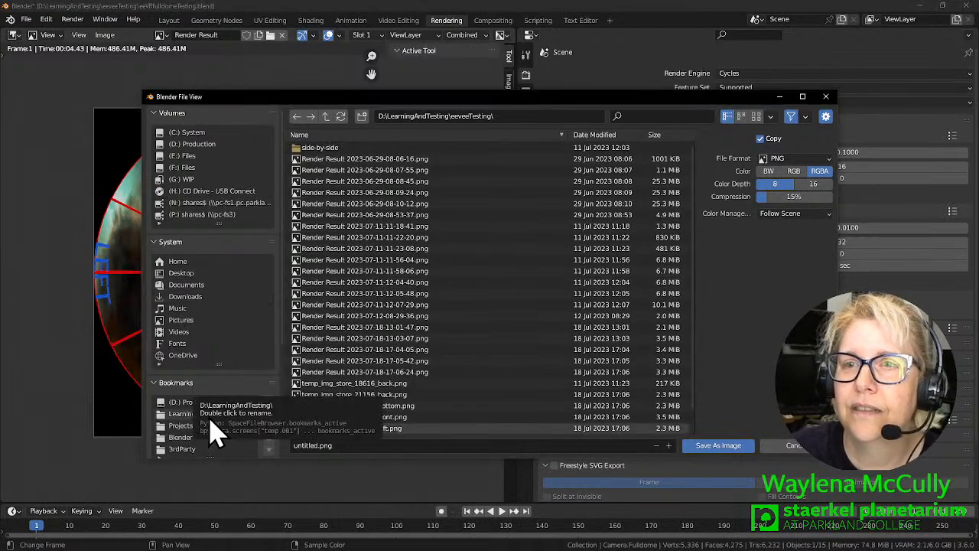
left_click(199, 413)
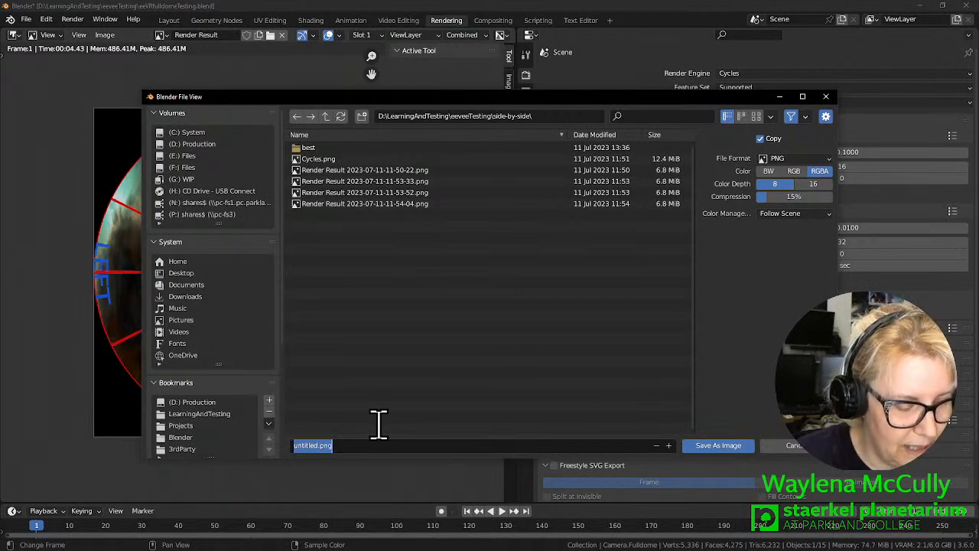
type("live")
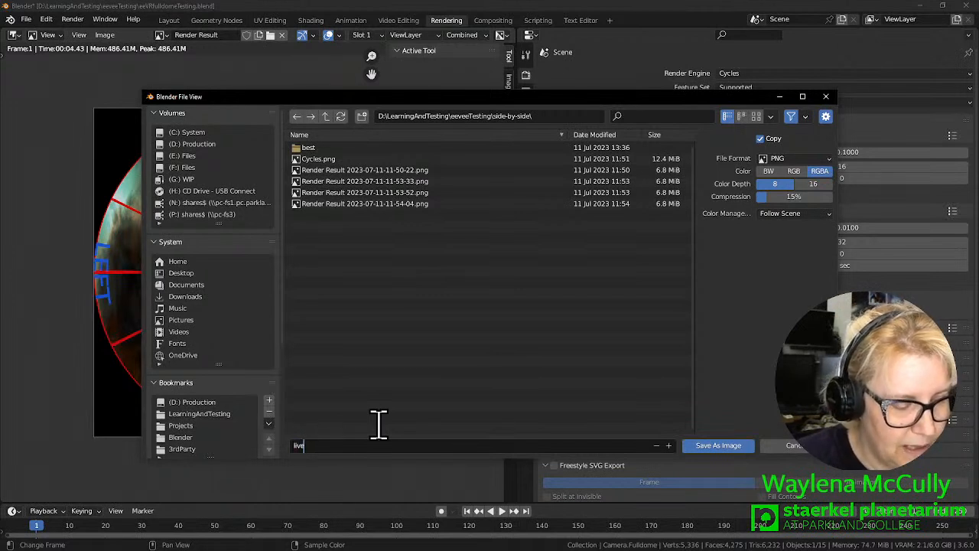
type("stream")
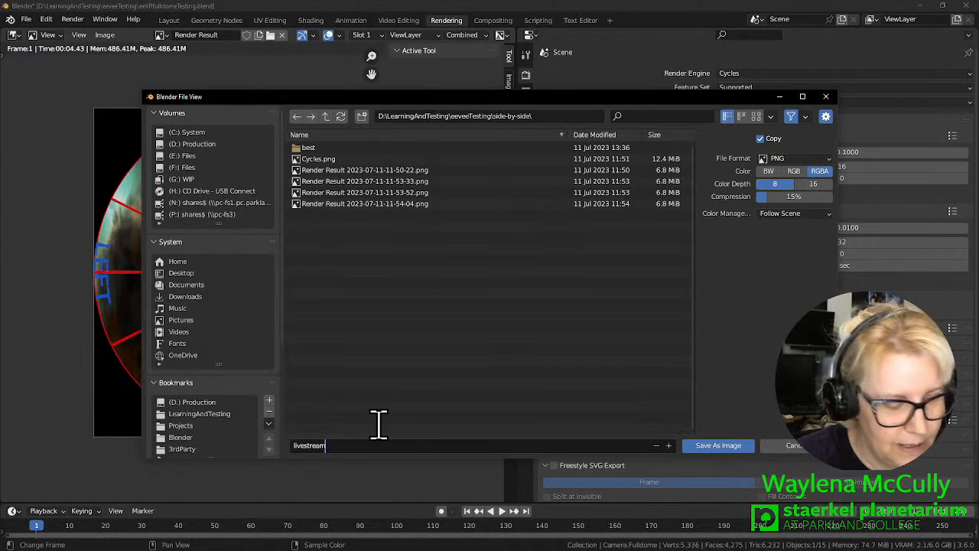
type("DemoCycles.png")
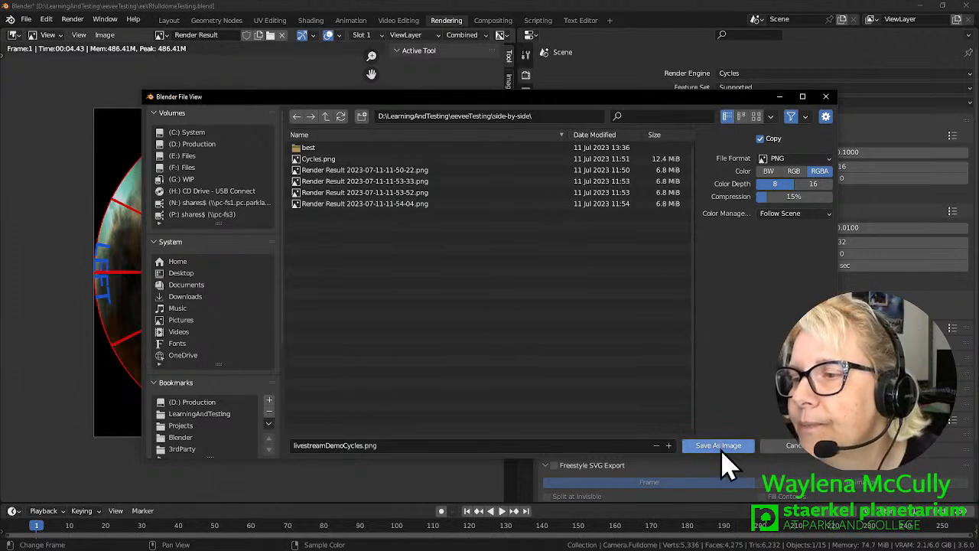
left_click(718, 445)
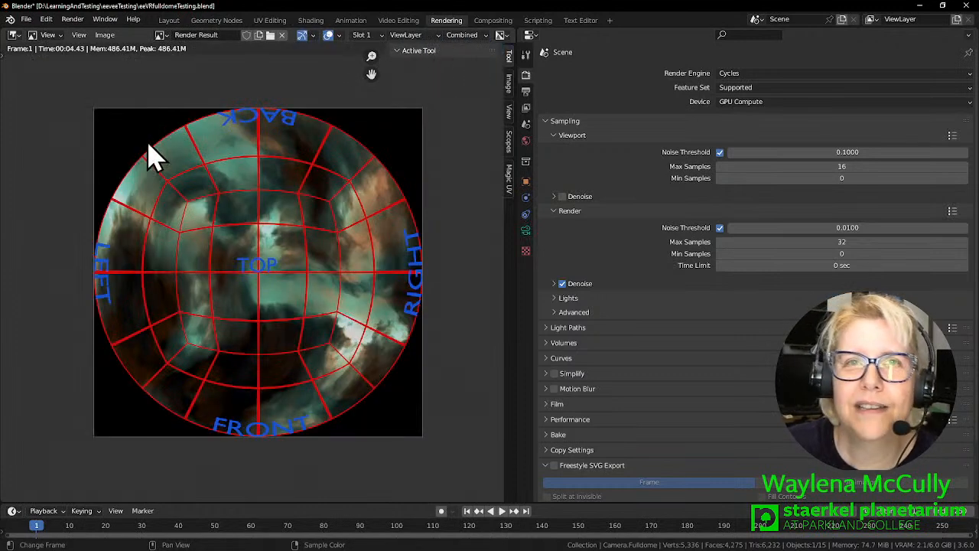
mouse_move(166, 137)
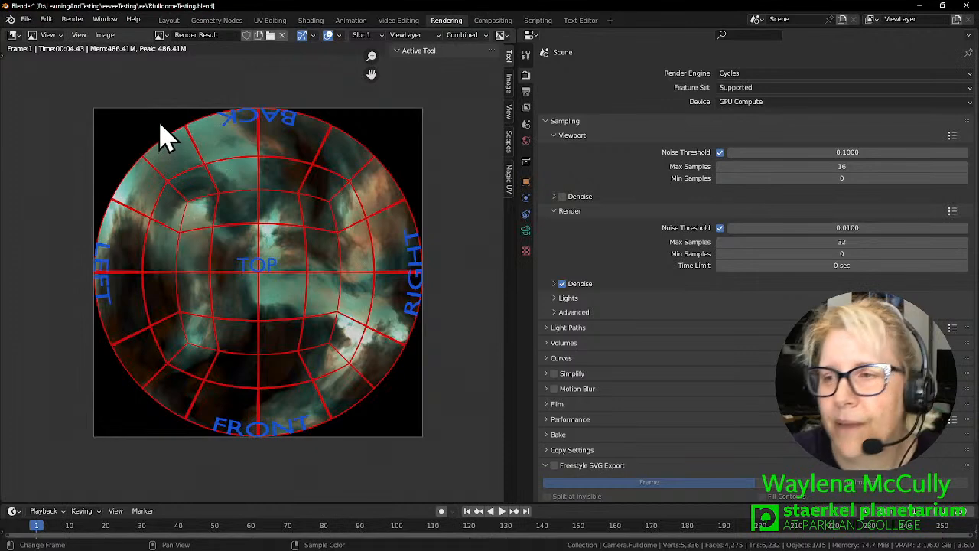
mouse_move(513, 294)
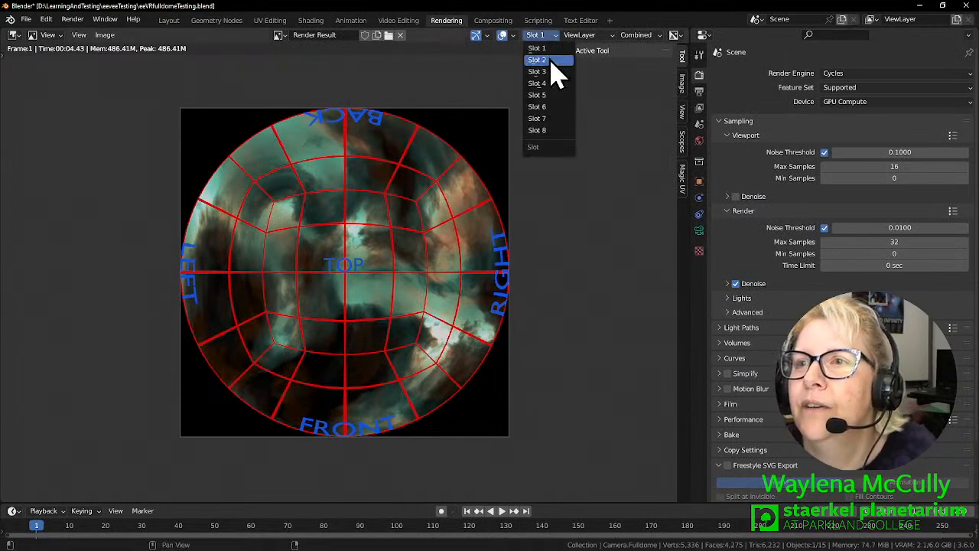
Switch render result slots and return to the Layout view through Camera Fulldome.
left_click(168, 20)
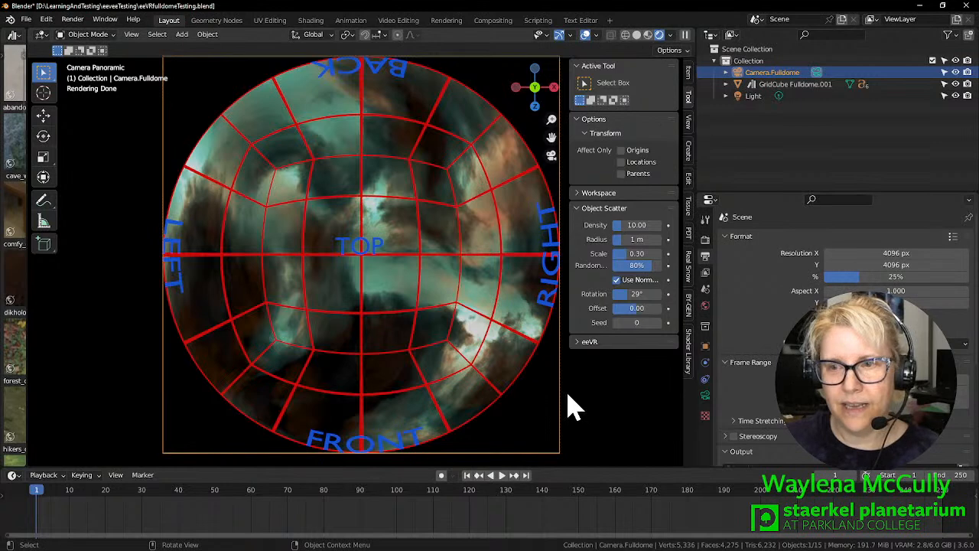
mouse_move(364, 398)
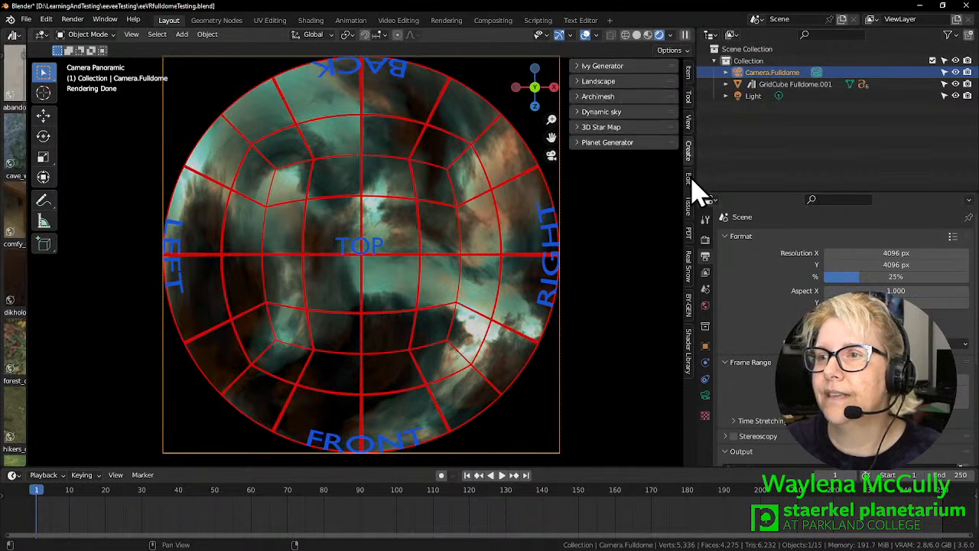
Show the eeVR sidebar panel set to Full Dome with the render engine list available.
left_click(688, 104)
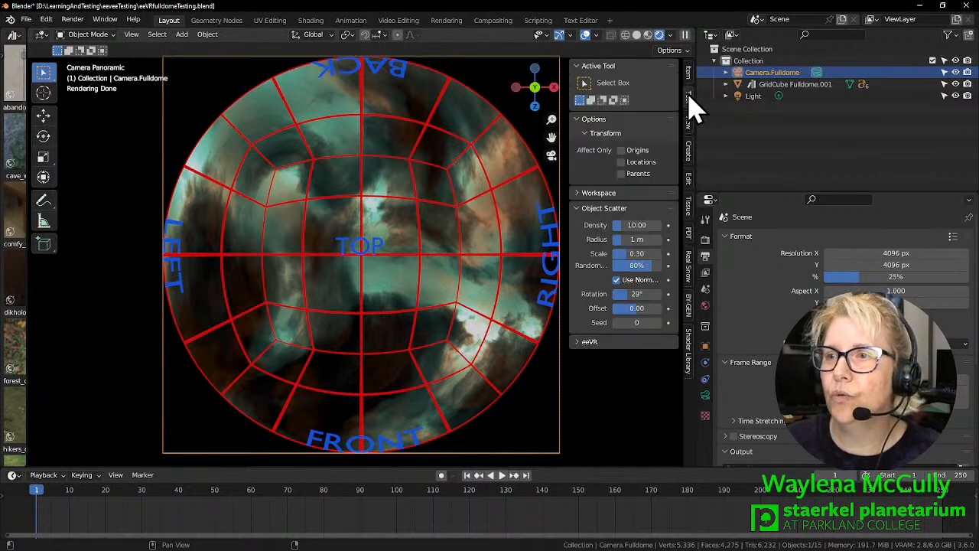
left_click(604, 208)
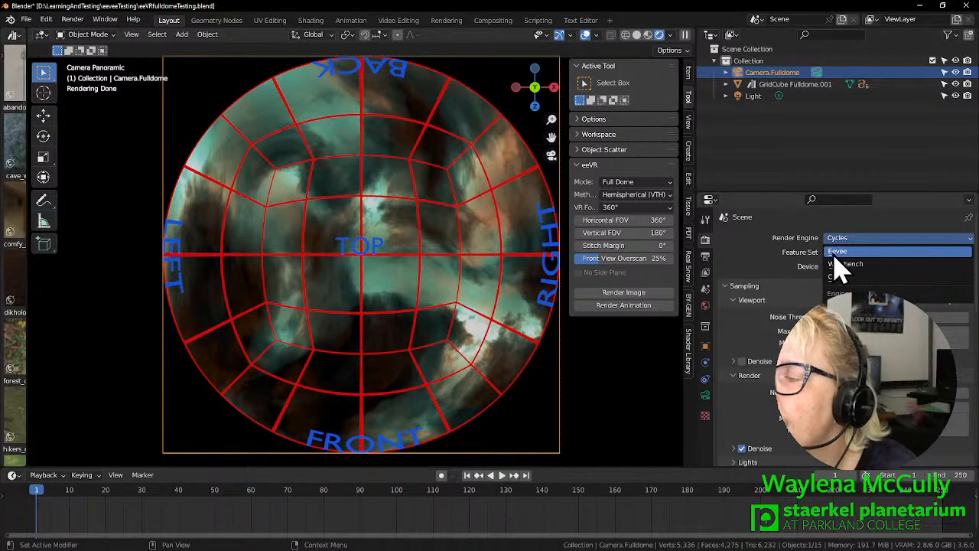
Set the render engine to Eevee and the eeVR Full Dome method to Equidistant (VTA), 360° by 180°.
left_click(838, 251)
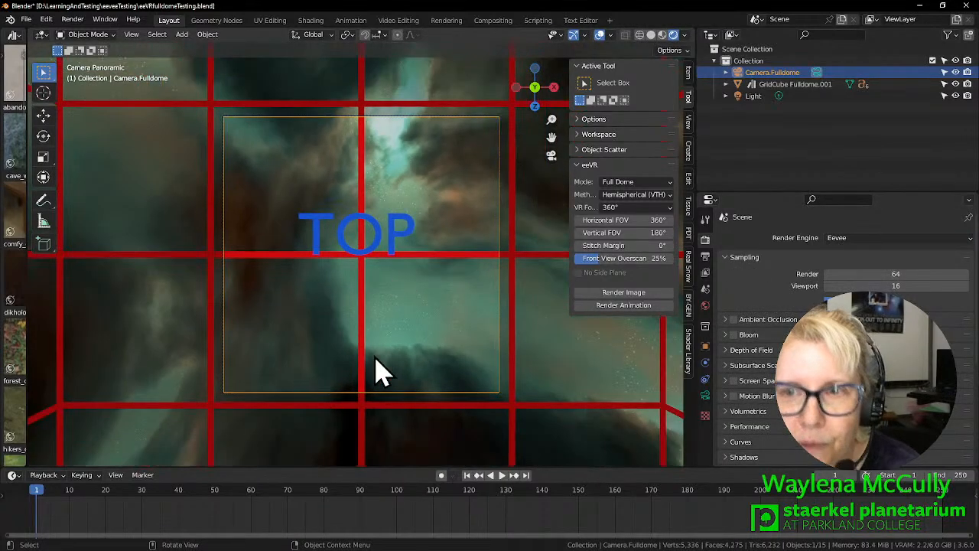
mouse_move(352, 202)
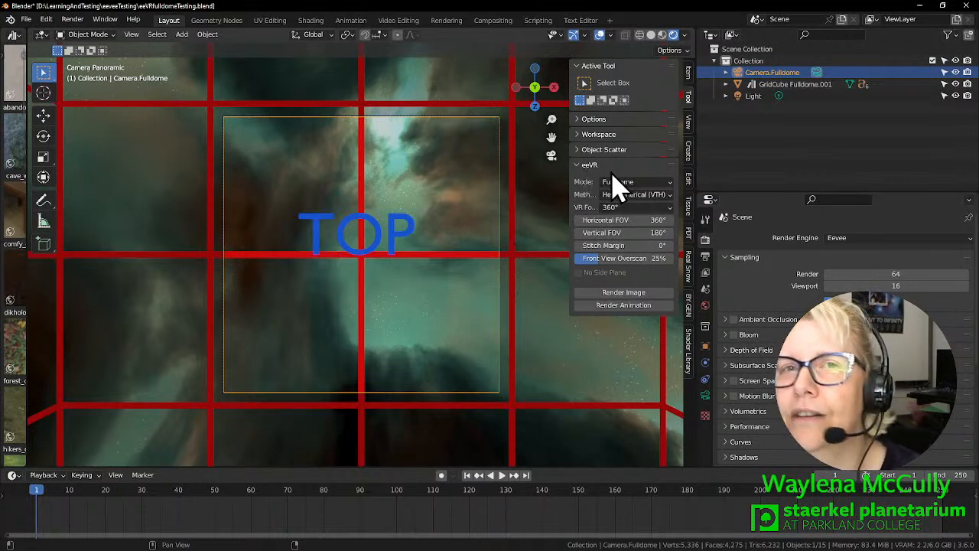
mouse_move(620, 187)
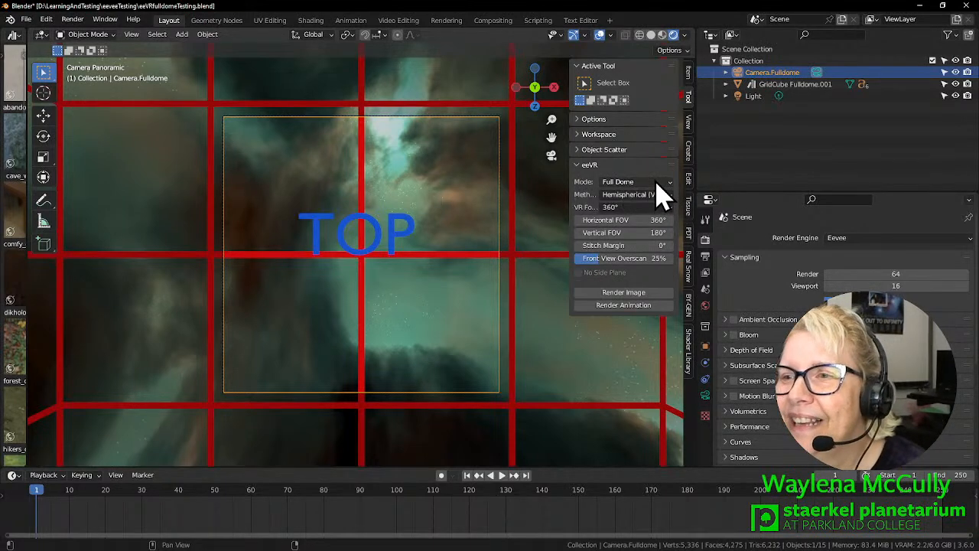
left_click(635, 181)
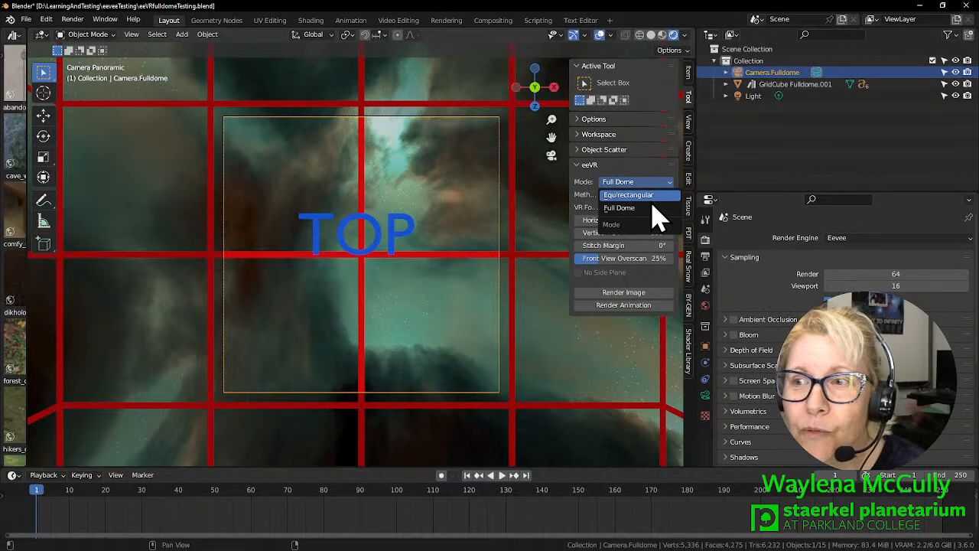
left_click(628, 194)
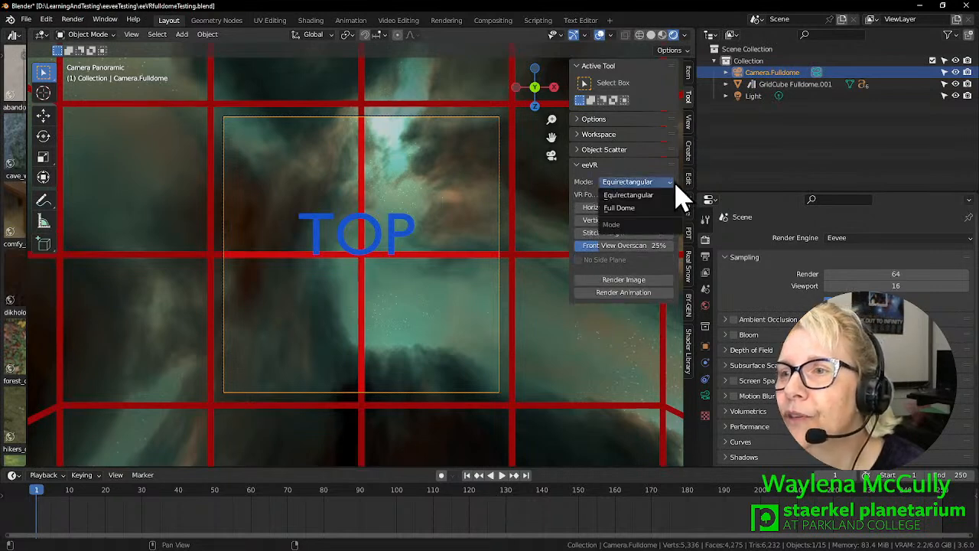
mouse_move(626, 208)
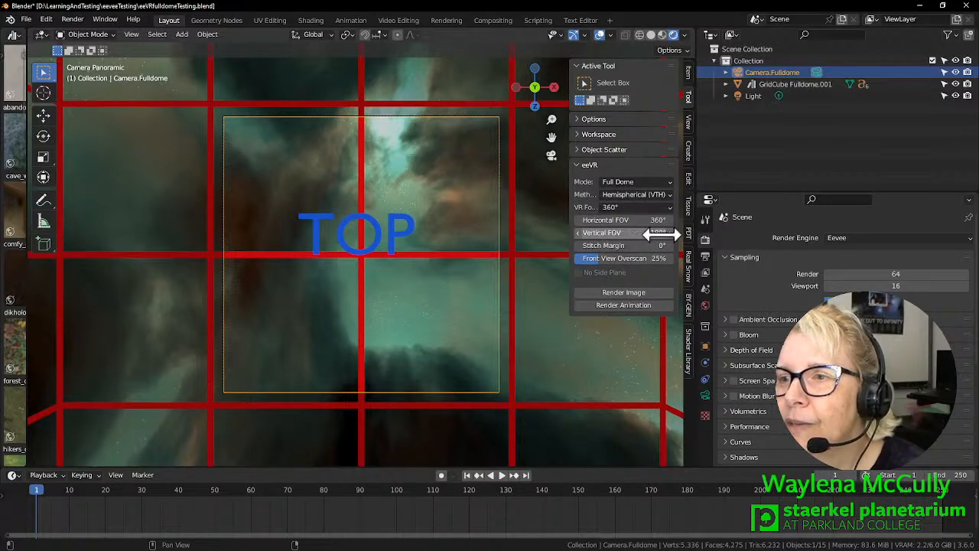
left_click_drag(635, 233, 666, 232)
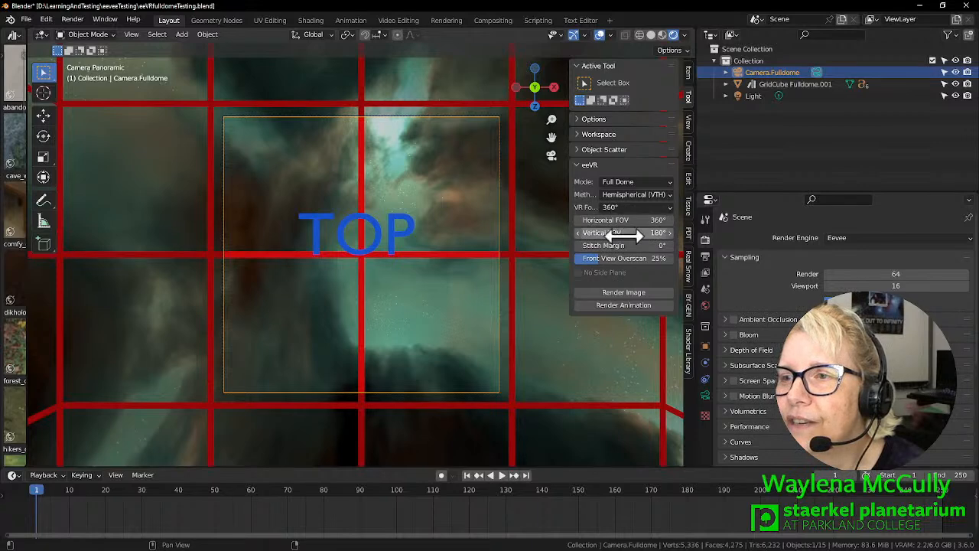
left_click(635, 194)
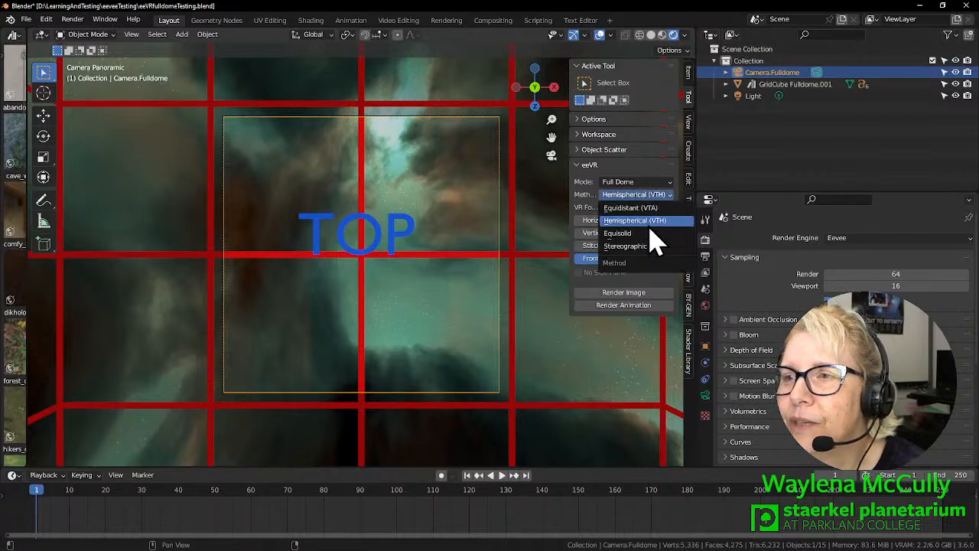
mouse_move(631, 208)
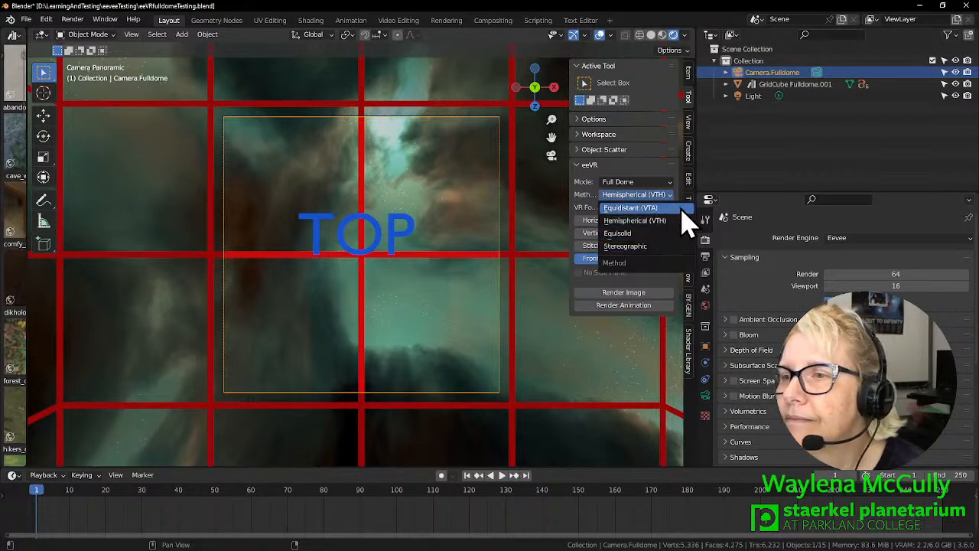
left_click(631, 208)
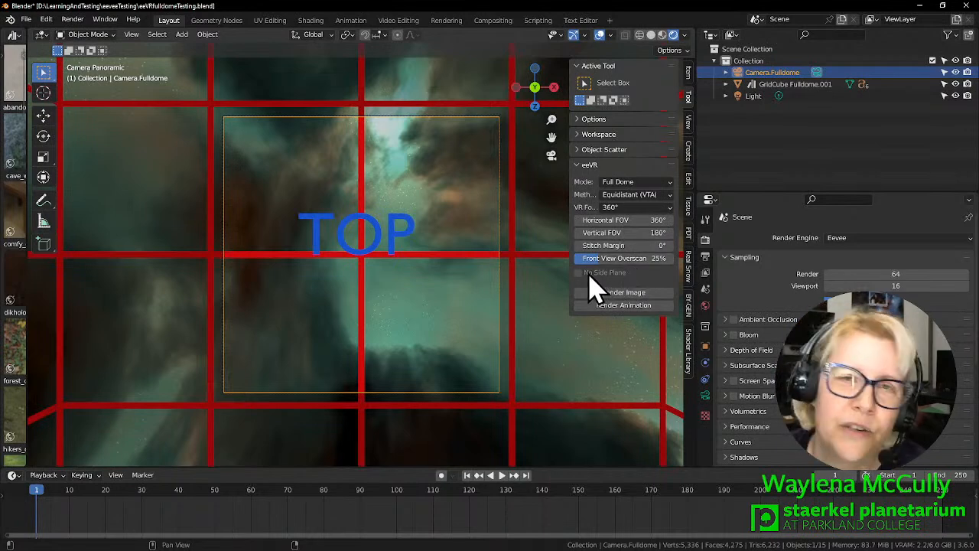
mouse_move(604, 273)
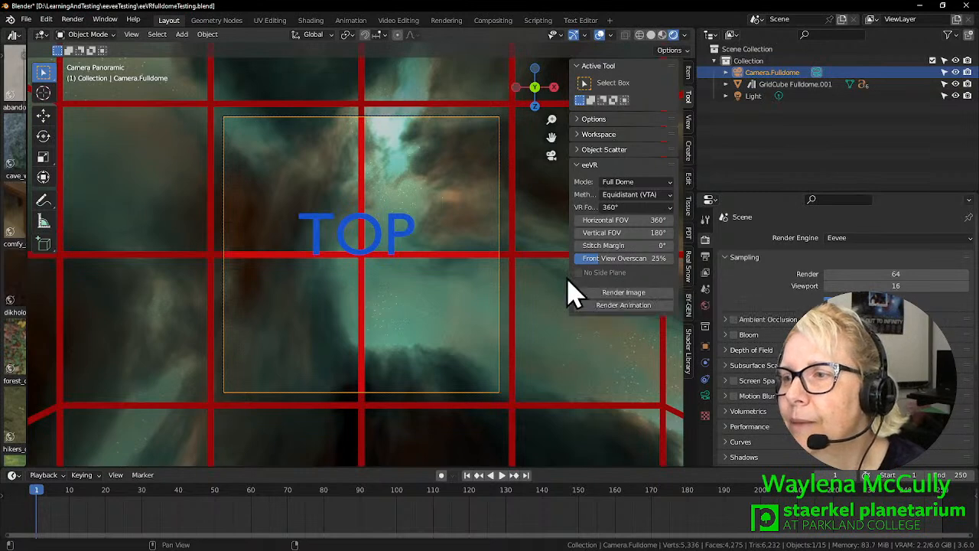
mouse_move(624, 292)
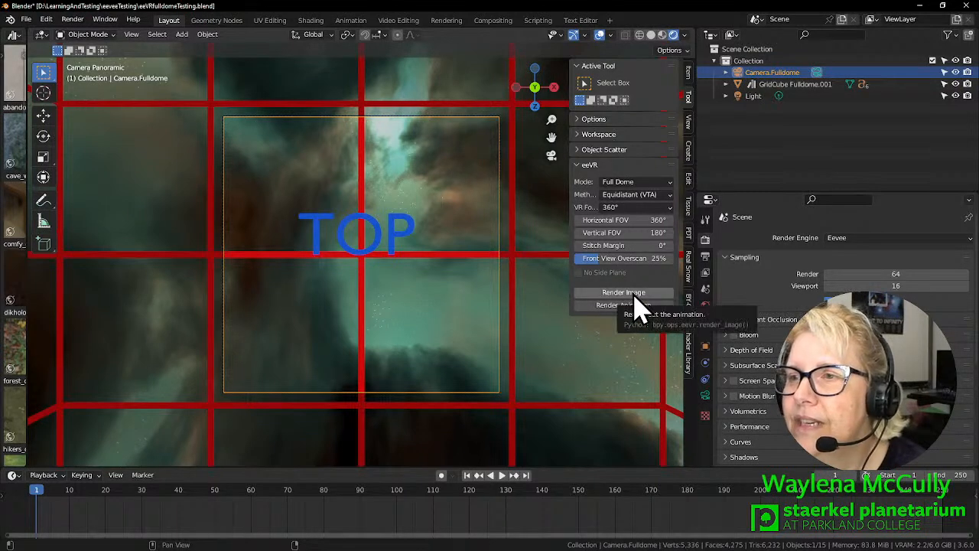
Save the scene as the new file eeVRfulldomeTesting1.blend in the eeveeTesting folder.
left_click(28, 18)
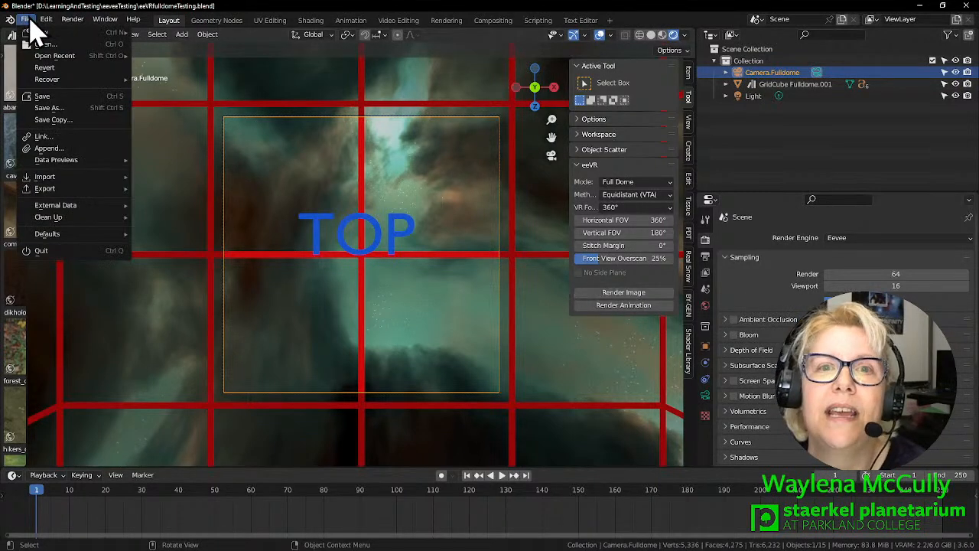
mouse_move(49, 107)
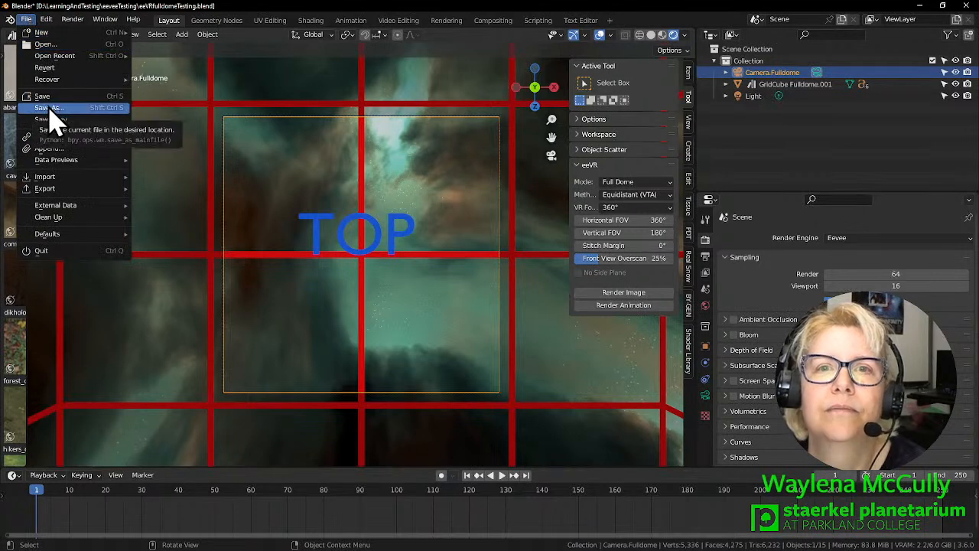
left_click(52, 107)
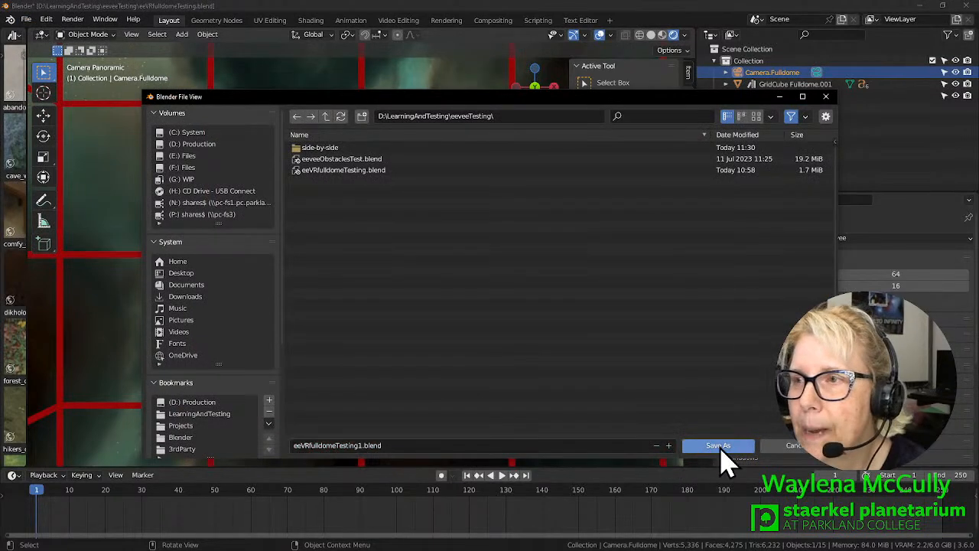
left_click(717, 445)
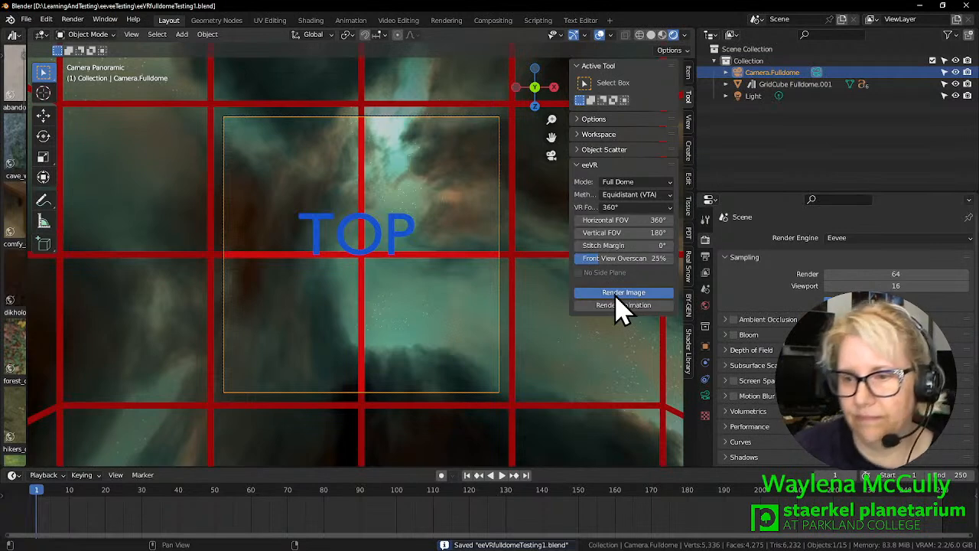
Render a still from the dome camera with eeVR and view the Render Result in the Rendering workspace.
left_click(624, 292)
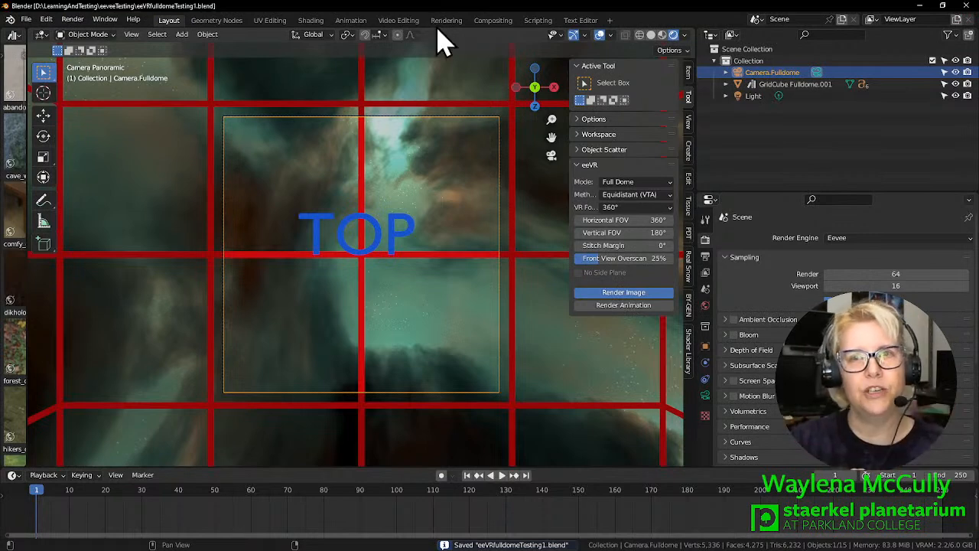
left_click(625, 293)
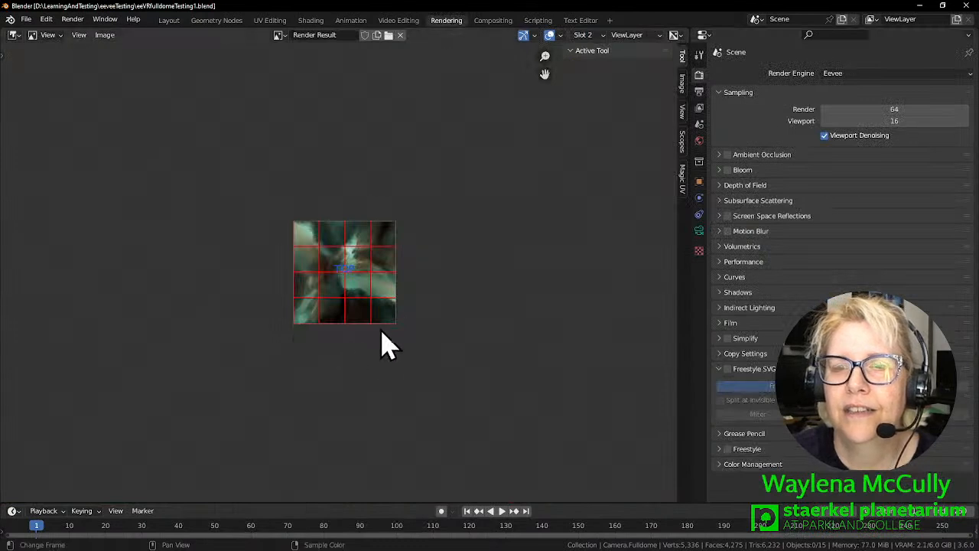
left_click(280, 36)
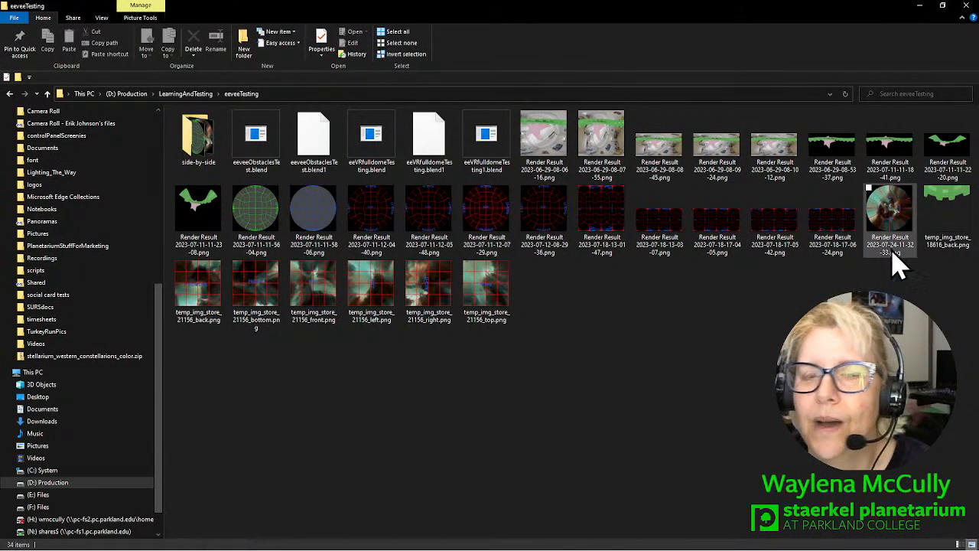
mouse_move(900, 229)
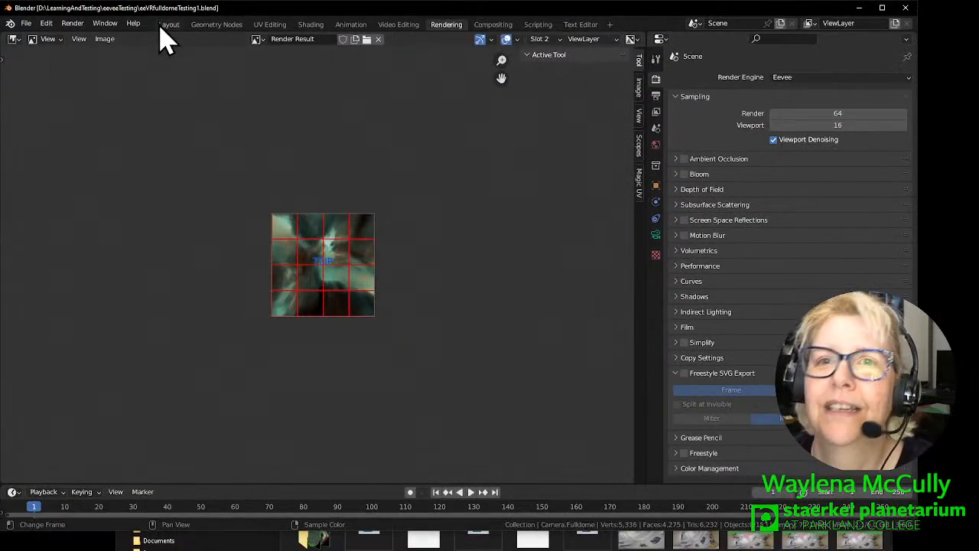
Back in Layout, change the eeVR Method from Equidistant (VTA) to Hemispherical (VTH).
left_click(168, 24)
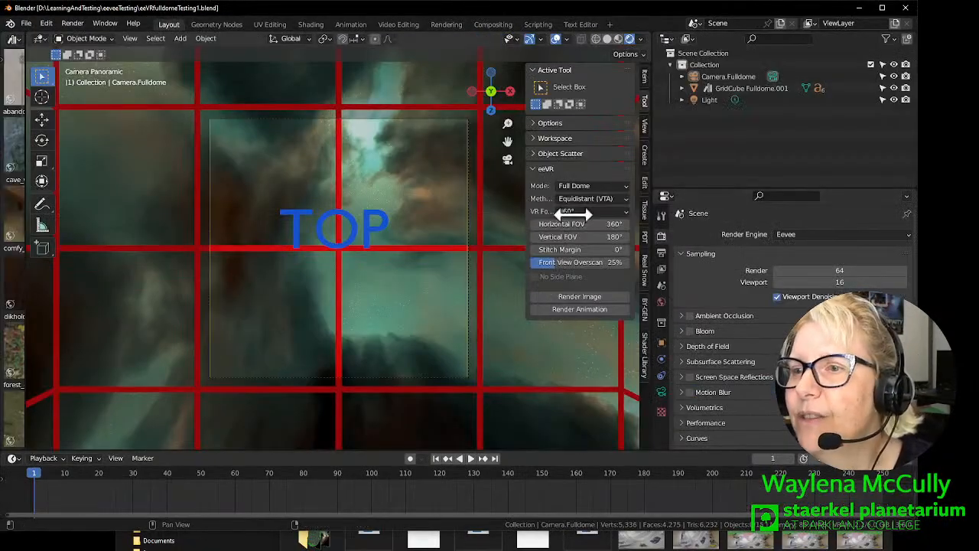
left_click(593, 199)
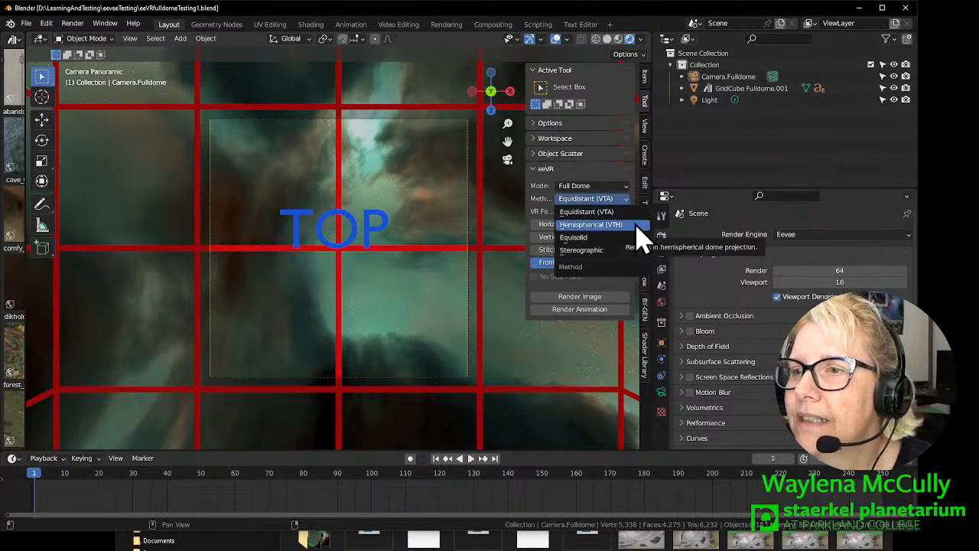
left_click(591, 223)
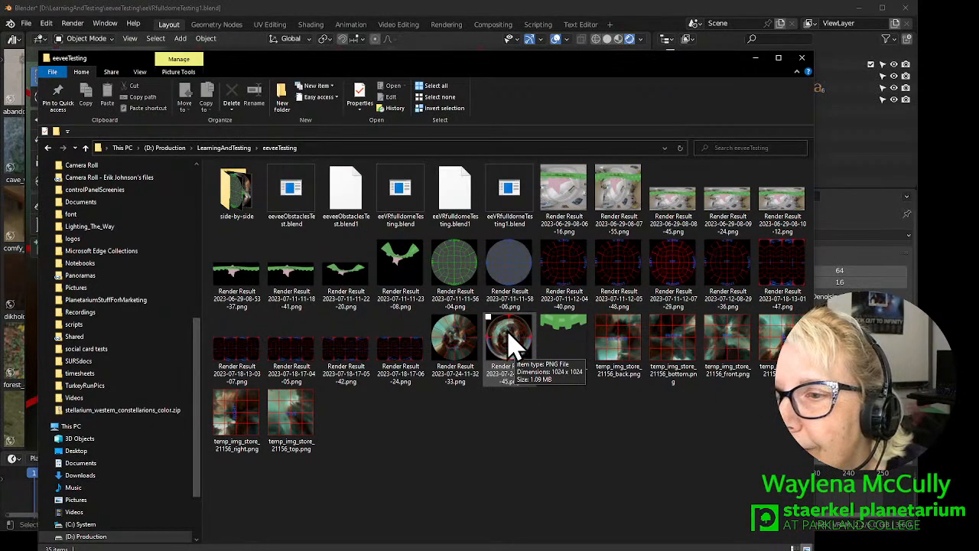
double_click(508, 337)
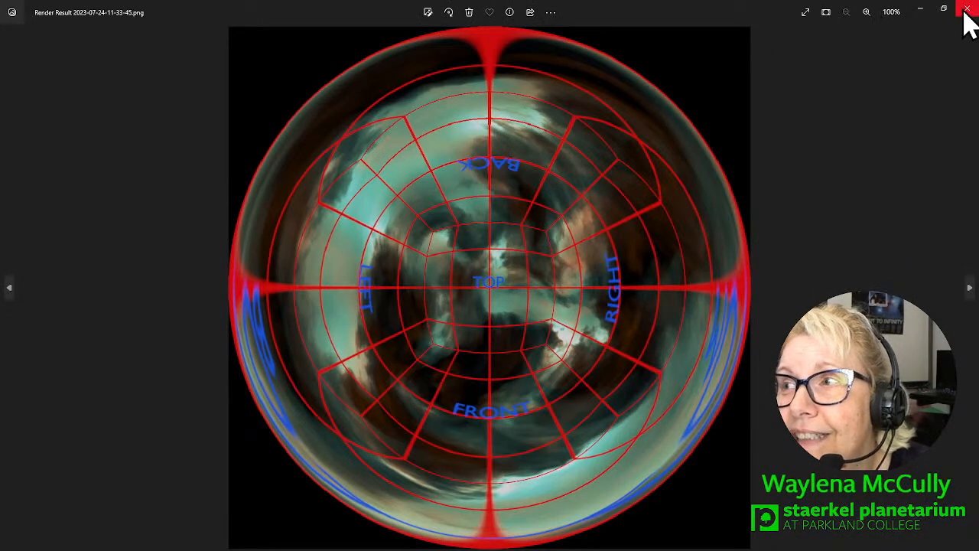
left_click(967, 9)
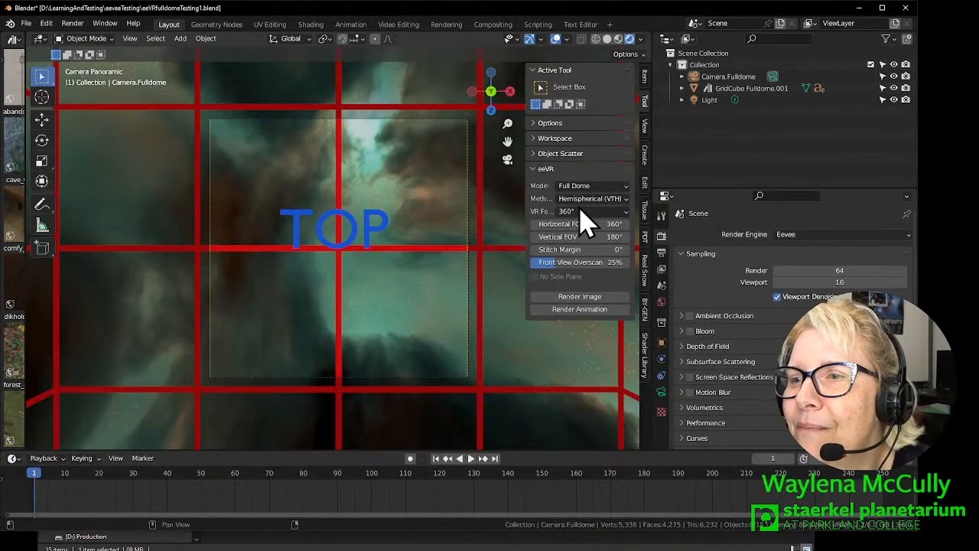
Set the eeVR Method to Equisolid and keep Mode on Full Dome at 180° by 180°.
left_click(578, 211)
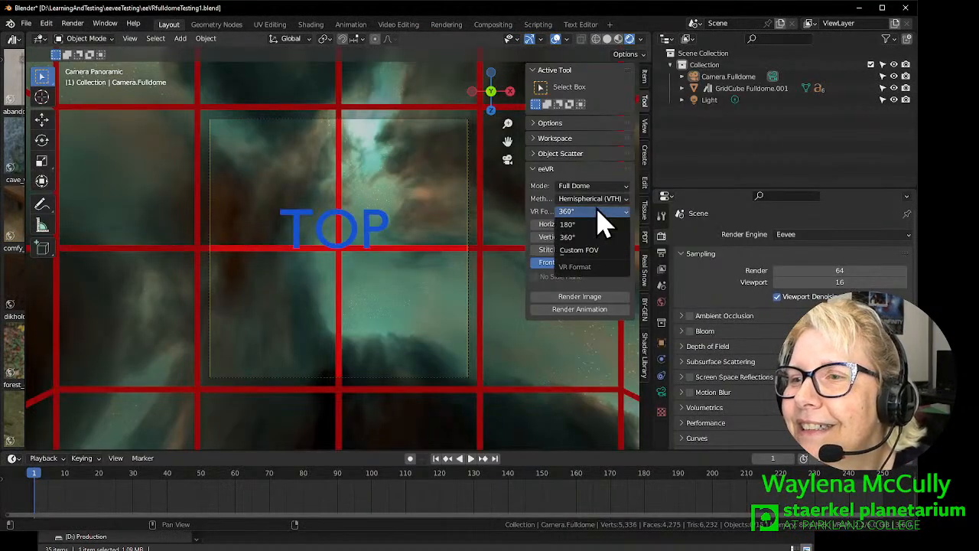
left_click(594, 199)
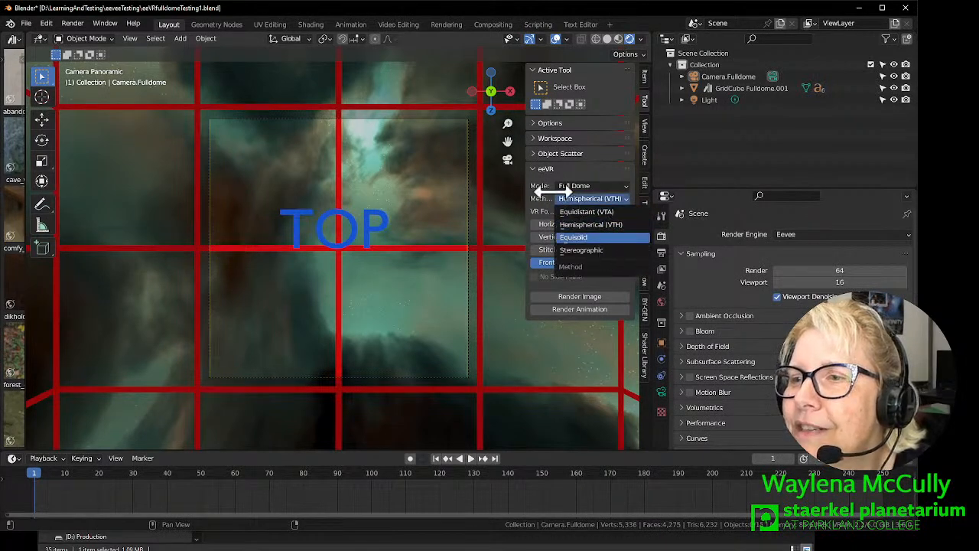
left_click(572, 237)
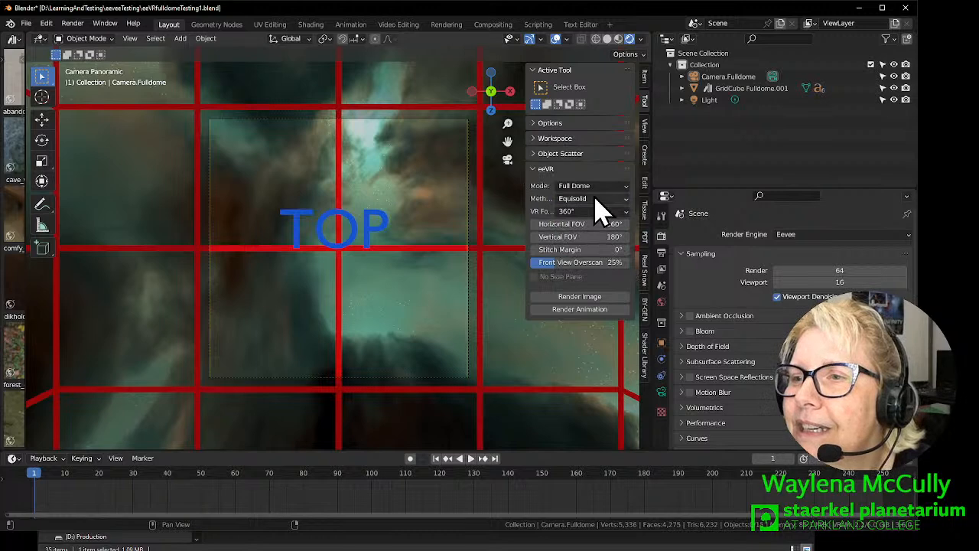
left_click(589, 185)
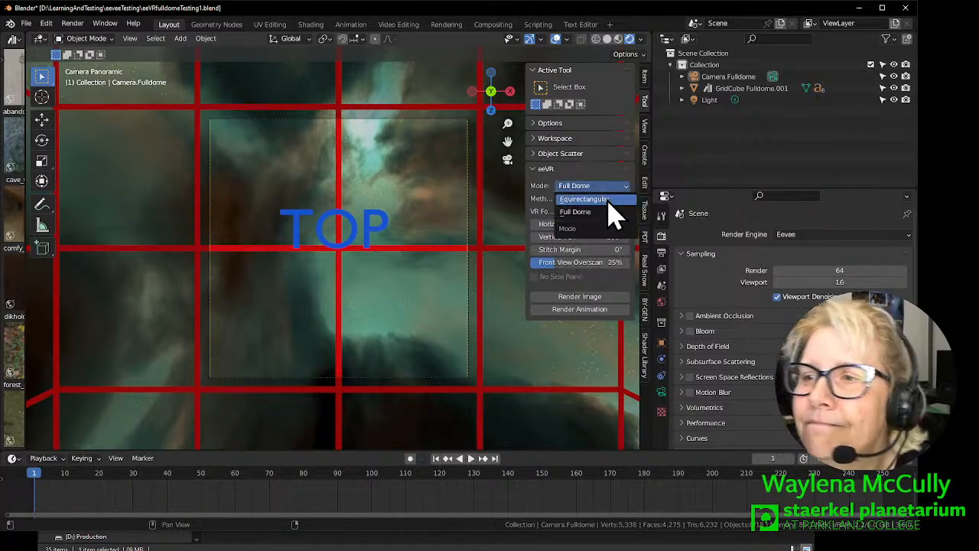
left_click(583, 199)
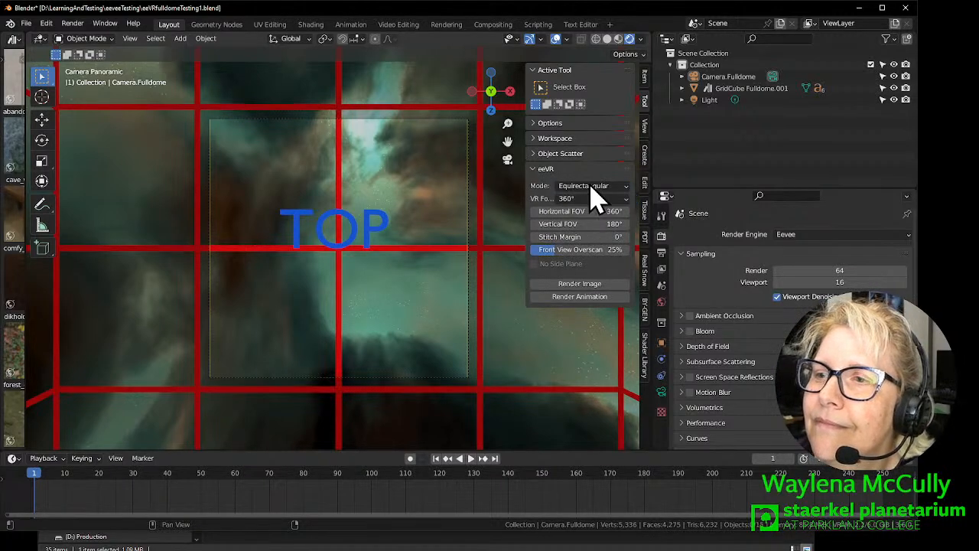
left_click(594, 187)
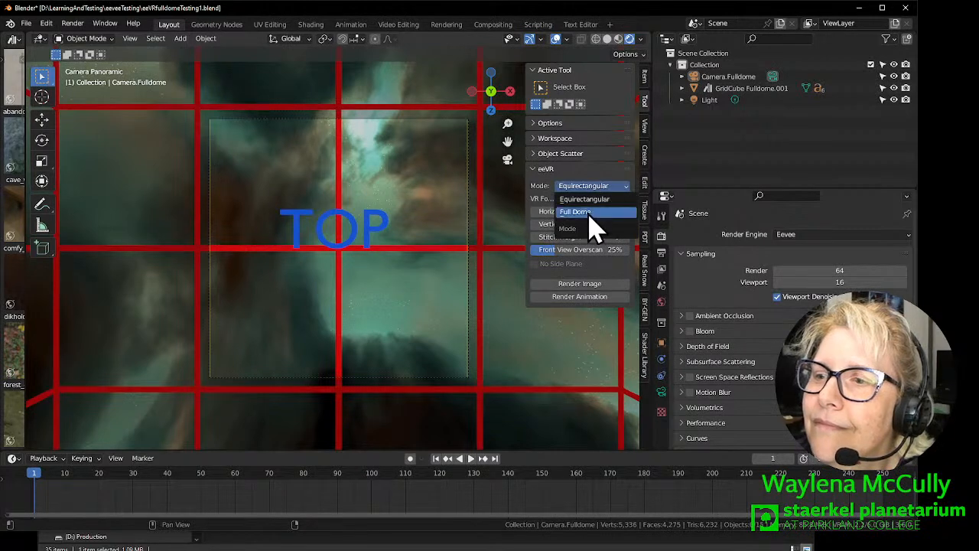
left_click(575, 211)
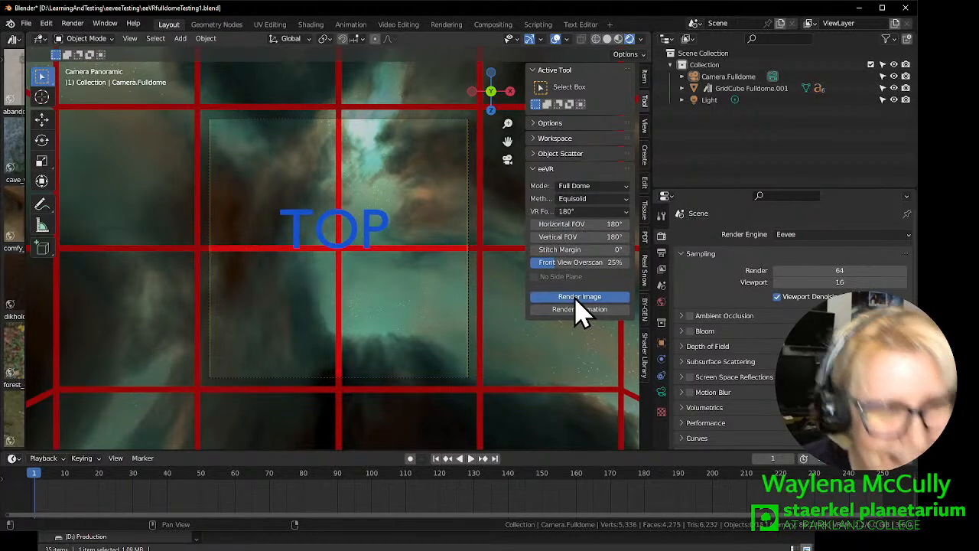
mouse_move(497, 315)
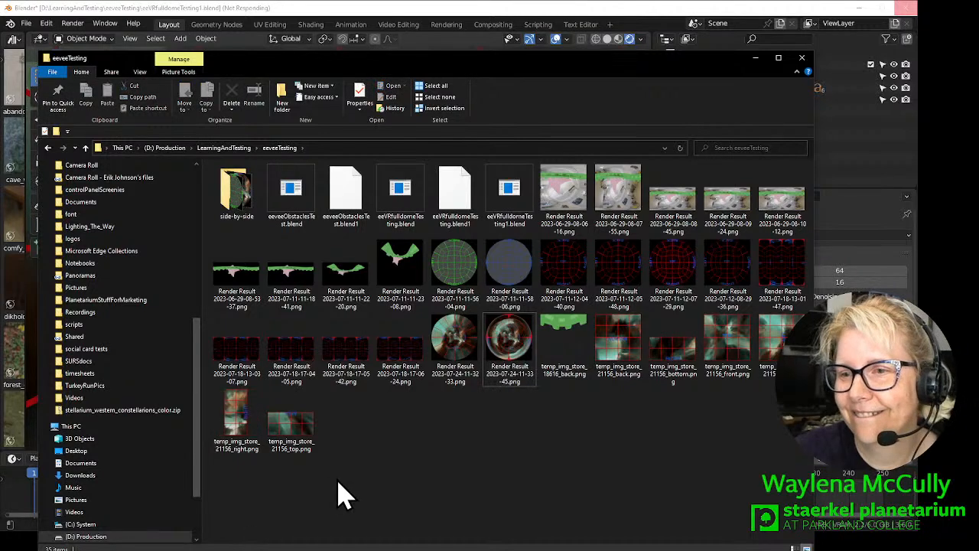
mouse_move(349, 459)
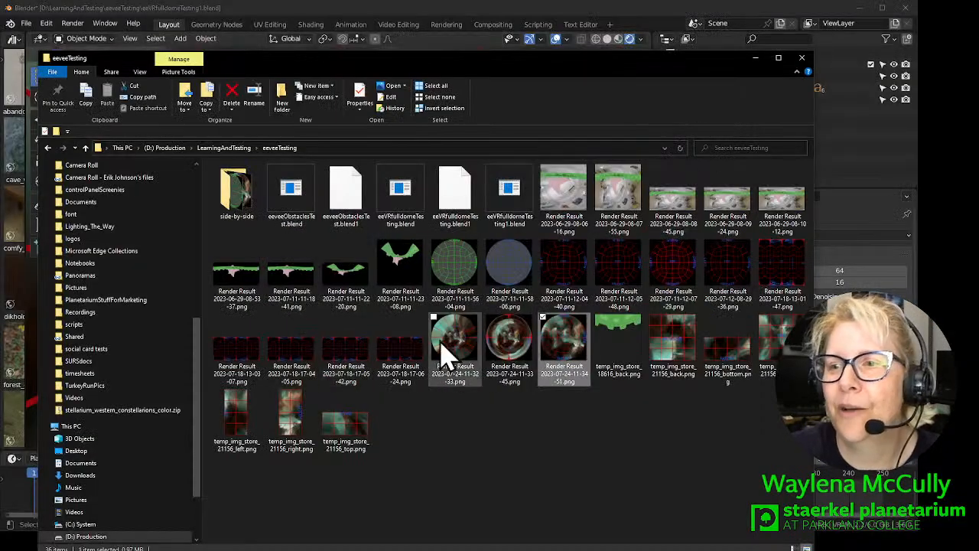
mouse_move(565, 349)
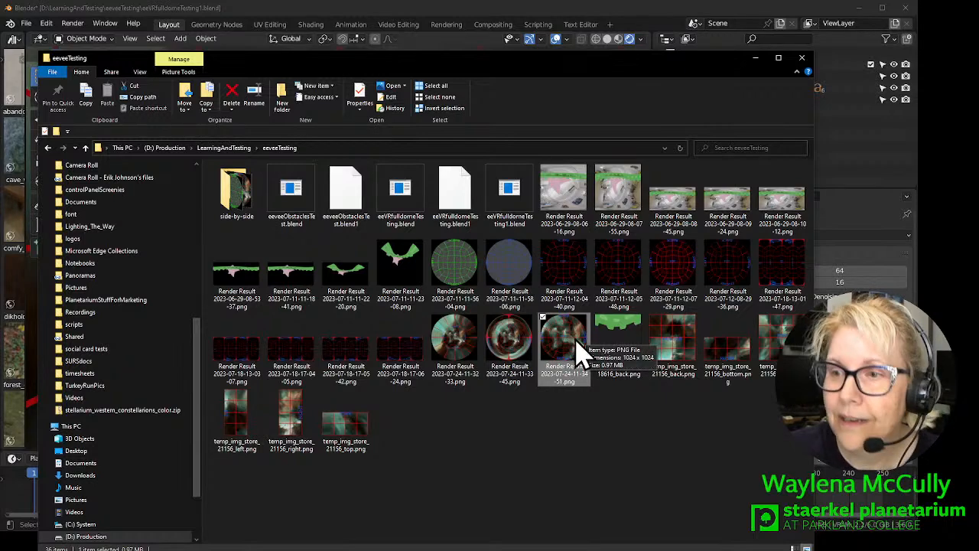
Enter the side-by-side folder and view livestreamDemoCycles.png in Photos.
left_click(235, 191)
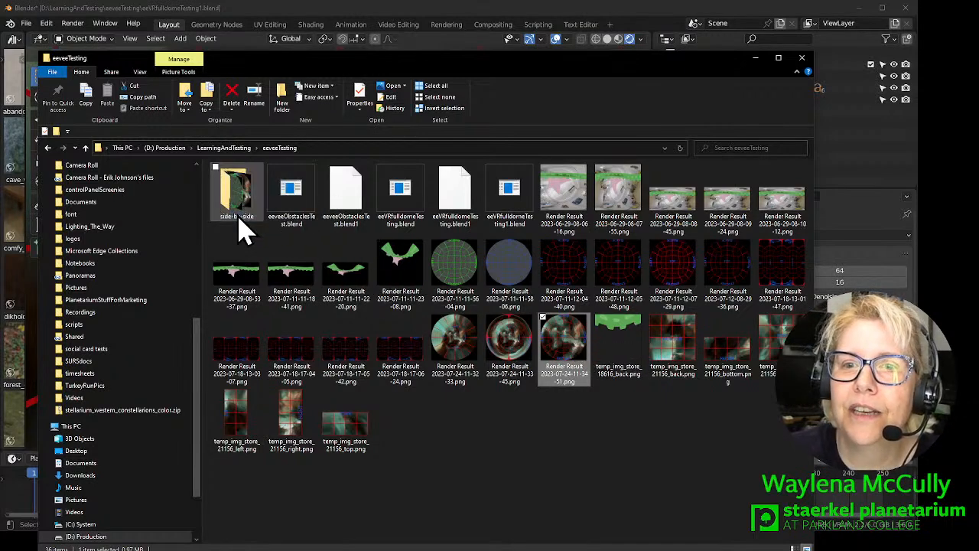
double_click(236, 191)
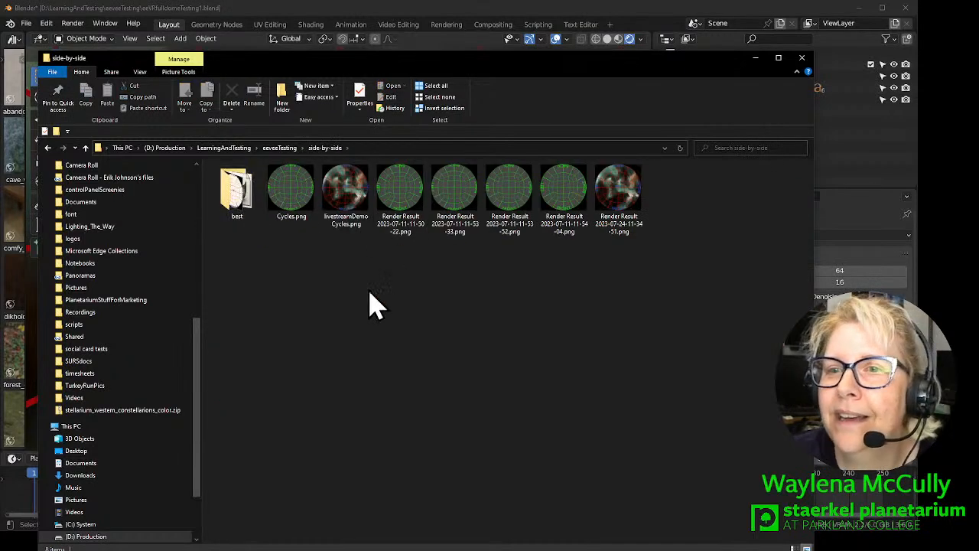
left_click(346, 187)
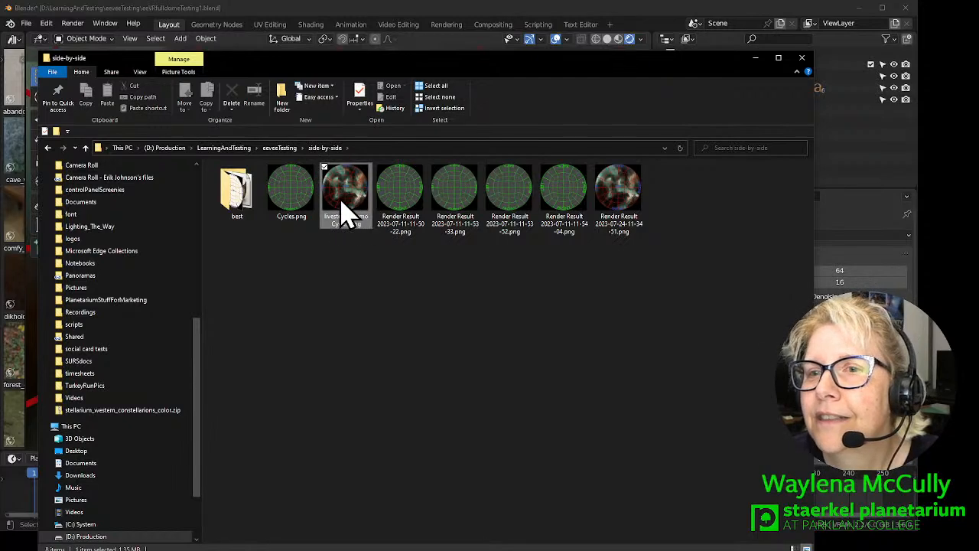
double_click(346, 187)
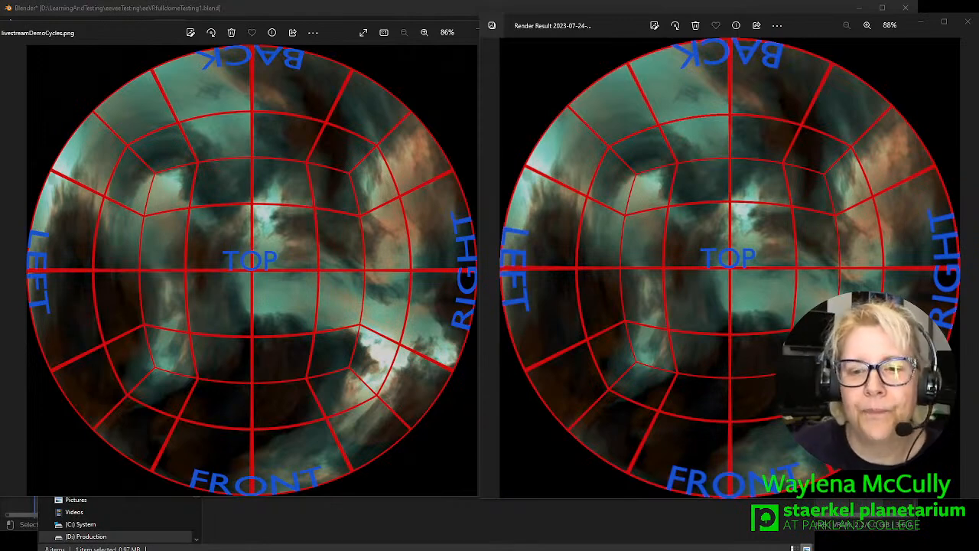
mouse_move(153, 74)
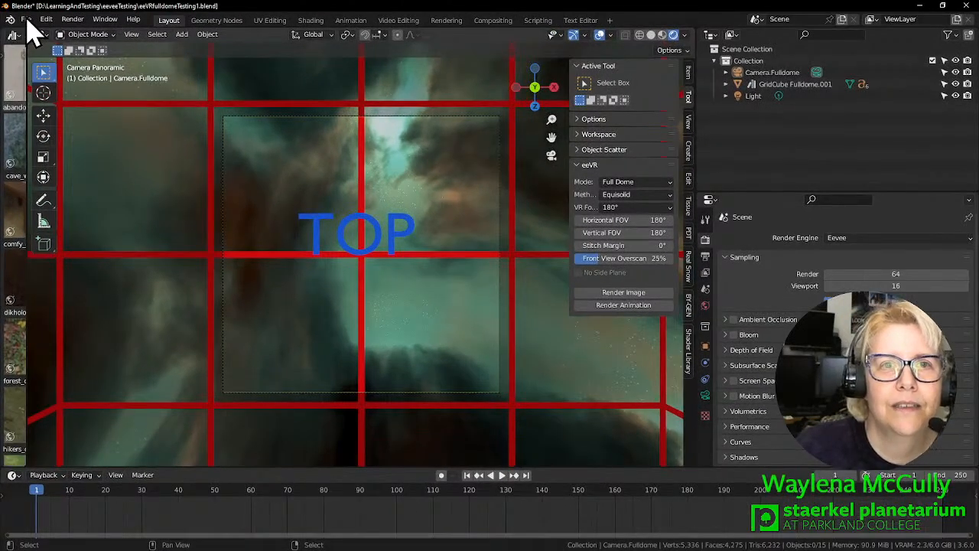
Save the current blend file and browse the recently opened projects.
left_click(26, 18)
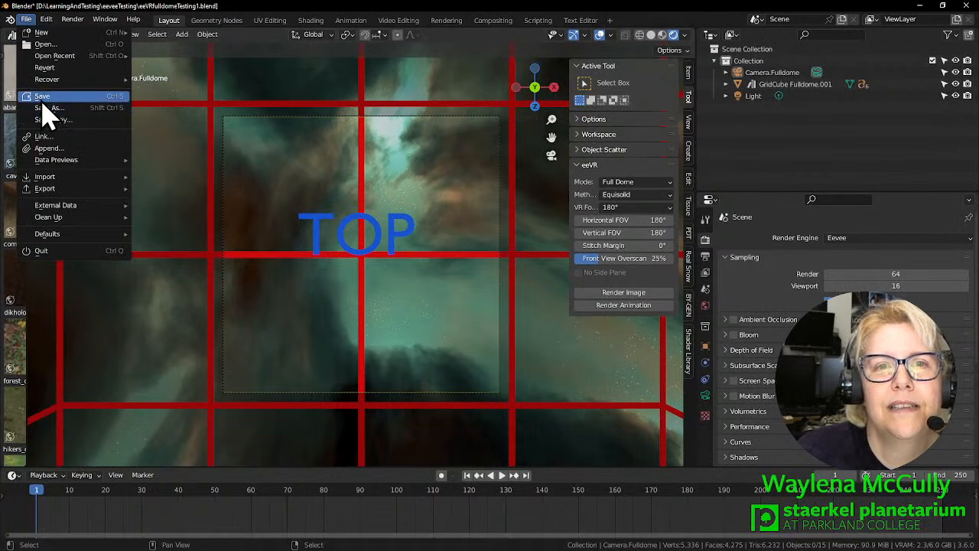
left_click(43, 95)
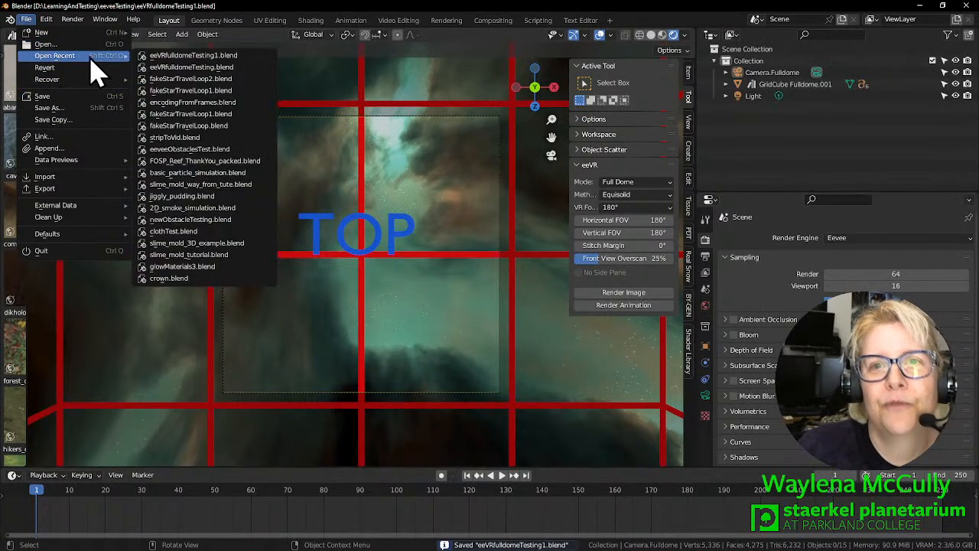
left_click(190, 78)
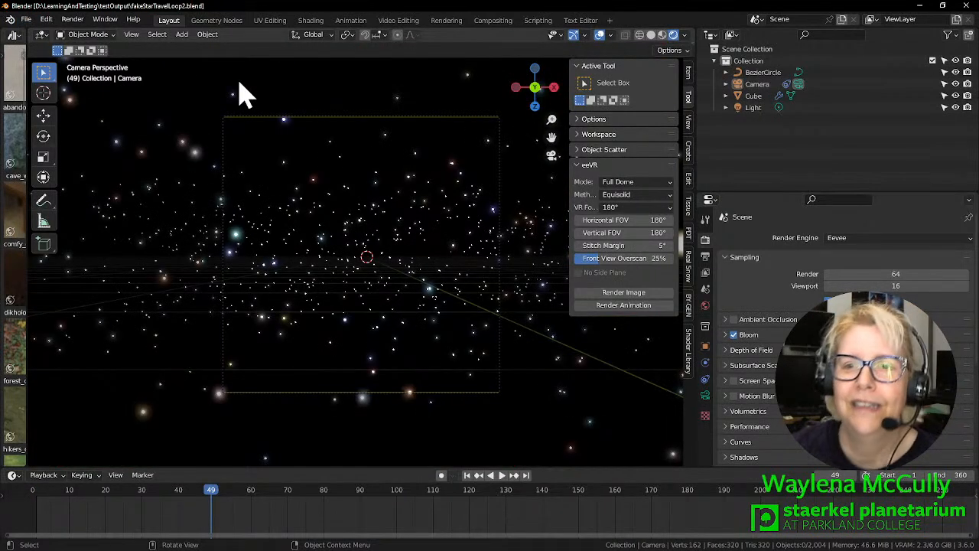
Play the star-field animation in the dome camera view and pause it at frame 149.
left_click(495, 474)
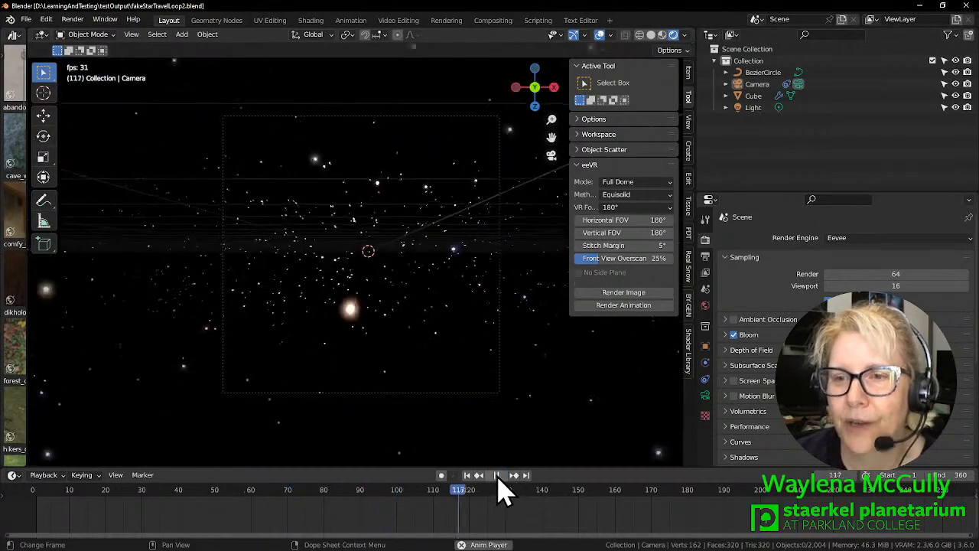
left_click(499, 474)
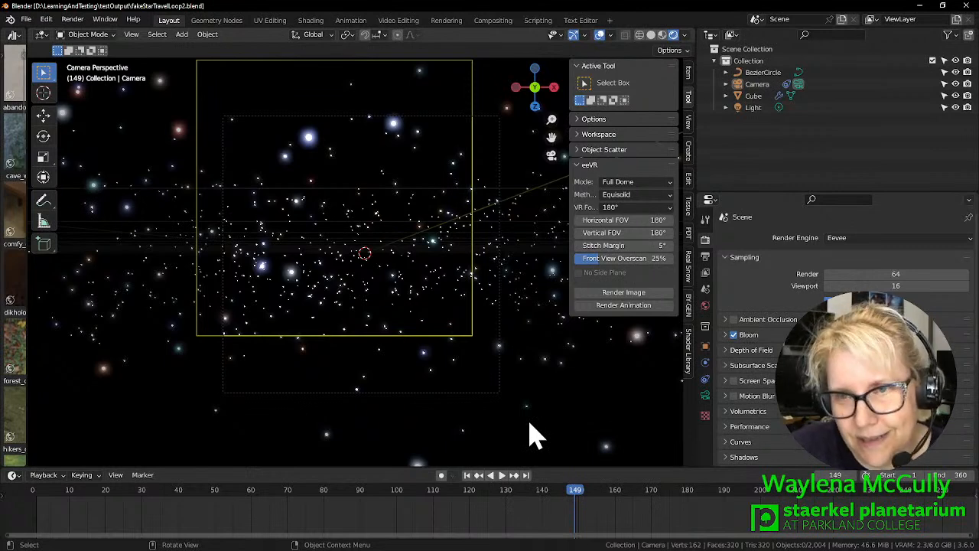
mouse_move(520, 497)
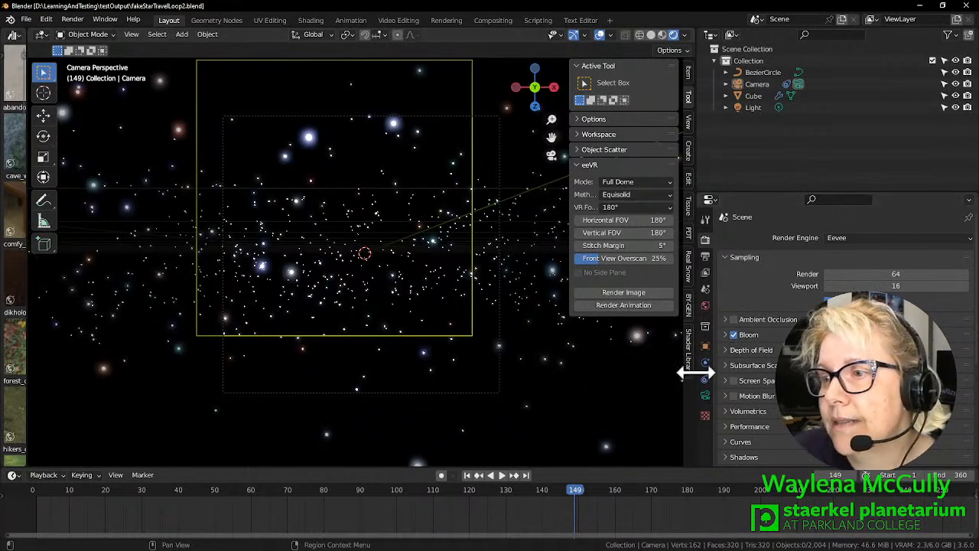
Show the Output properties with the 1–360 frame range and the testOutput folder path.
left_click(704, 257)
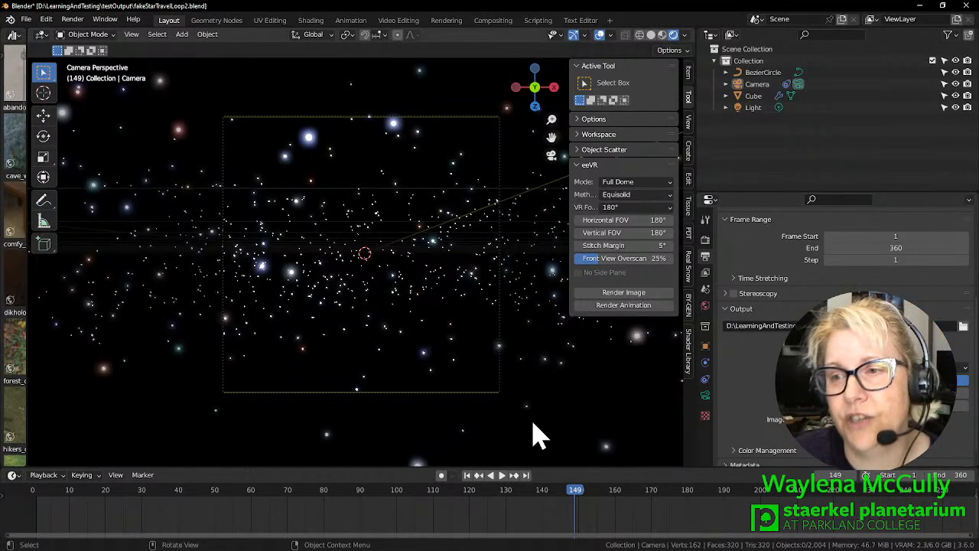
mouse_move(456, 355)
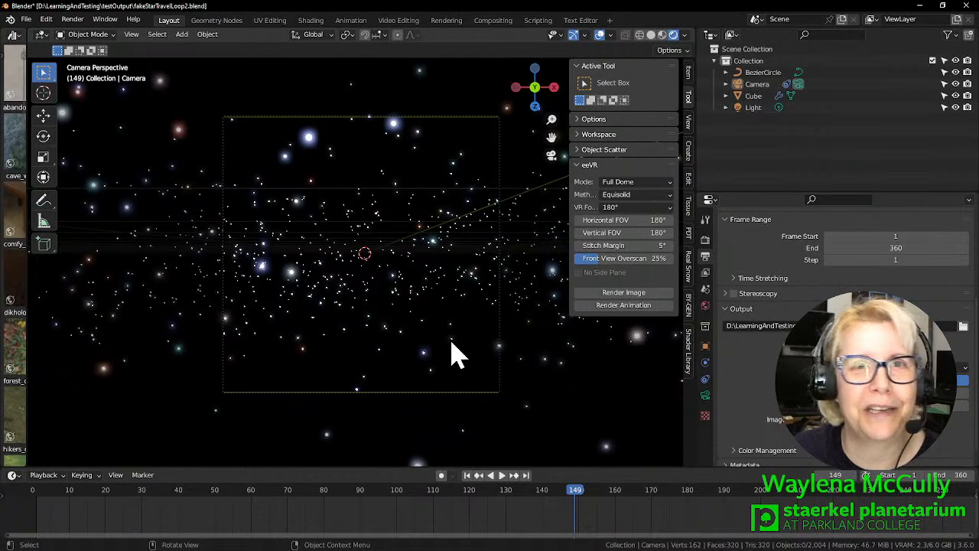
left_click(105, 19)
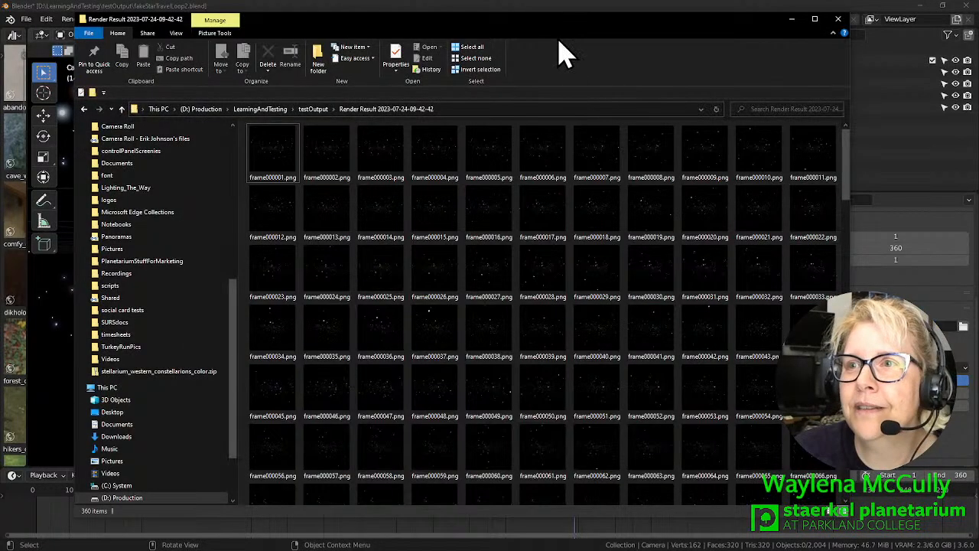
mouse_move(539, 39)
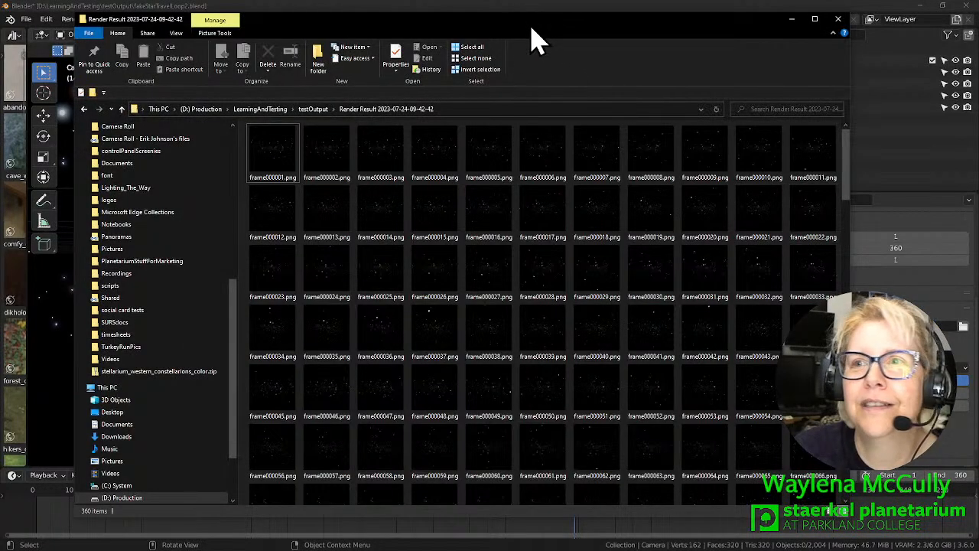
Maximize the Render Result folder, preview a frame PNG in Photos, then load the sequence for playback.
left_click(814, 18)
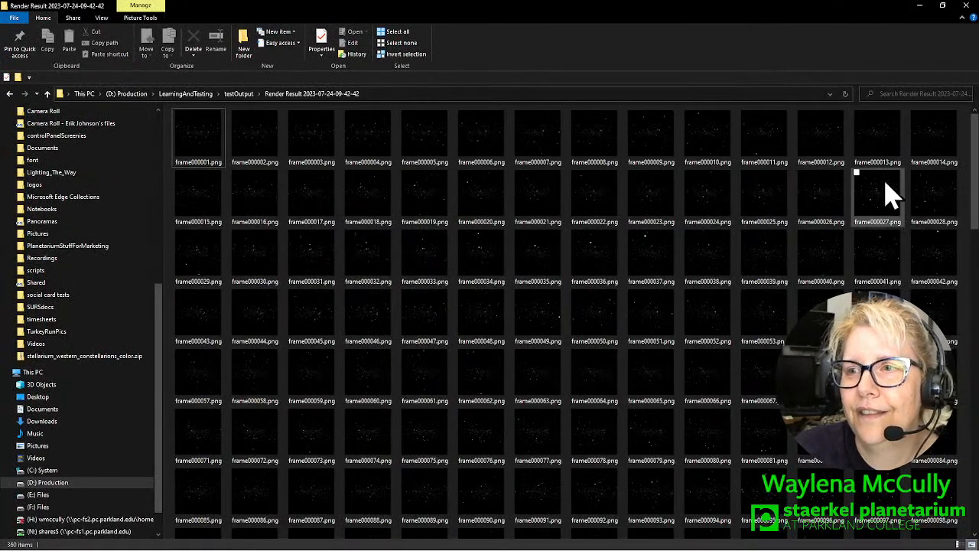
left_click(199, 138)
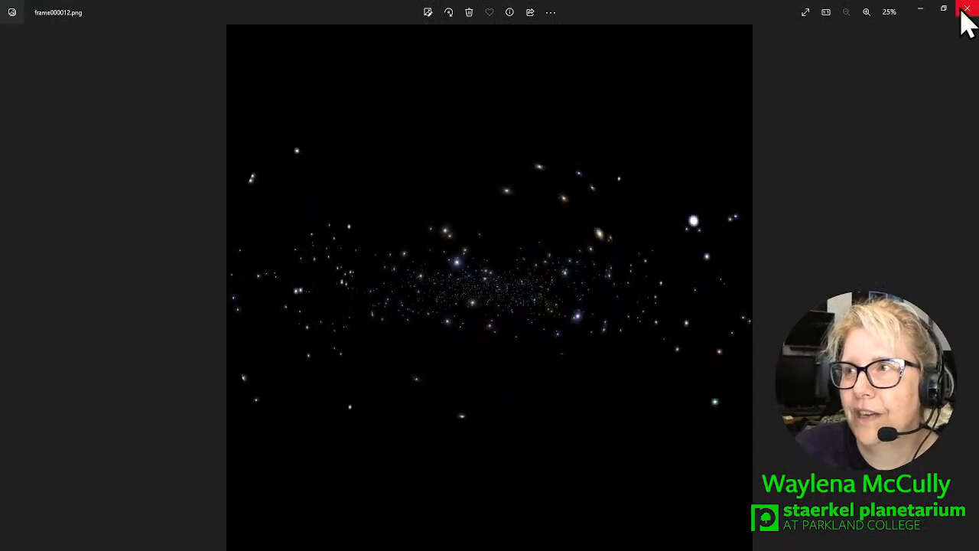
left_click(967, 9)
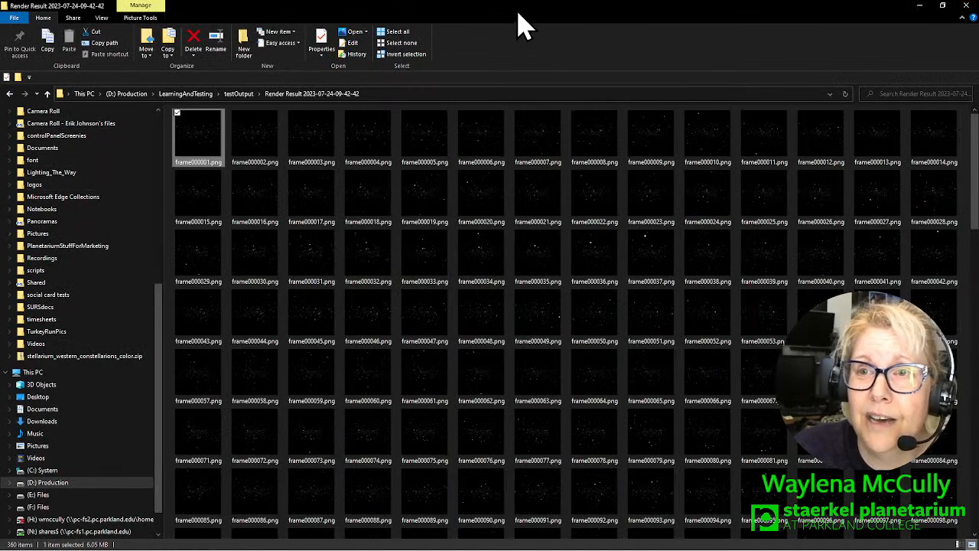
left_click(231, 93)
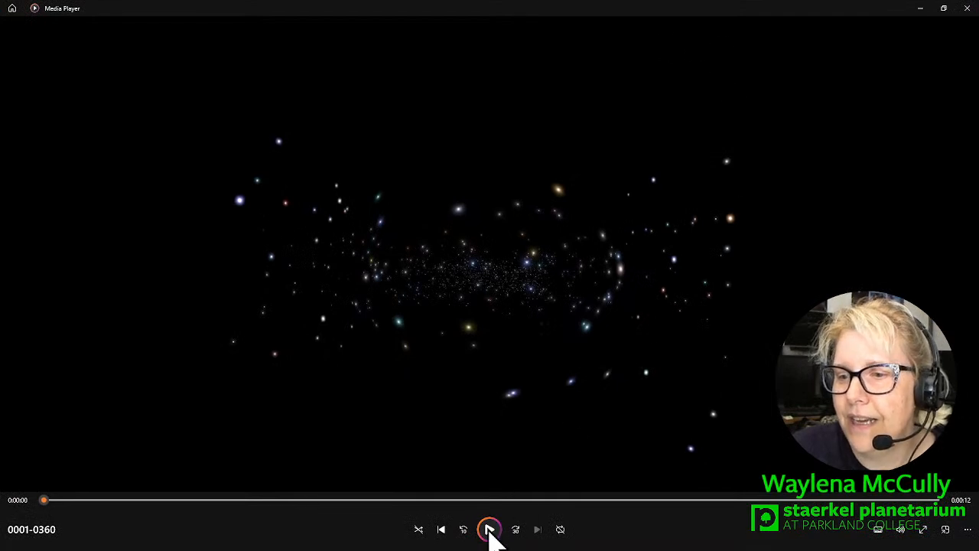
mouse_move(488, 529)
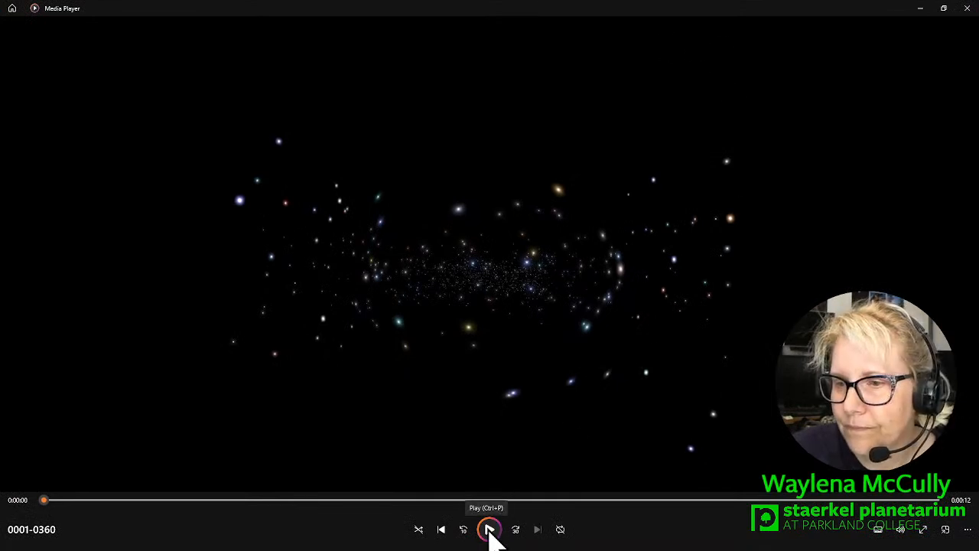
Play the 360-frame star-field sequence in Media Player.
left_click(488, 530)
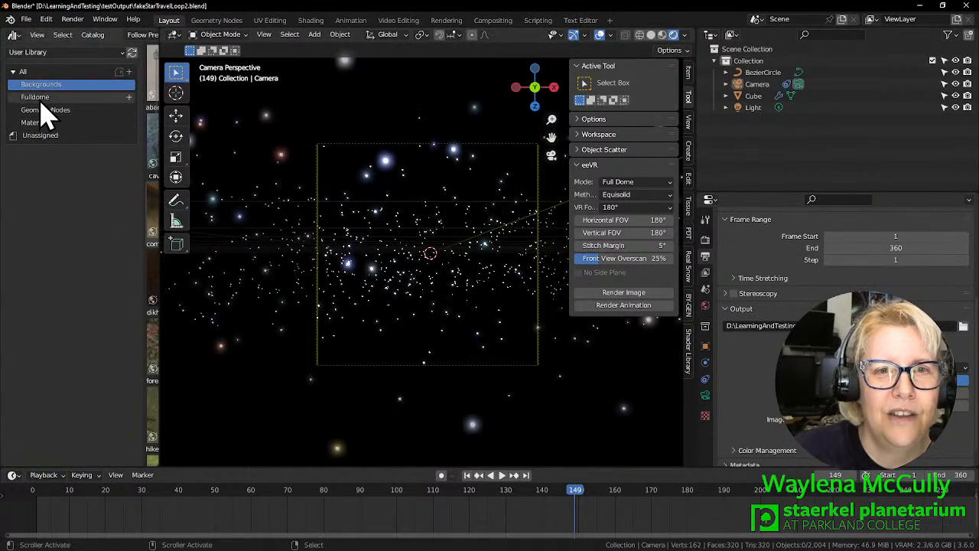
Browse the Fulldome category of the user asset library before returning to the camera view.
left_click(35, 97)
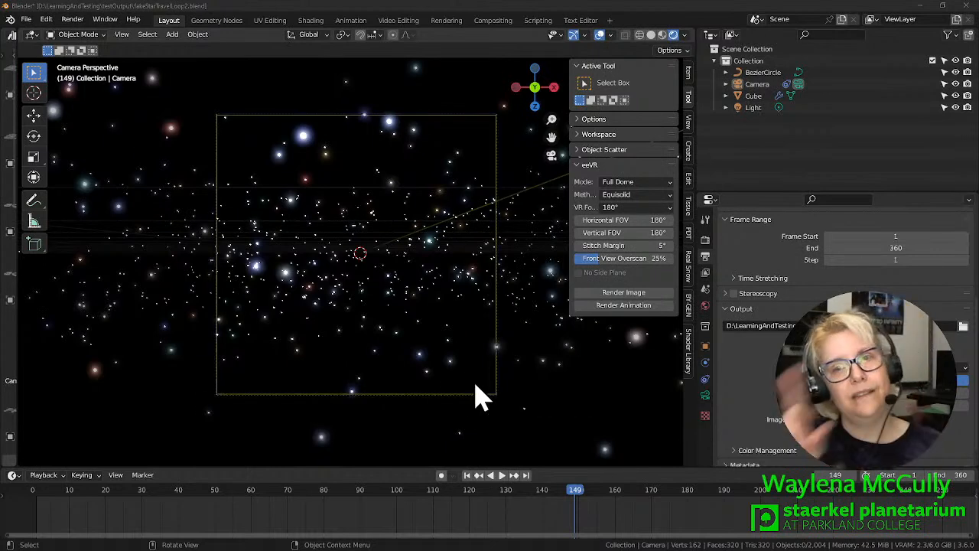
mouse_move(471, 395)
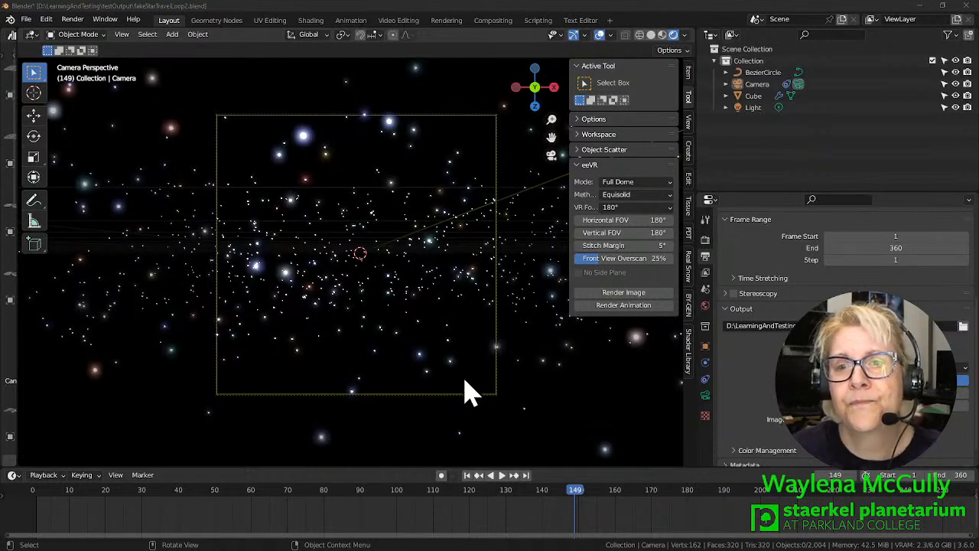
mouse_move(427, 245)
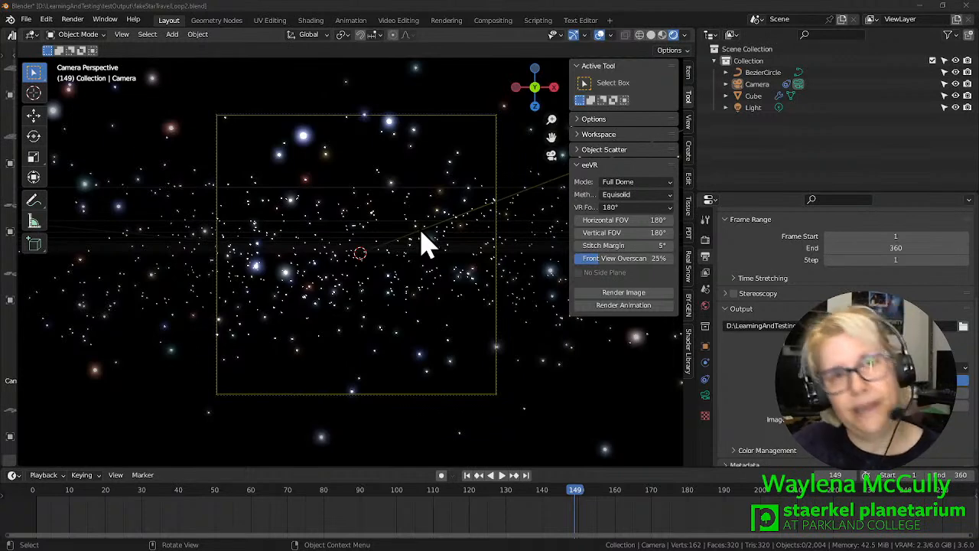
mouse_move(419, 233)
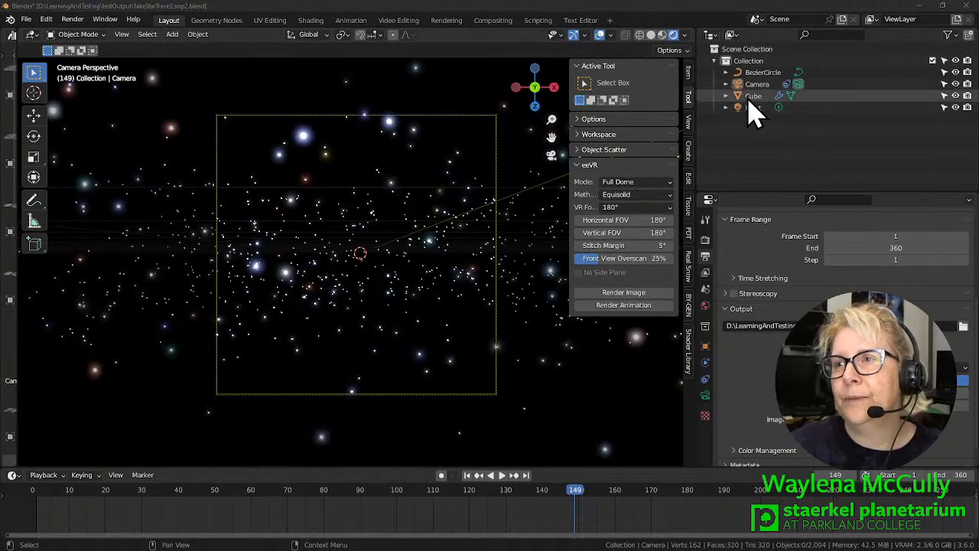
Select the Cube star object in the Outliner, expand its modifiers, and orbit around the star field.
left_click(752, 95)
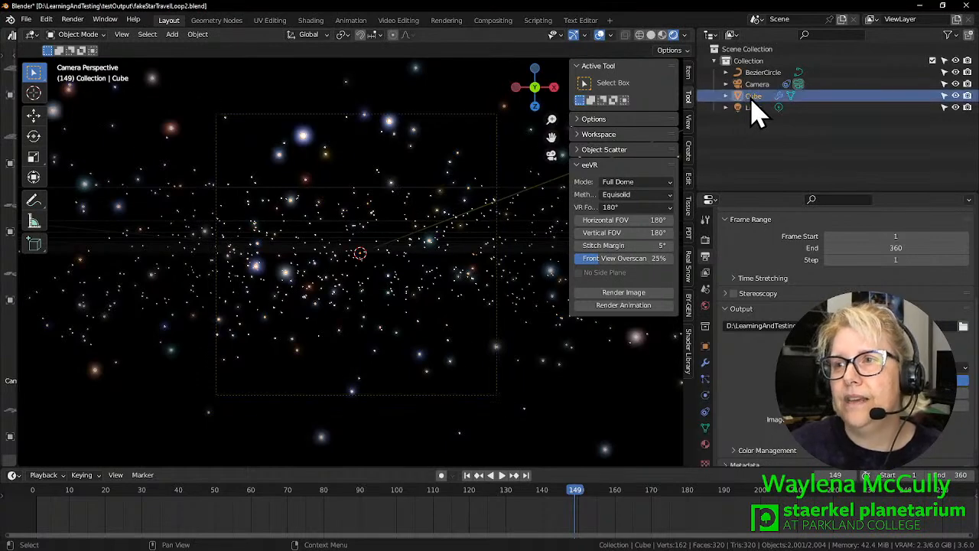
left_click(725, 95)
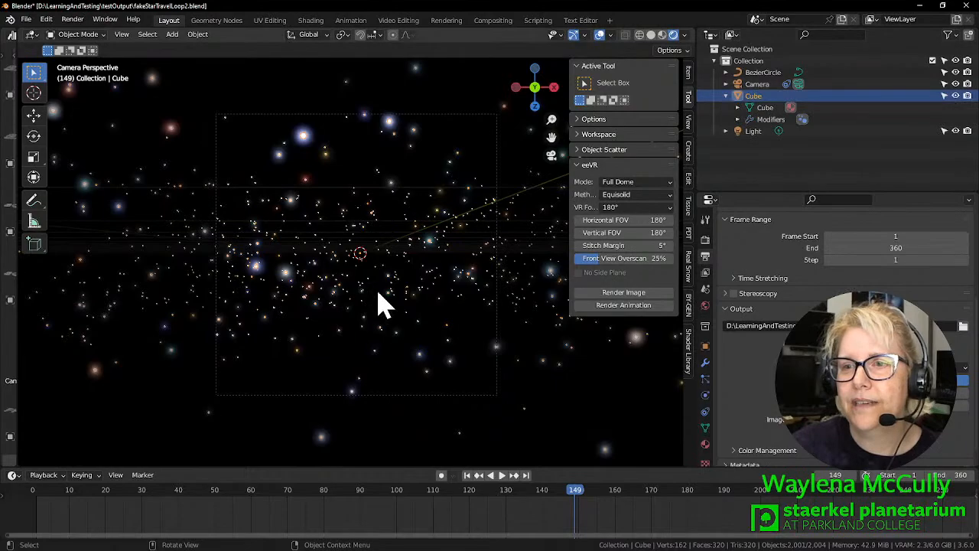
left_click_drag(383, 306, 321, 306)
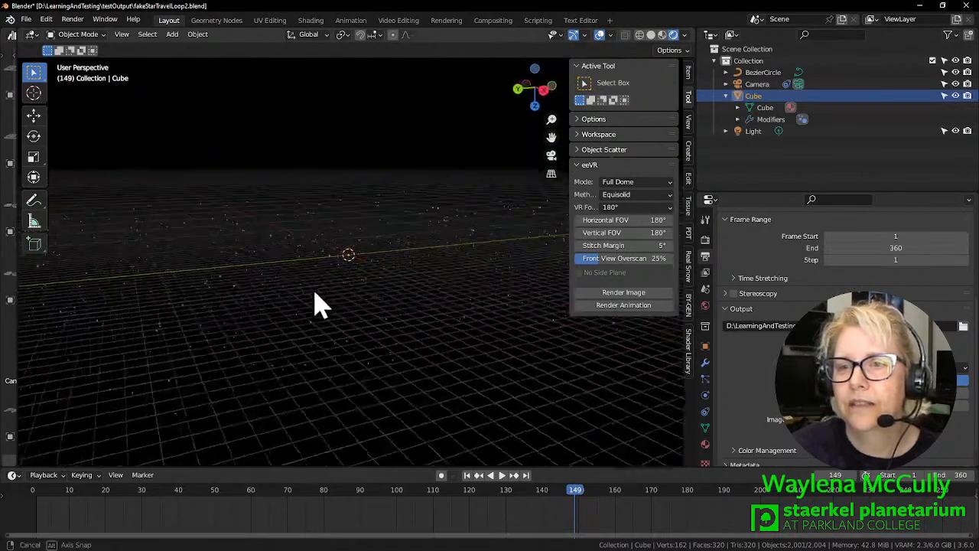
left_click_drag(318, 306, 370, 297)
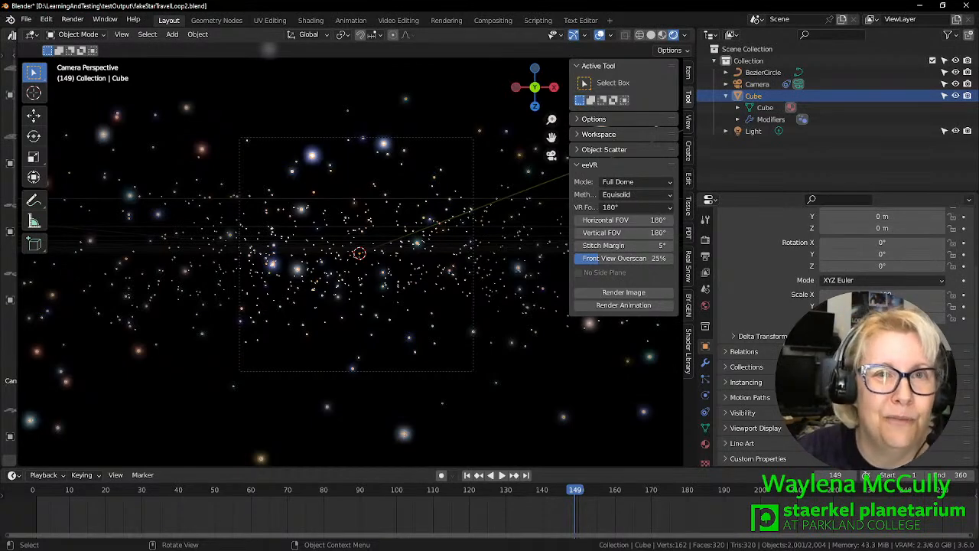
mouse_move(309, 146)
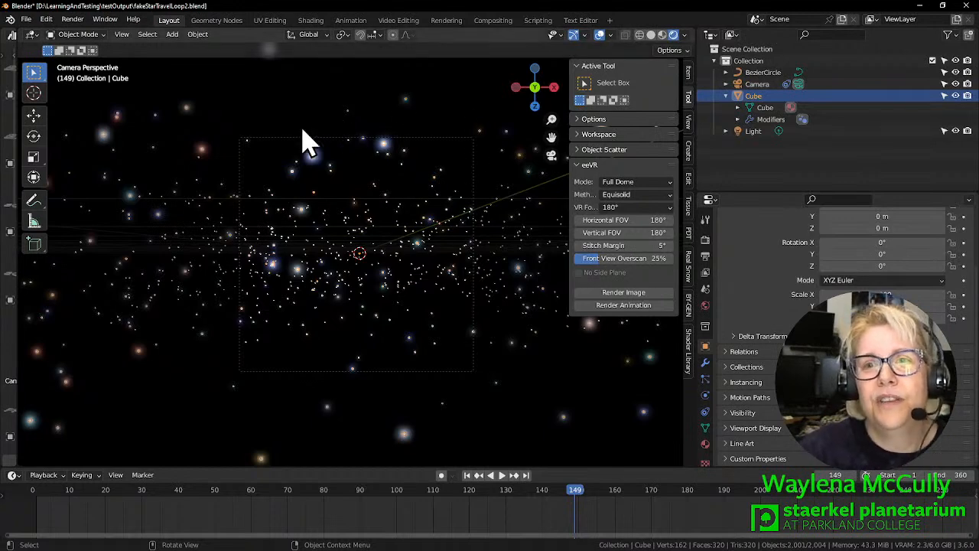
left_click(755, 83)
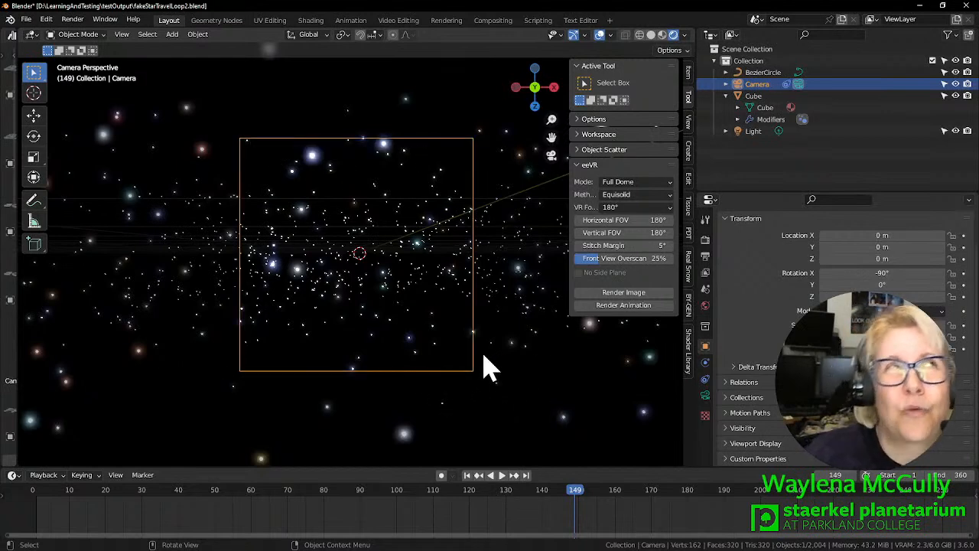
mouse_move(428, 314)
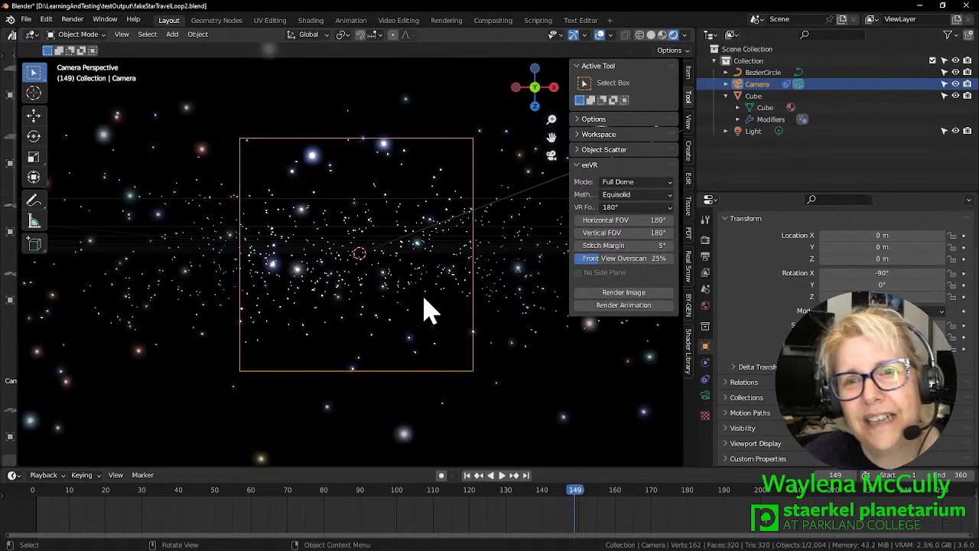
mouse_move(532, 15)
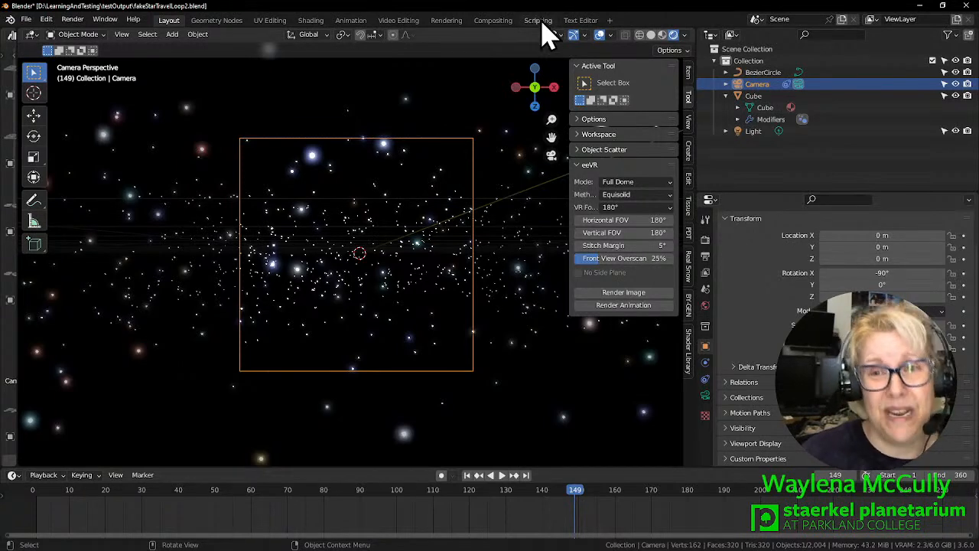
mouse_move(539, 20)
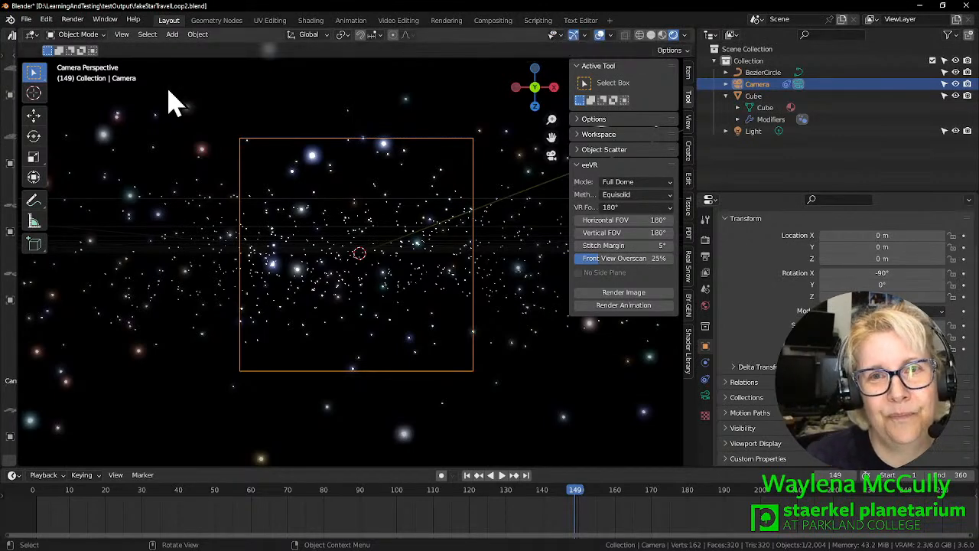
mouse_move(193, 95)
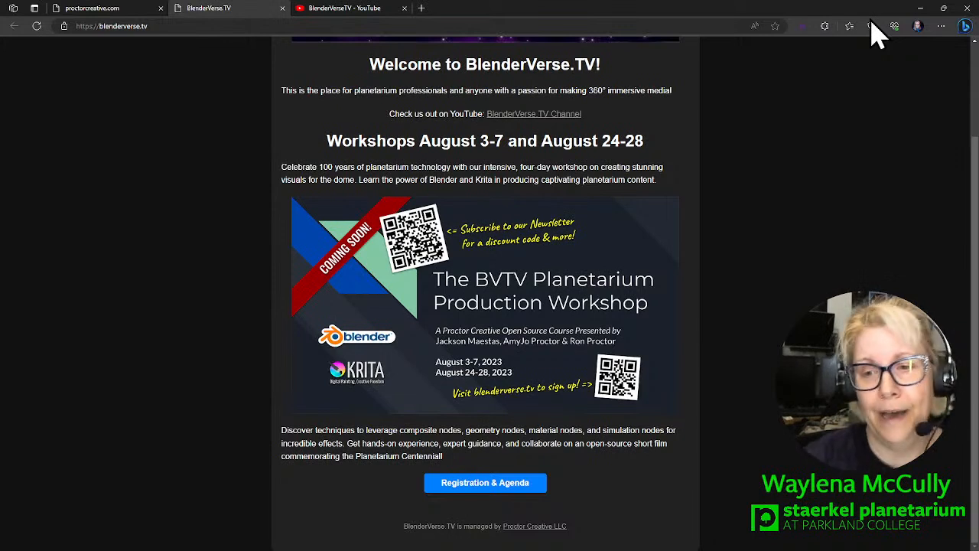
mouse_move(753, 65)
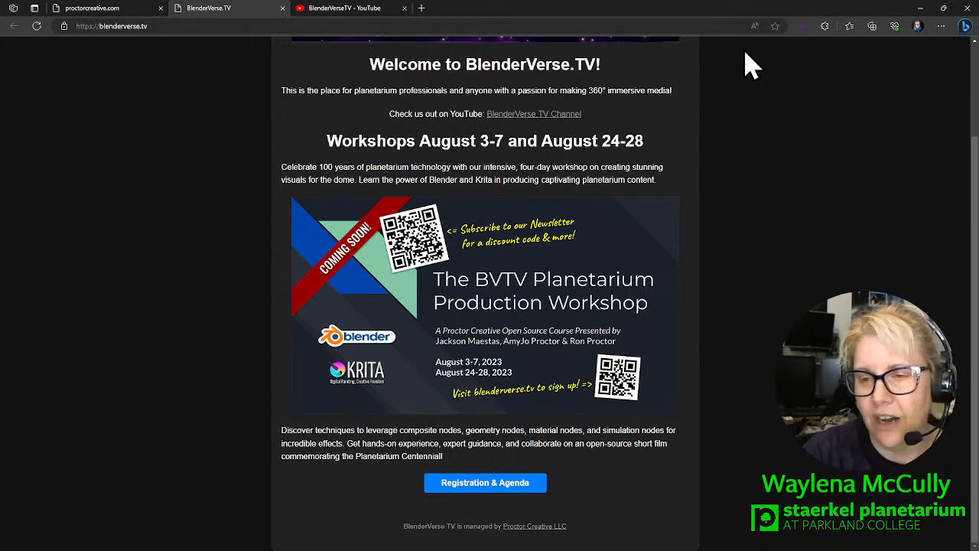
mouse_move(712, 390)
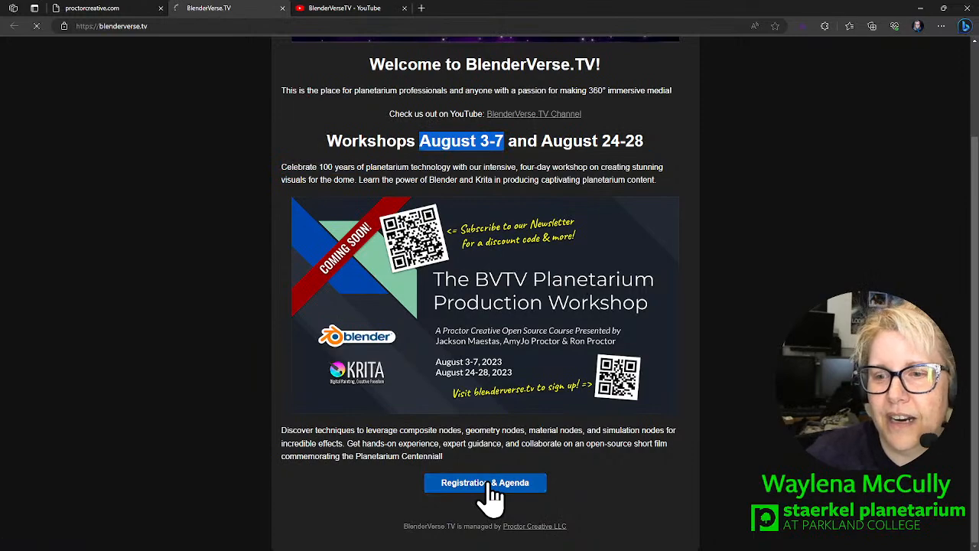
Follow the Registration & Agenda link to the Eventbrite Planetarium Production Workshop page.
left_click(485, 484)
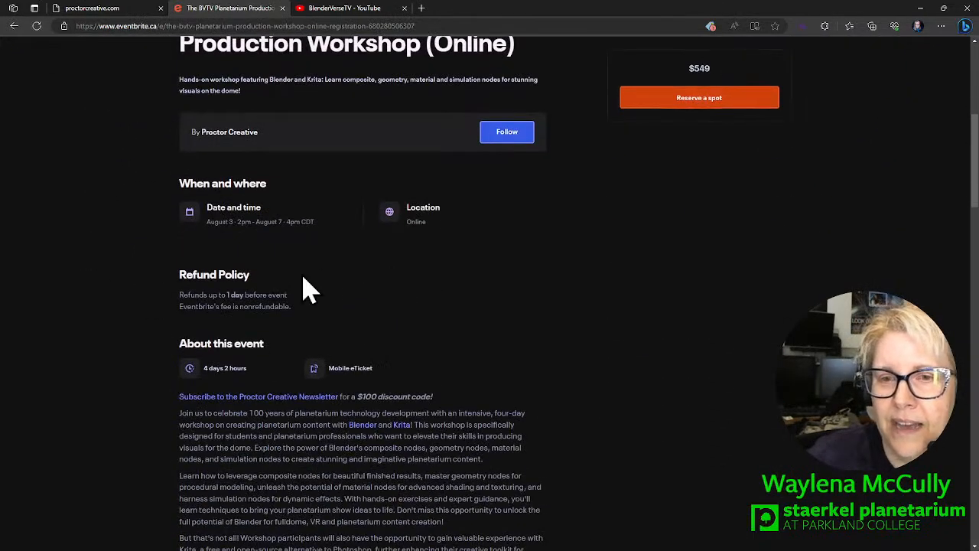
scroll("down", 3)
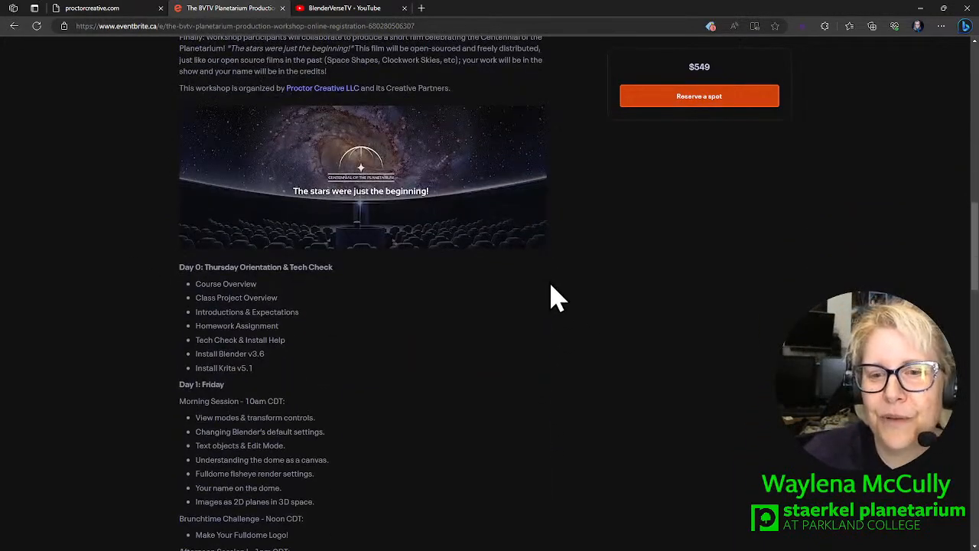
scroll("down", 3)
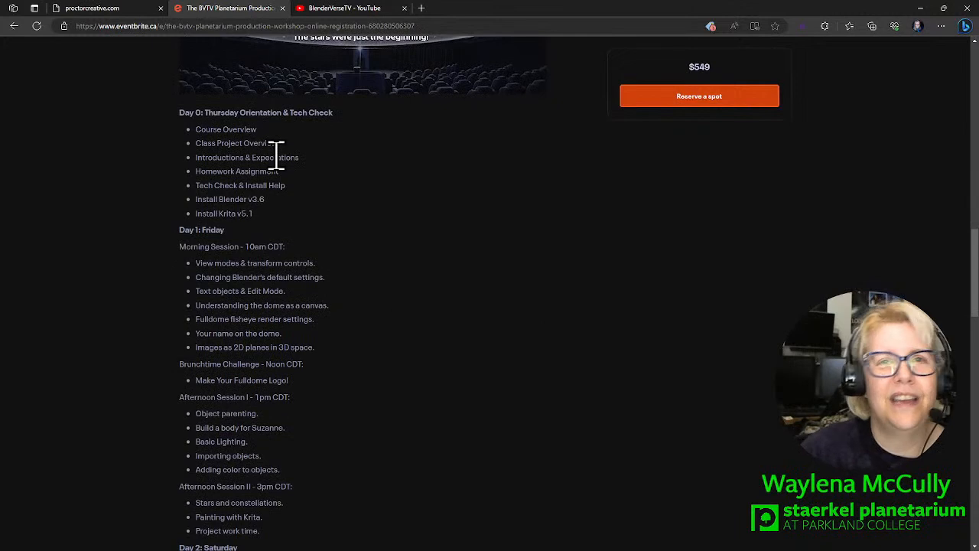
mouse_move(214, 115)
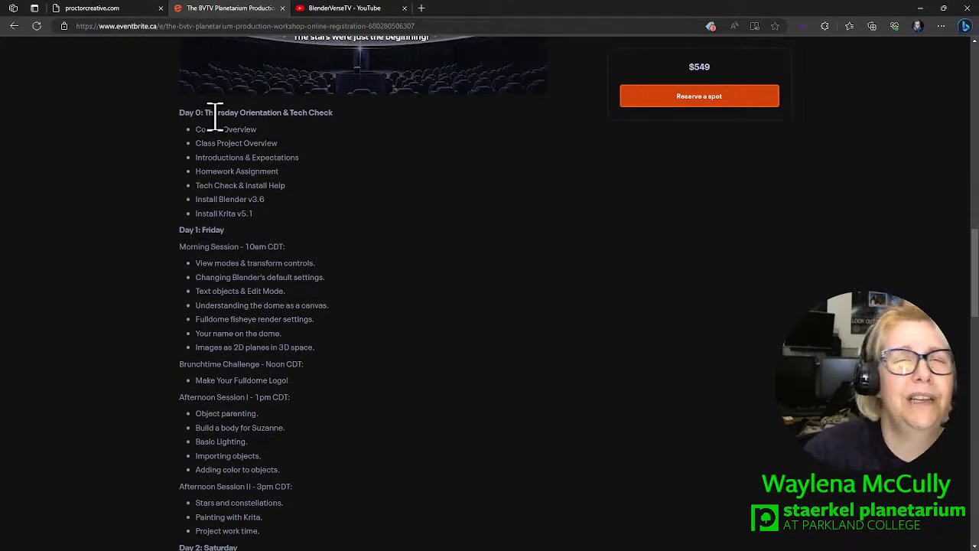
scroll("down", 3)
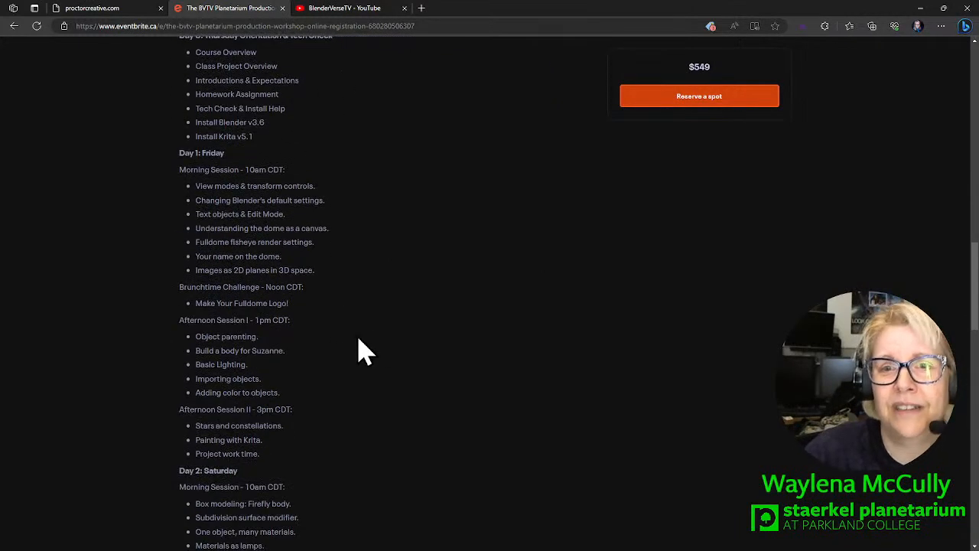
scroll("down", 3)
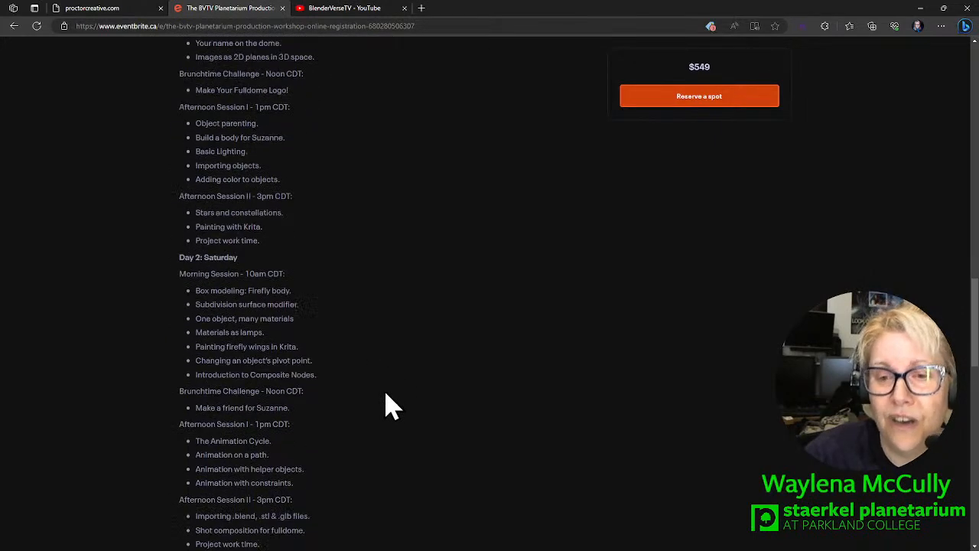
scroll("down", 3)
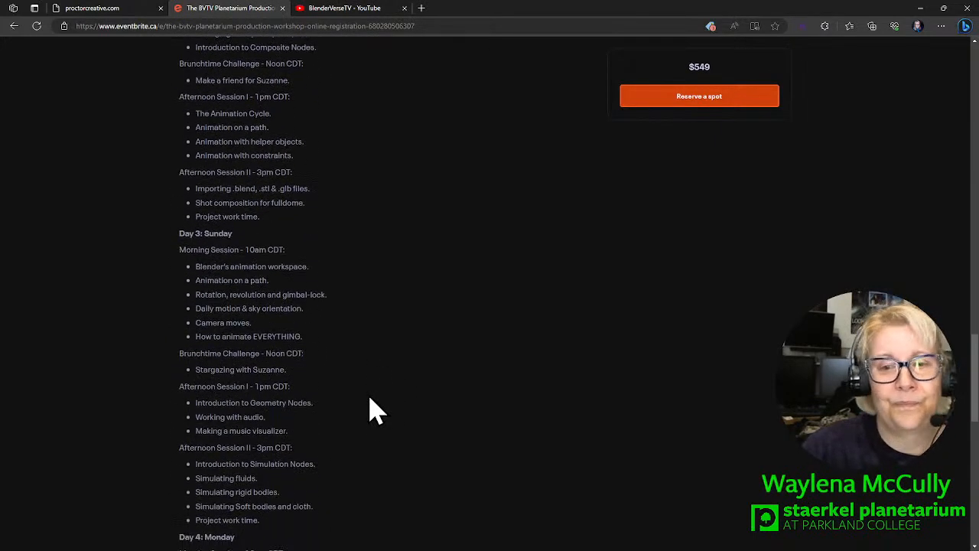
scroll("down", 3)
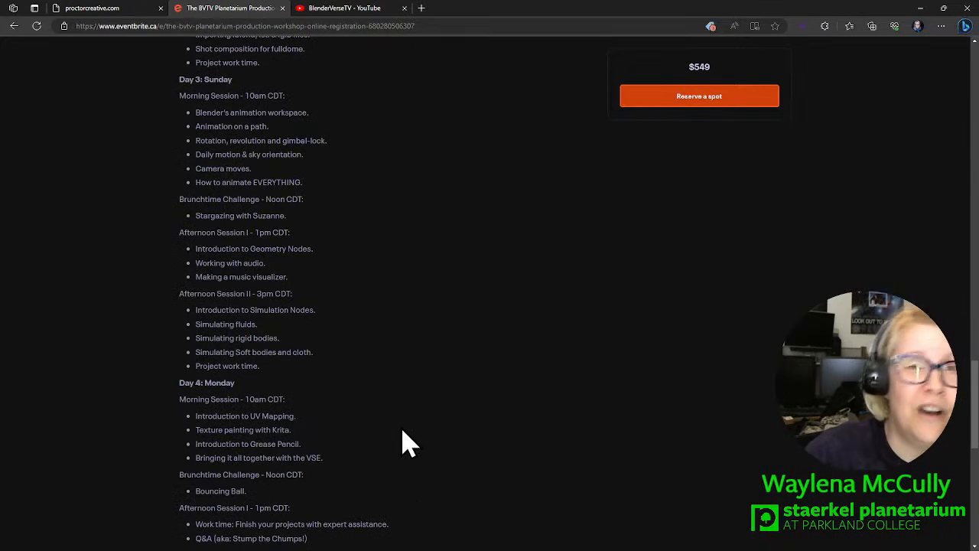
mouse_move(395, 442)
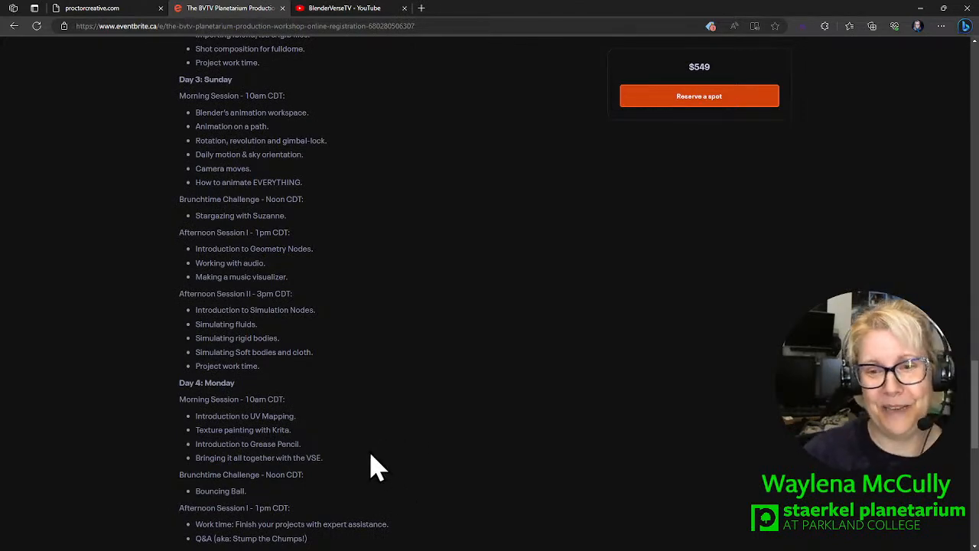
scroll("down", 3)
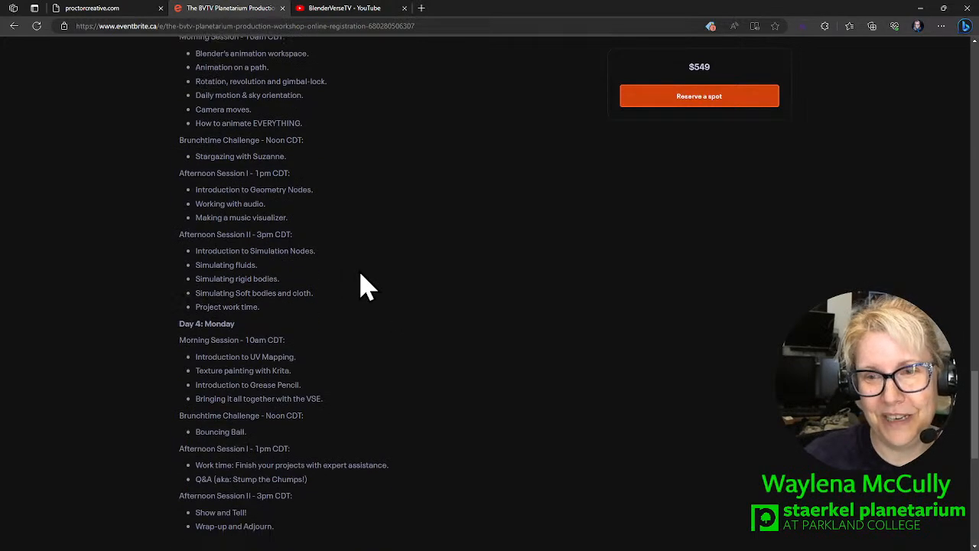
scroll("down", 3)
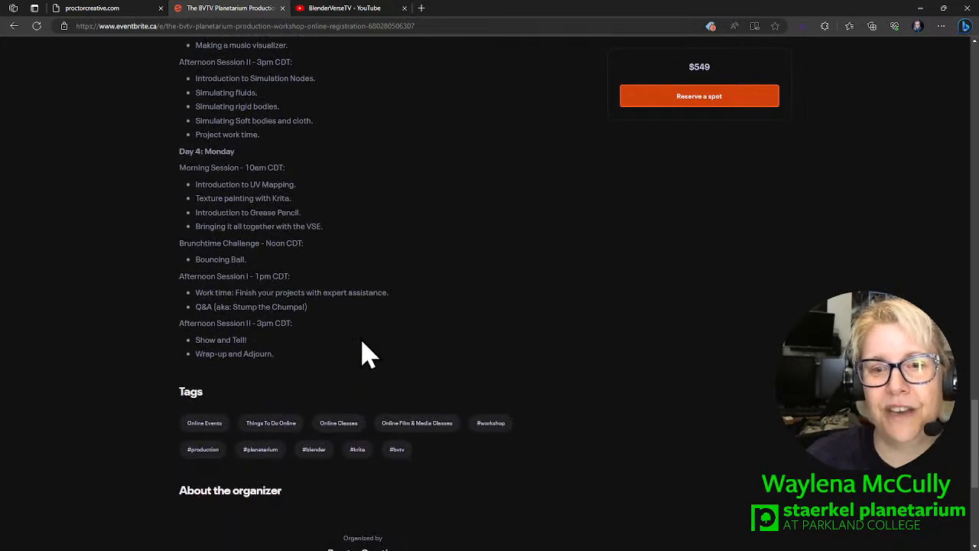
mouse_move(395, 360)
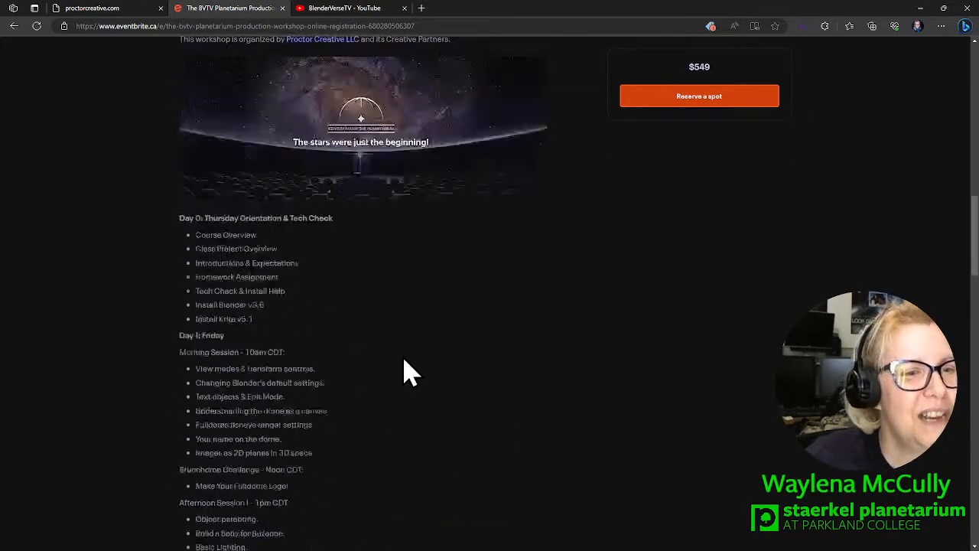
scroll("up", 3)
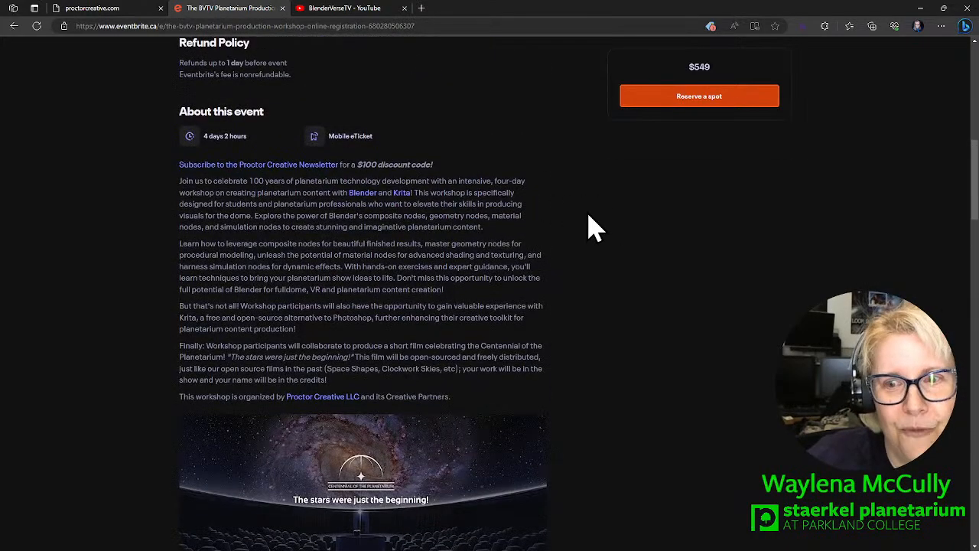
mouse_move(76, 227)
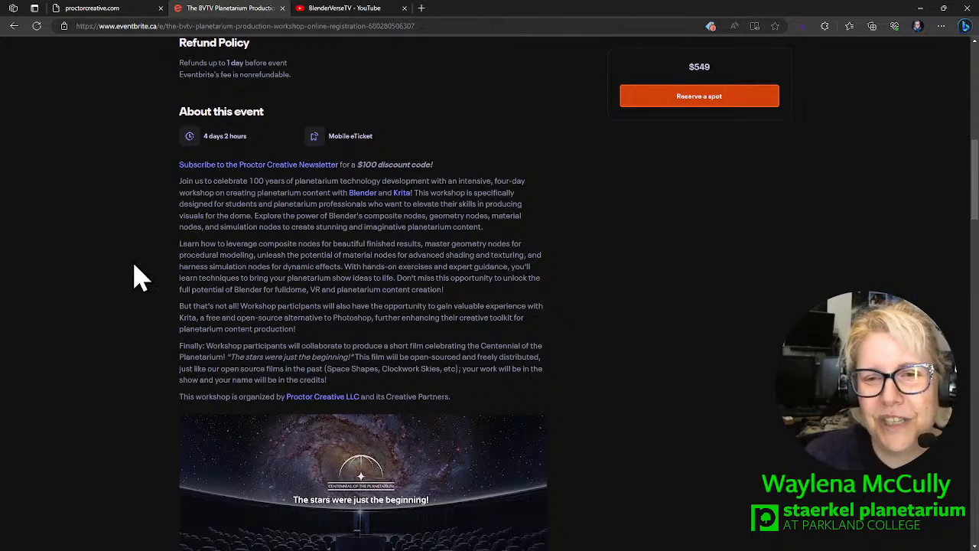
scroll("down", 3)
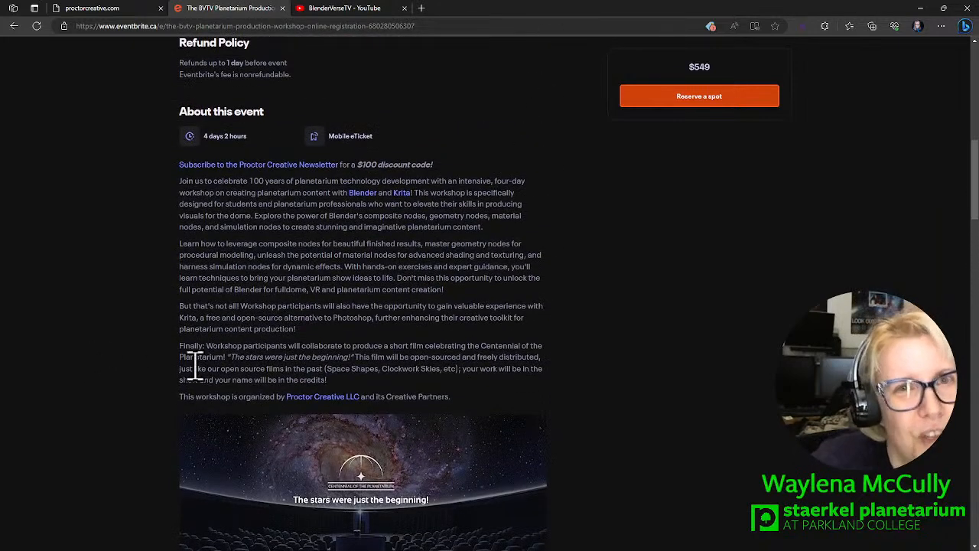
mouse_move(119, 367)
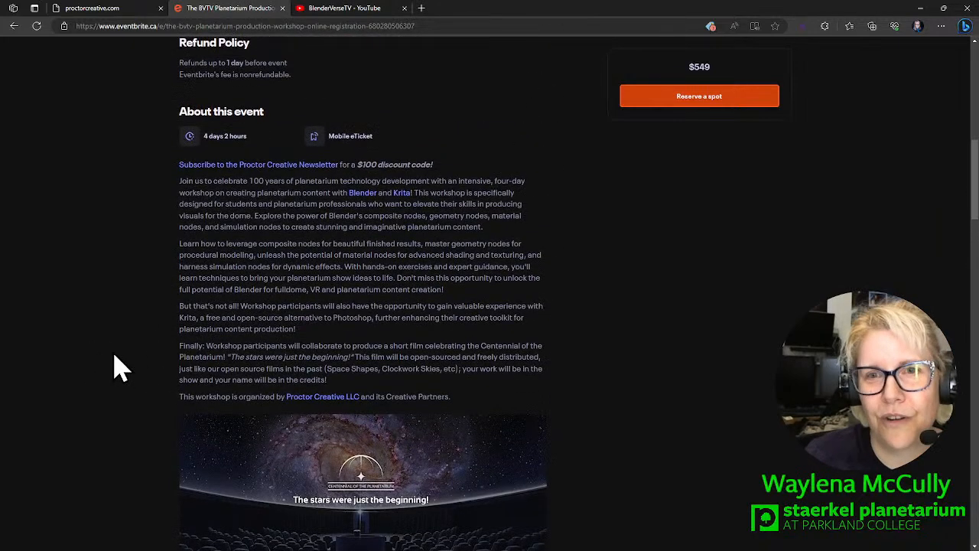
scroll("down", 3)
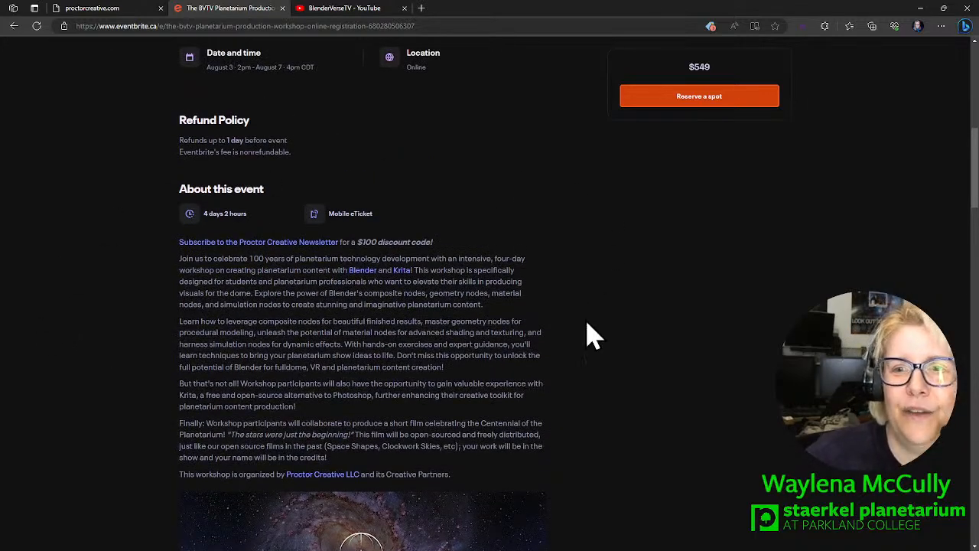
scroll("up", 3)
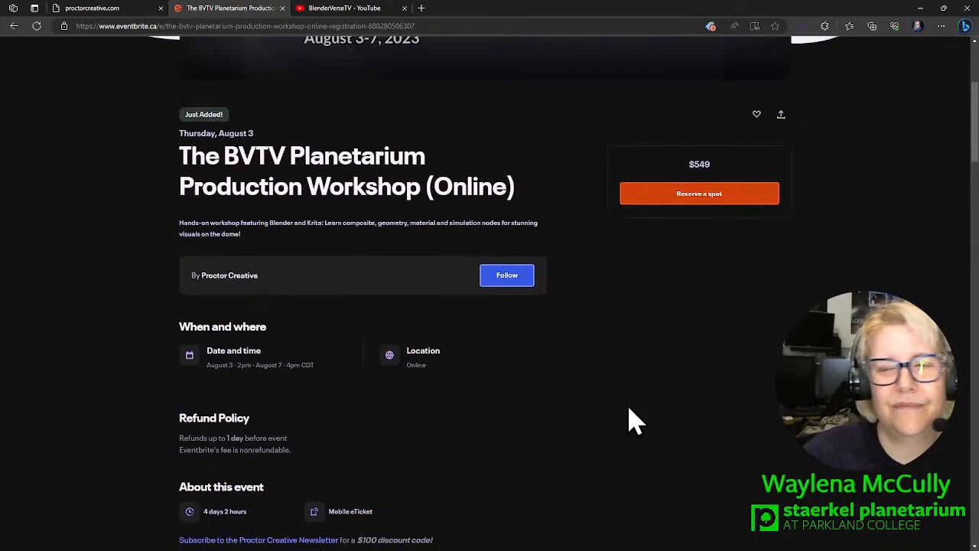
scroll("down", 3)
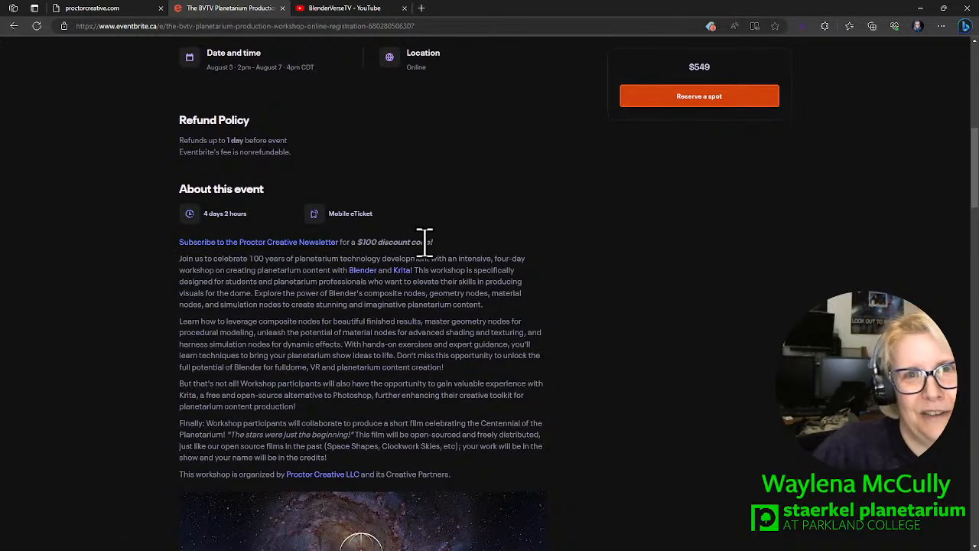
mouse_move(149, 257)
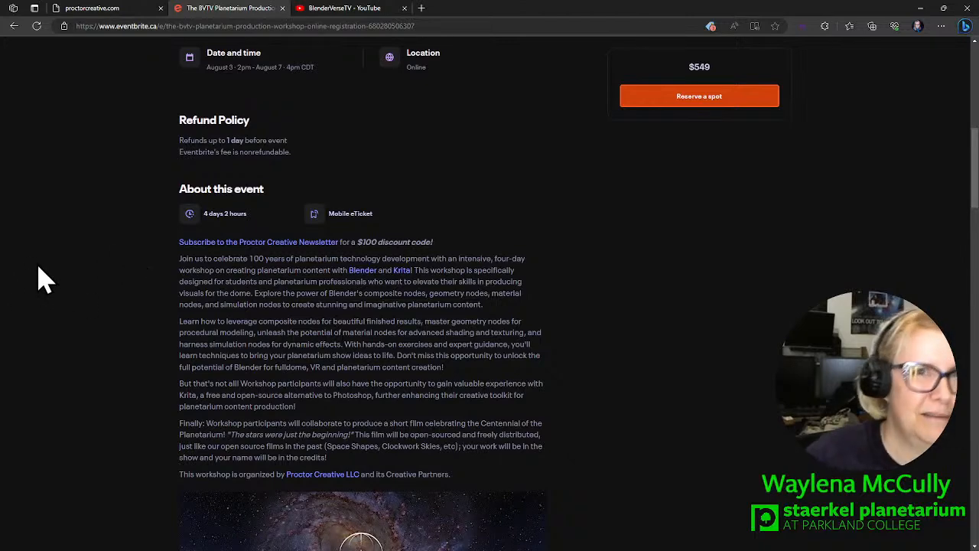
mouse_move(551, 263)
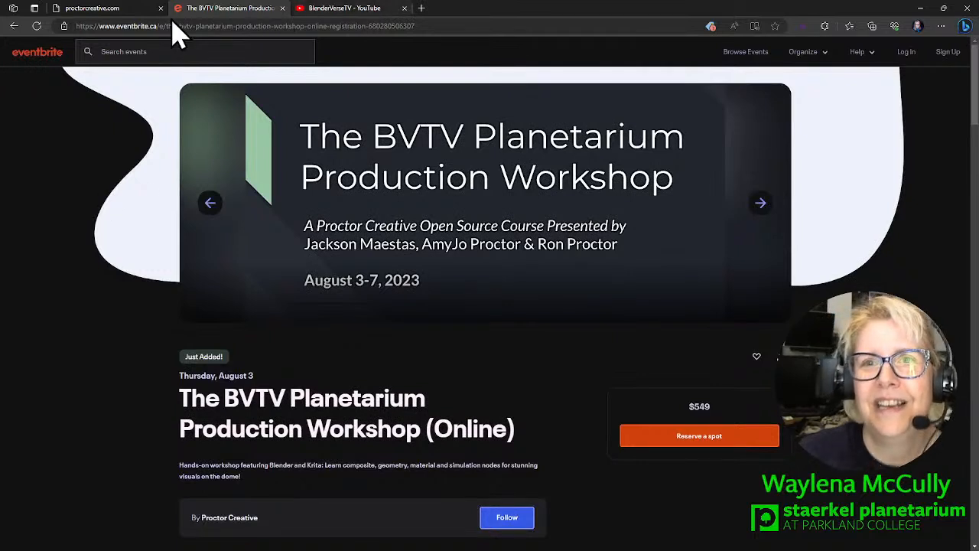
mouse_move(493, 18)
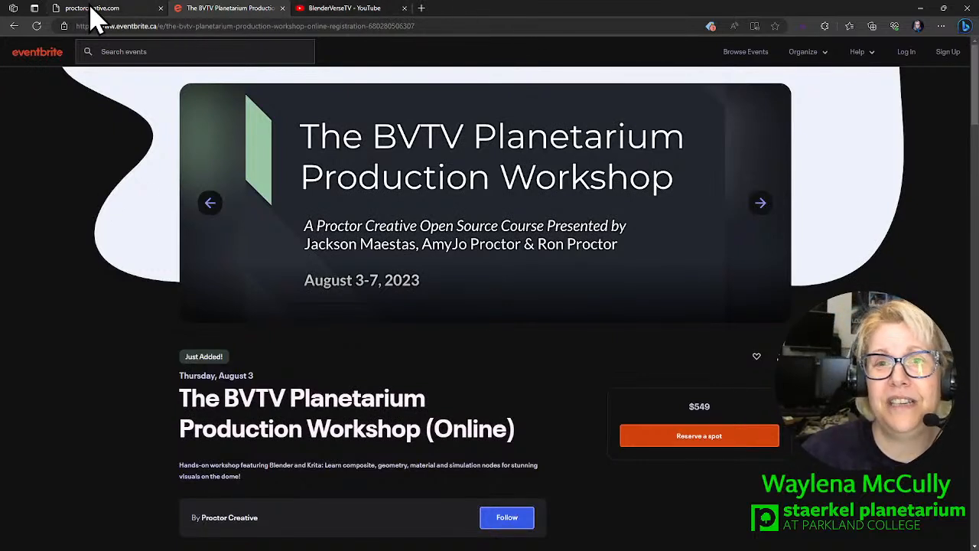
left_click(92, 8)
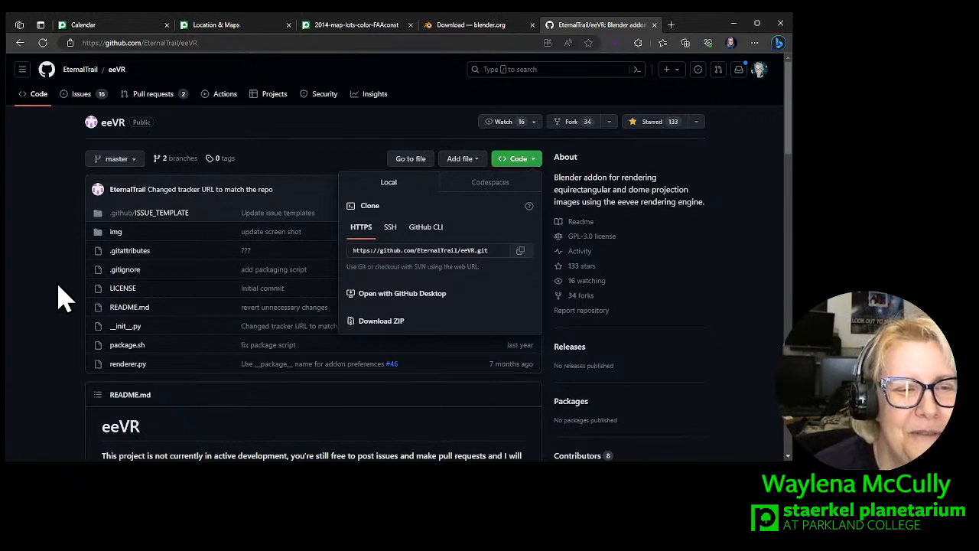
mouse_move(54, 263)
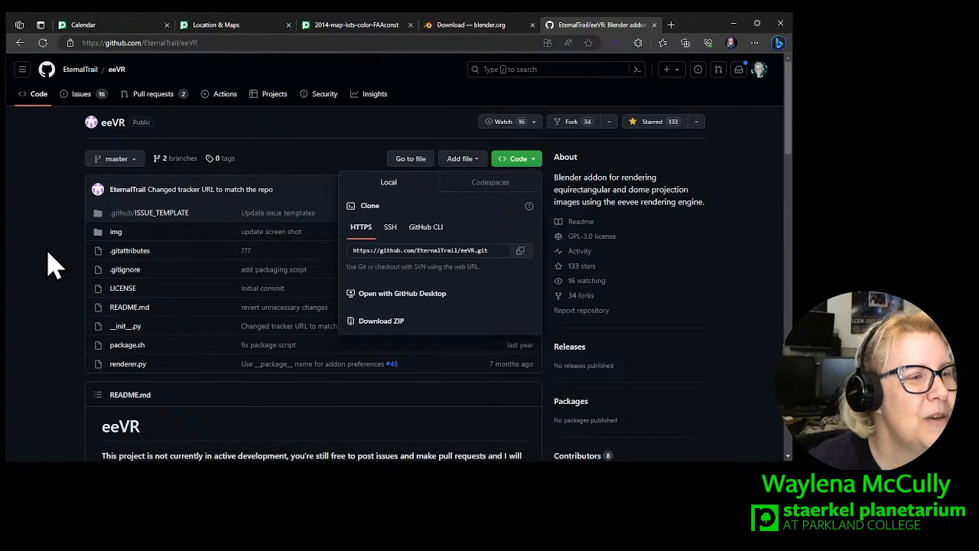
mouse_move(12, 280)
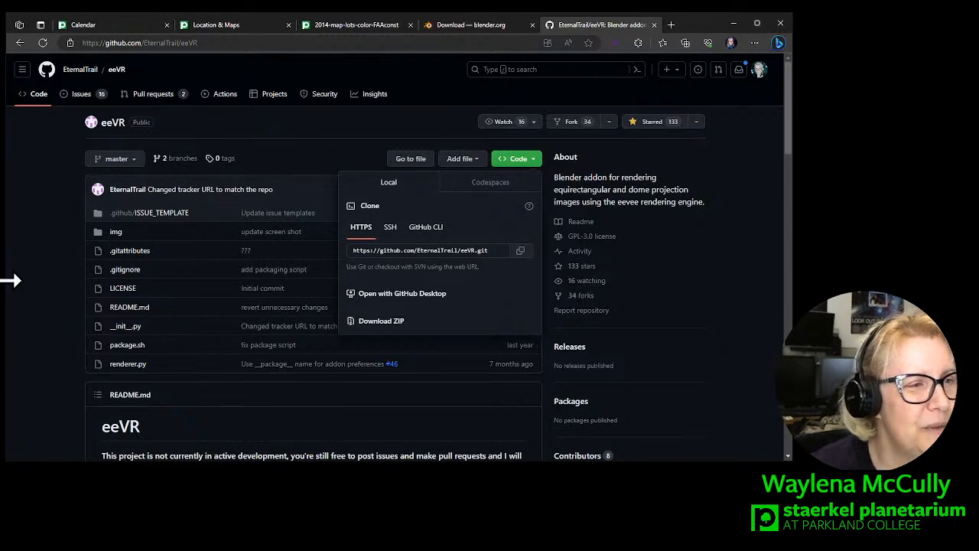